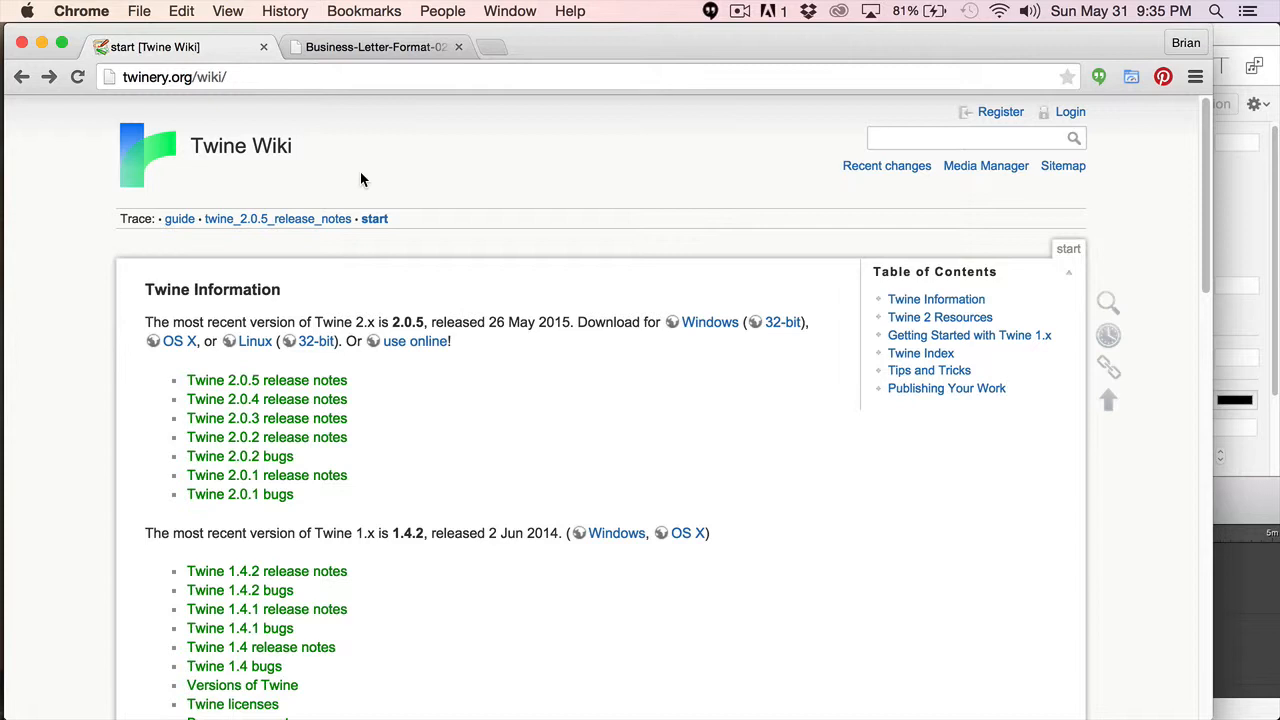
{"action": "mouse_move", "coordinate": [358, 166]}
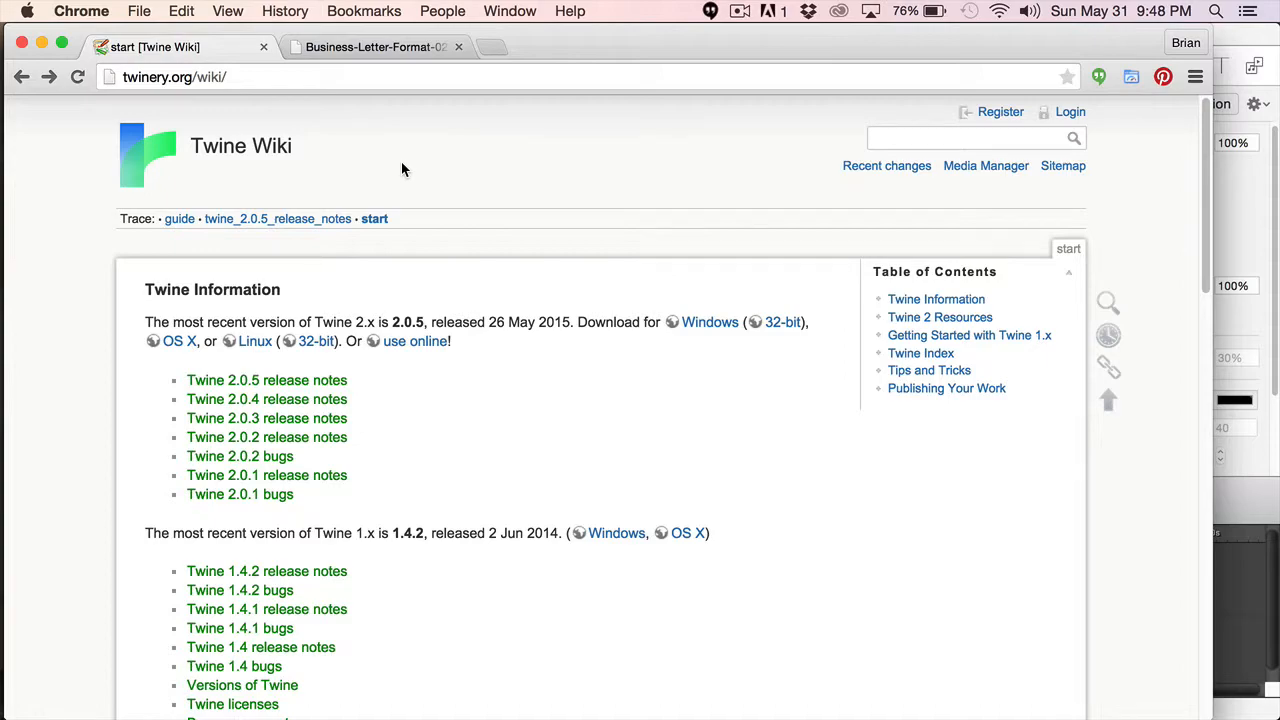
Step: Scroll the Twine Wiki start page and open its HTML source in a new tab
{"action": "scroll", "scroll_direction": "down", "scroll_amount": 3}
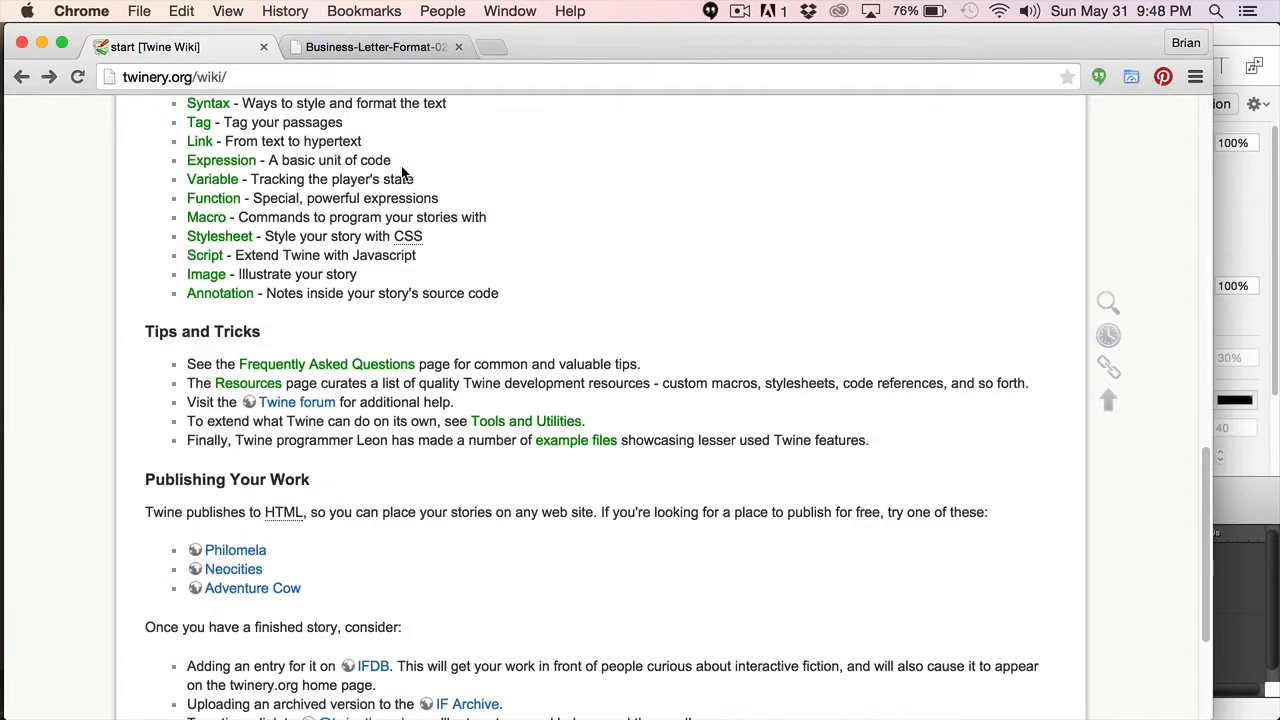
{"action": "scroll", "scroll_direction": "up", "scroll_amount": 3}
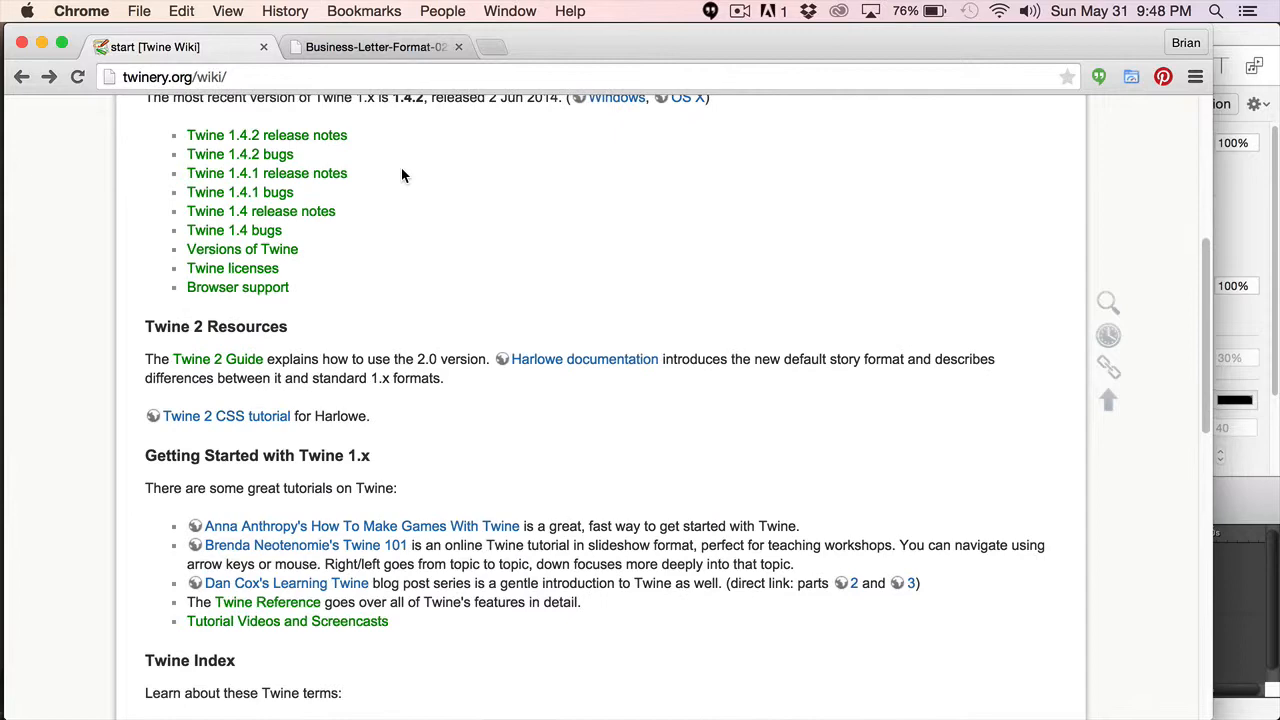
{"action": "scroll", "scroll_direction": "up", "scroll_amount": 3}
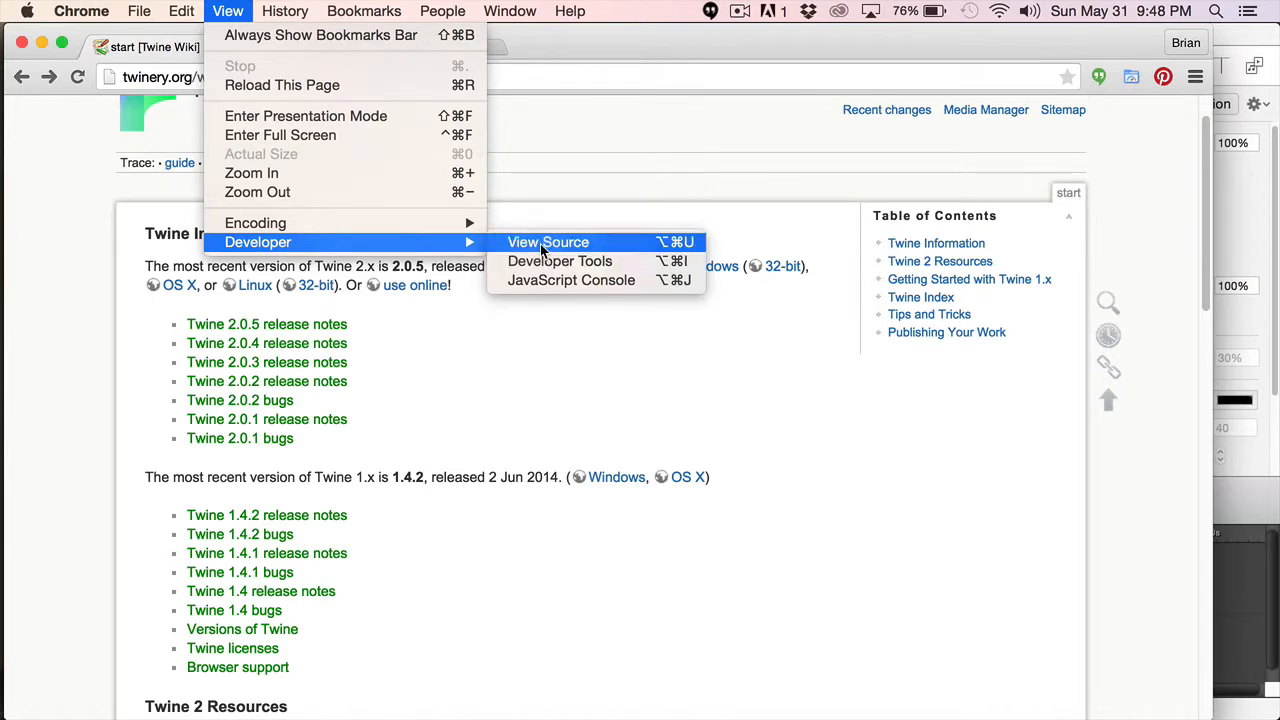
{"action": "left_click", "coordinate": [548, 242]}
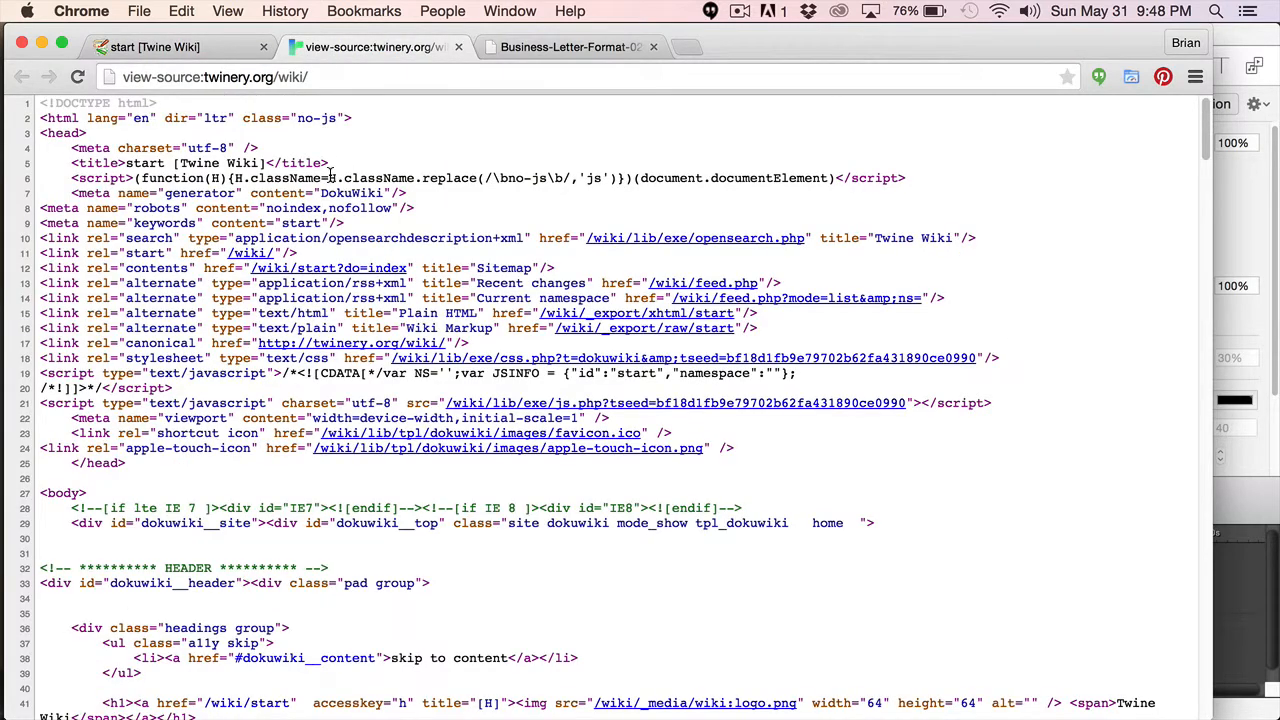
Step: Scroll through the source down to the Twine 2 resources and getting-started sections
{"action": "scroll", "scroll_direction": "down", "scroll_amount": 3}
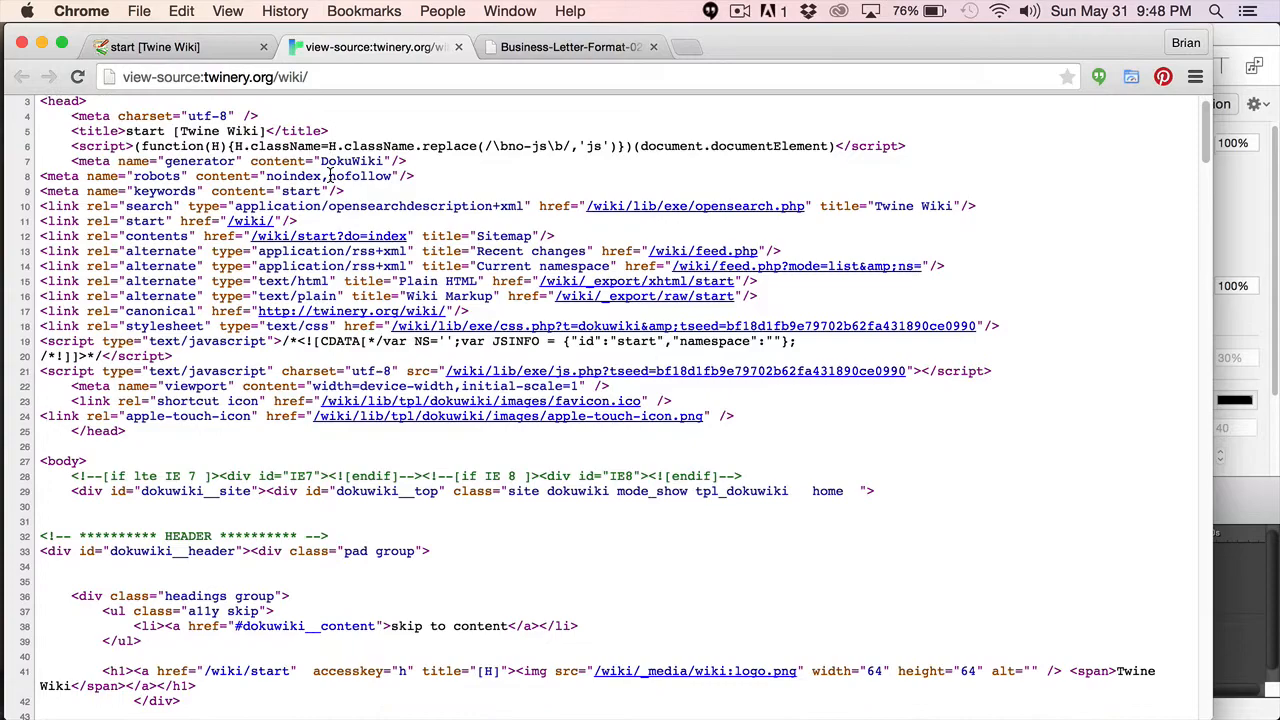
{"action": "scroll", "scroll_direction": "down", "scroll_amount": 3}
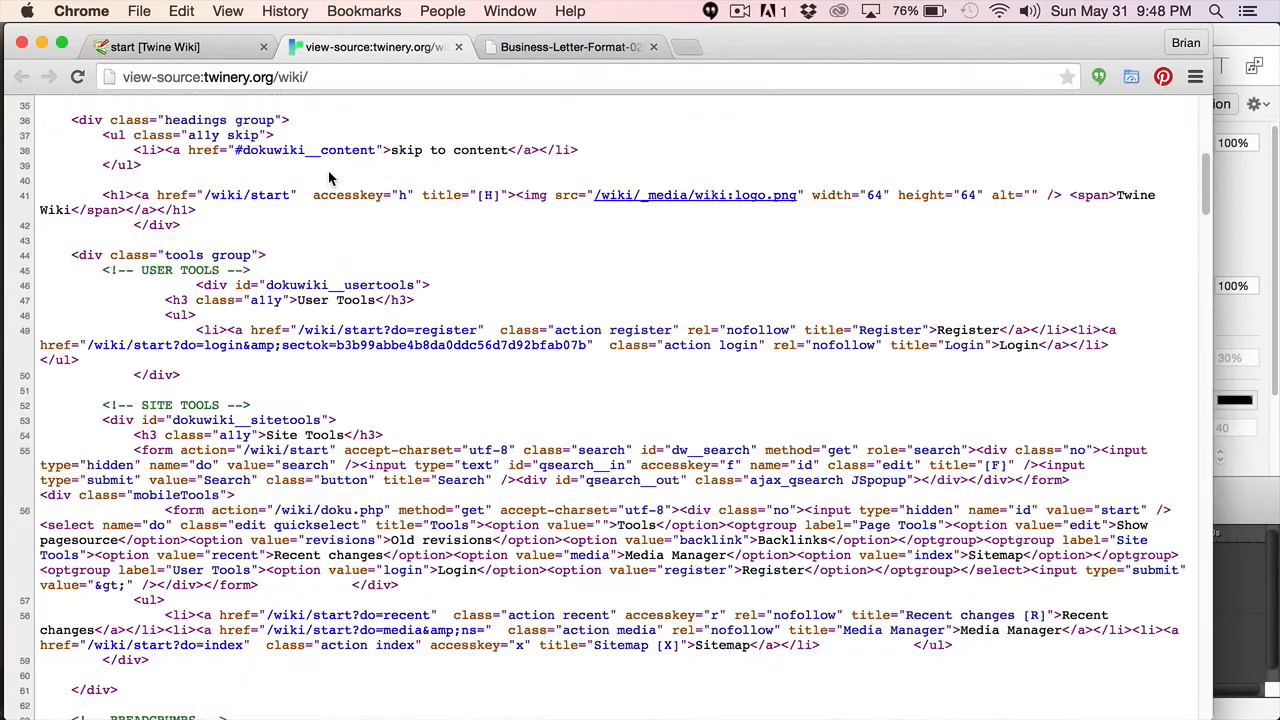
{"action": "scroll", "scroll_direction": "down", "scroll_amount": 3}
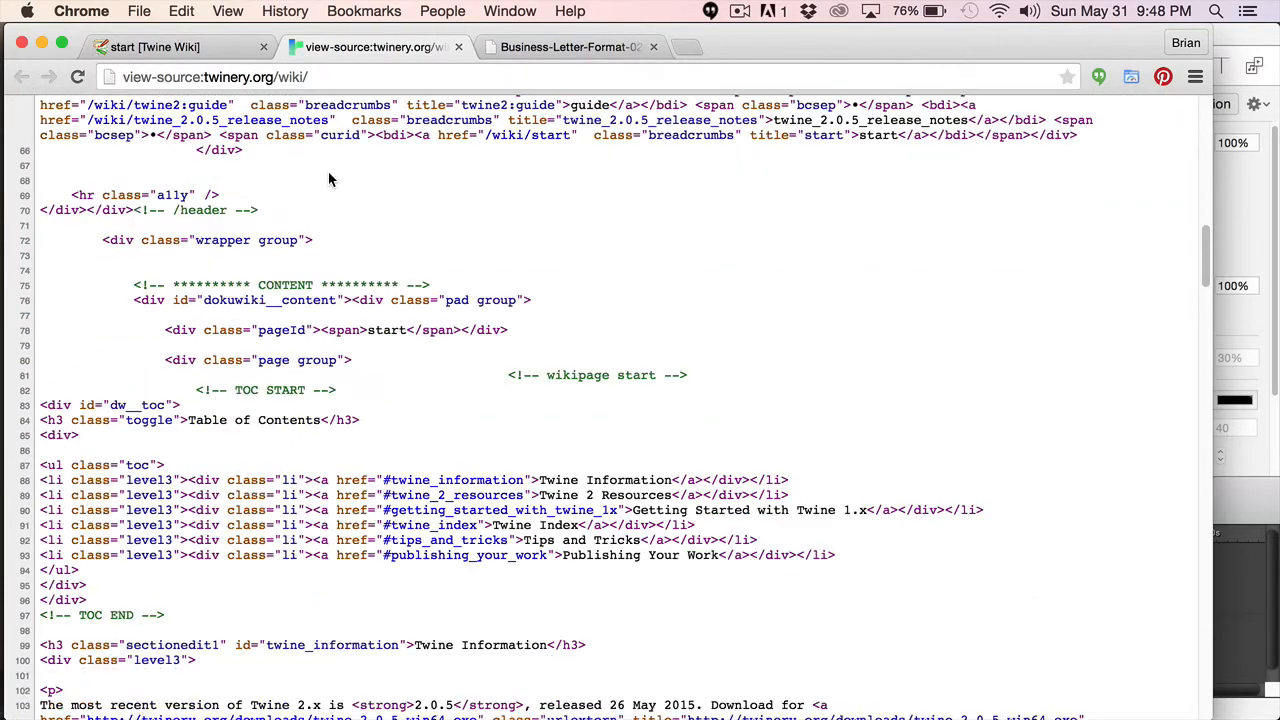
{"action": "scroll", "scroll_direction": "down", "scroll_amount": 3}
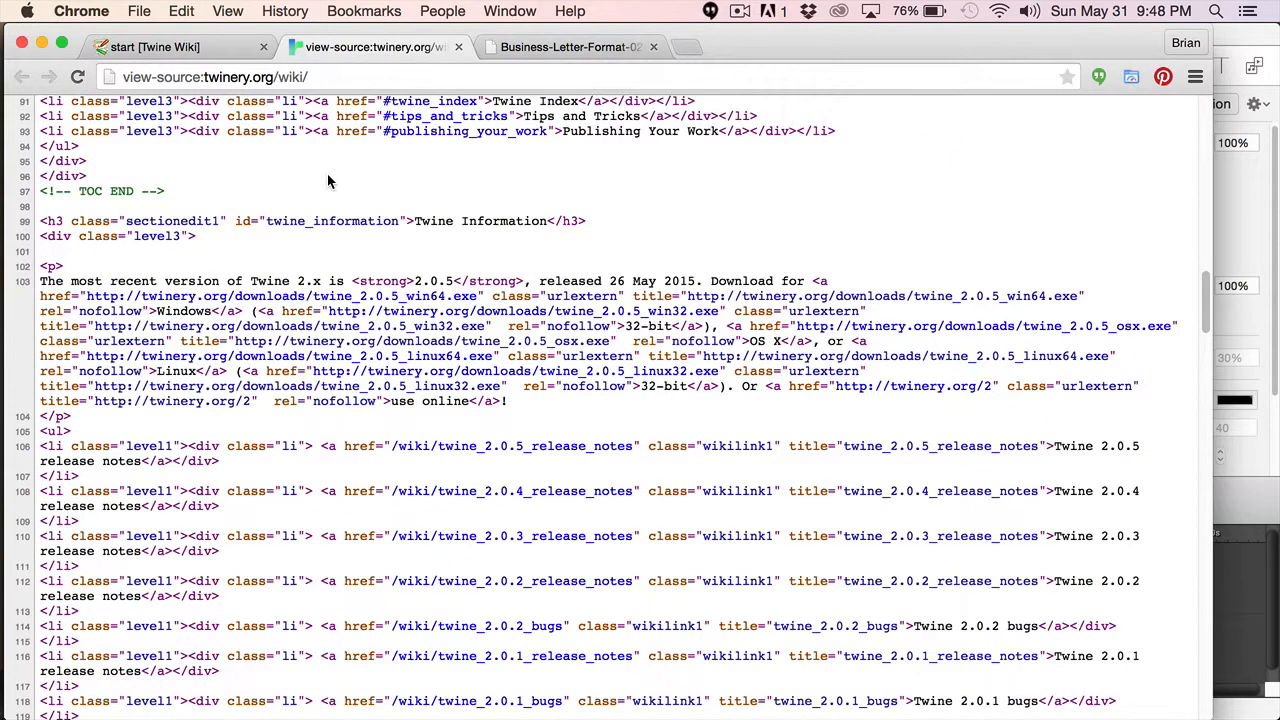
{"action": "scroll", "scroll_direction": "down", "scroll_amount": 3}
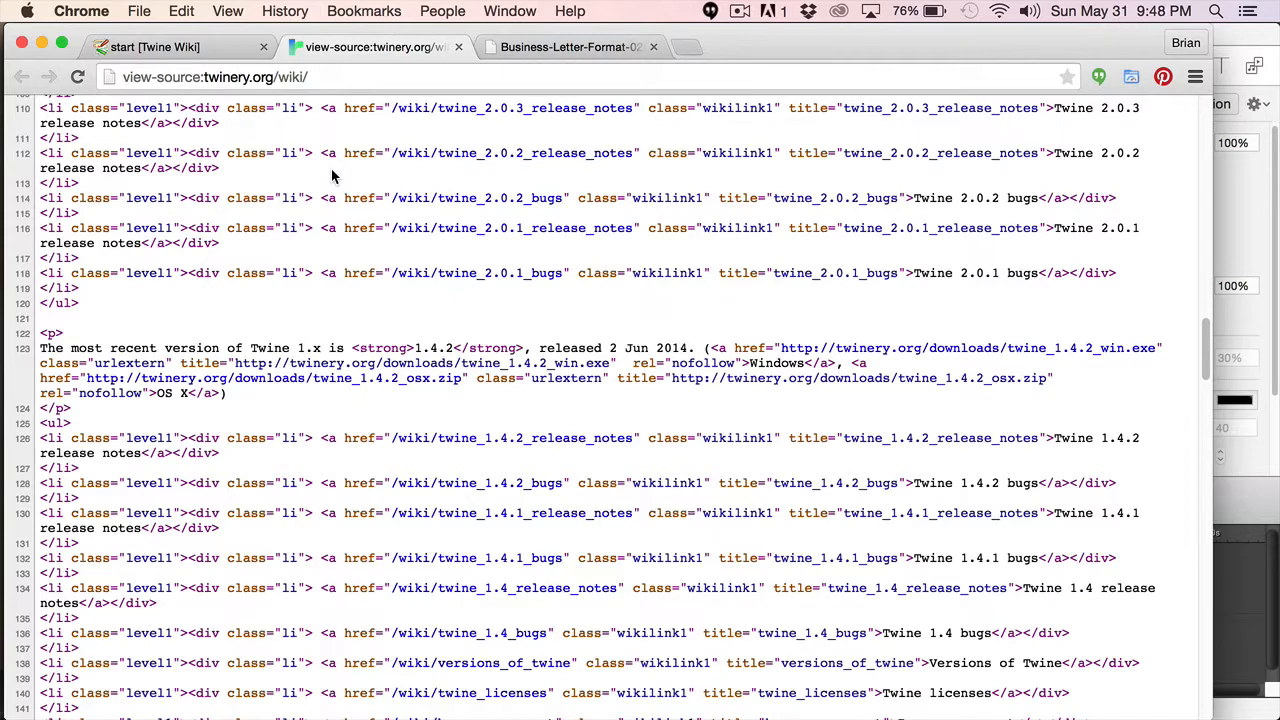
{"action": "scroll", "scroll_direction": "down", "scroll_amount": 3}
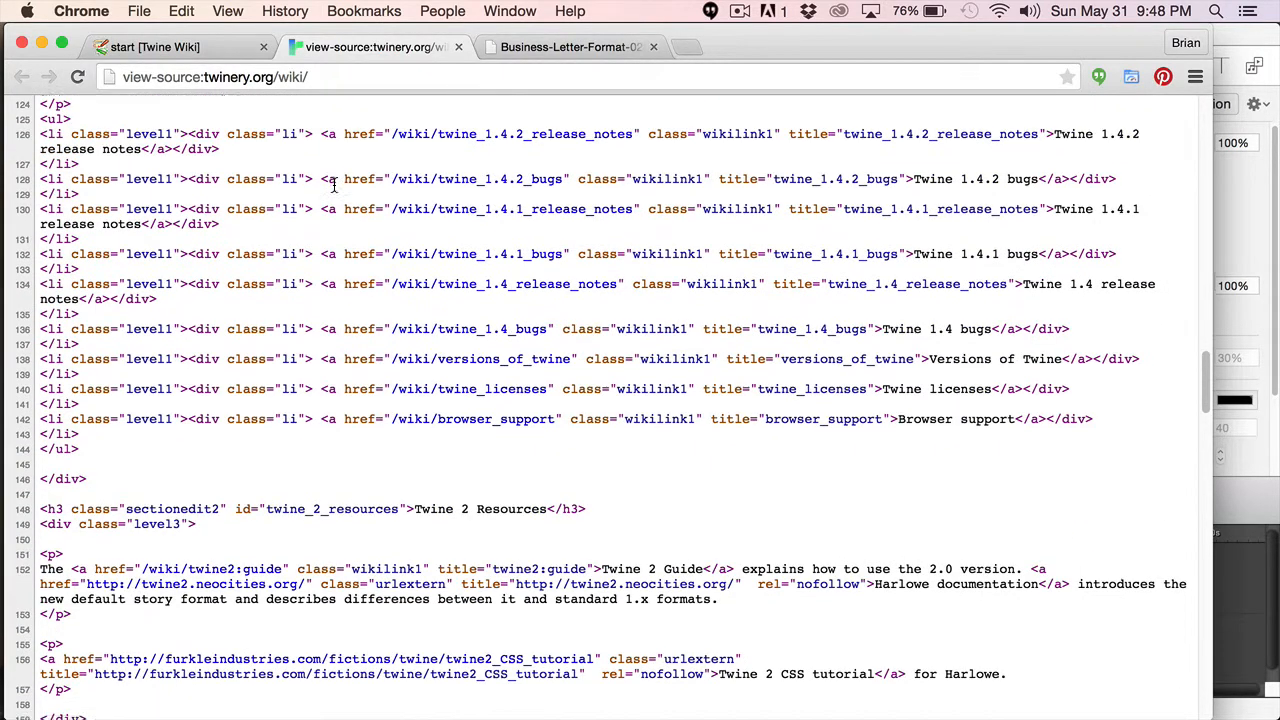
{"action": "scroll", "scroll_direction": "down", "scroll_amount": 3}
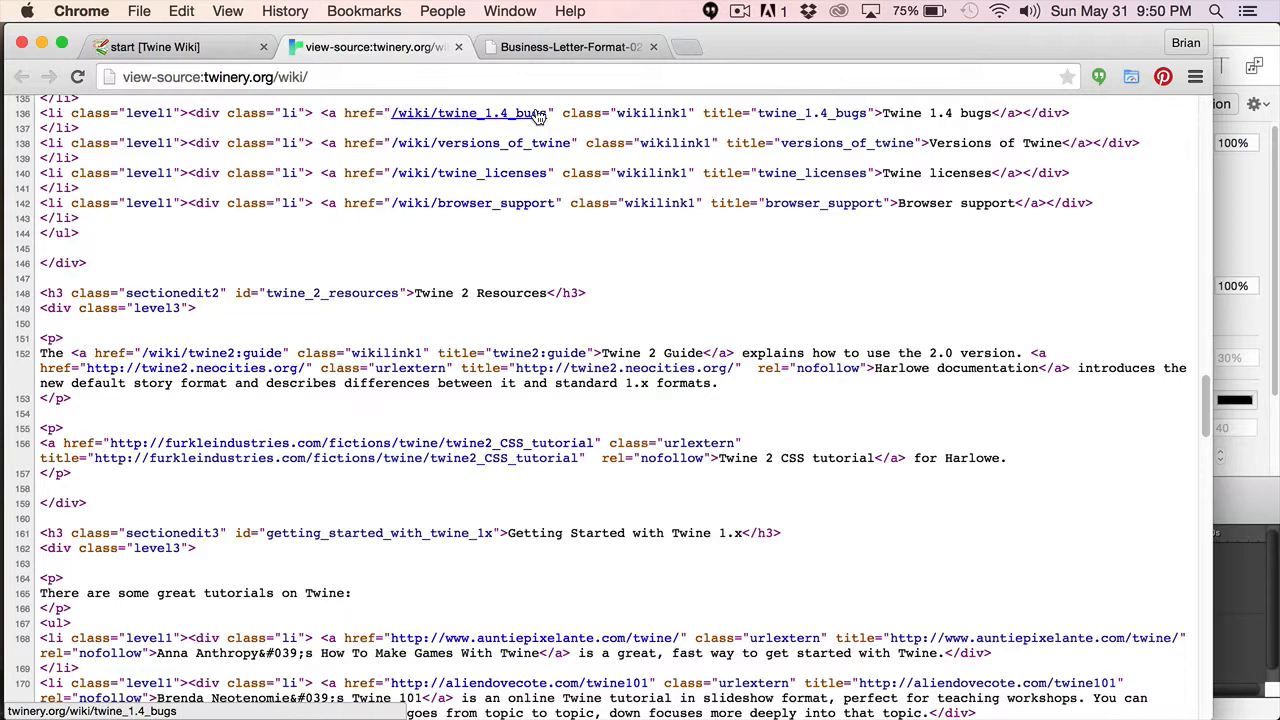
{"action": "left_click", "coordinate": [570, 47]}
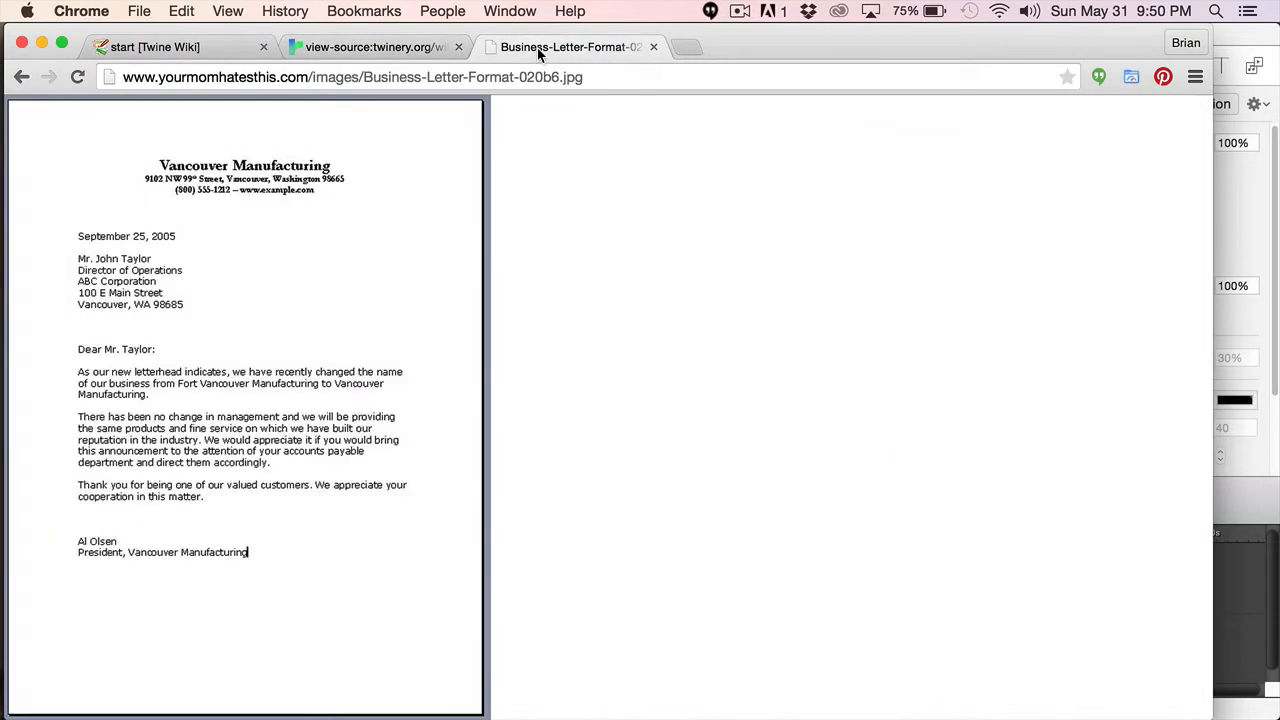
{"action": "mouse_move", "coordinate": [393, 133]}
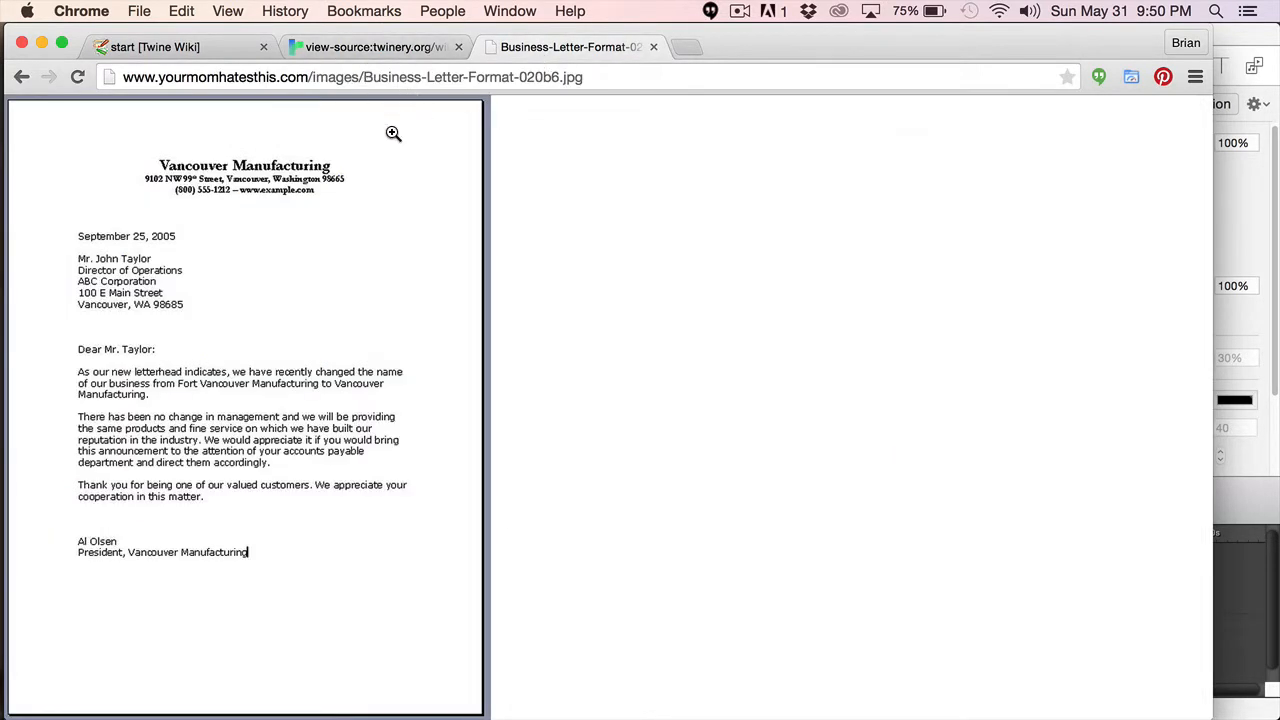
{"action": "left_click", "coordinate": [393, 133]}
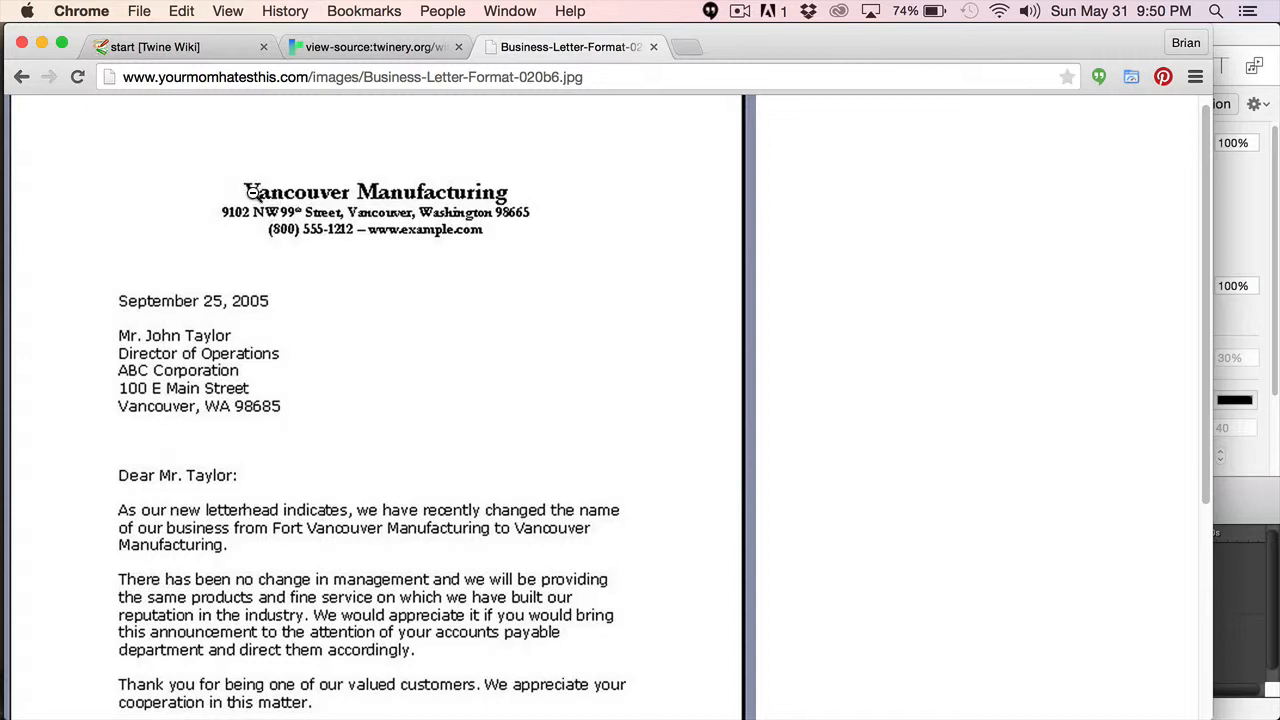
{"action": "scroll", "scroll_direction": "up", "scroll_amount": 3}
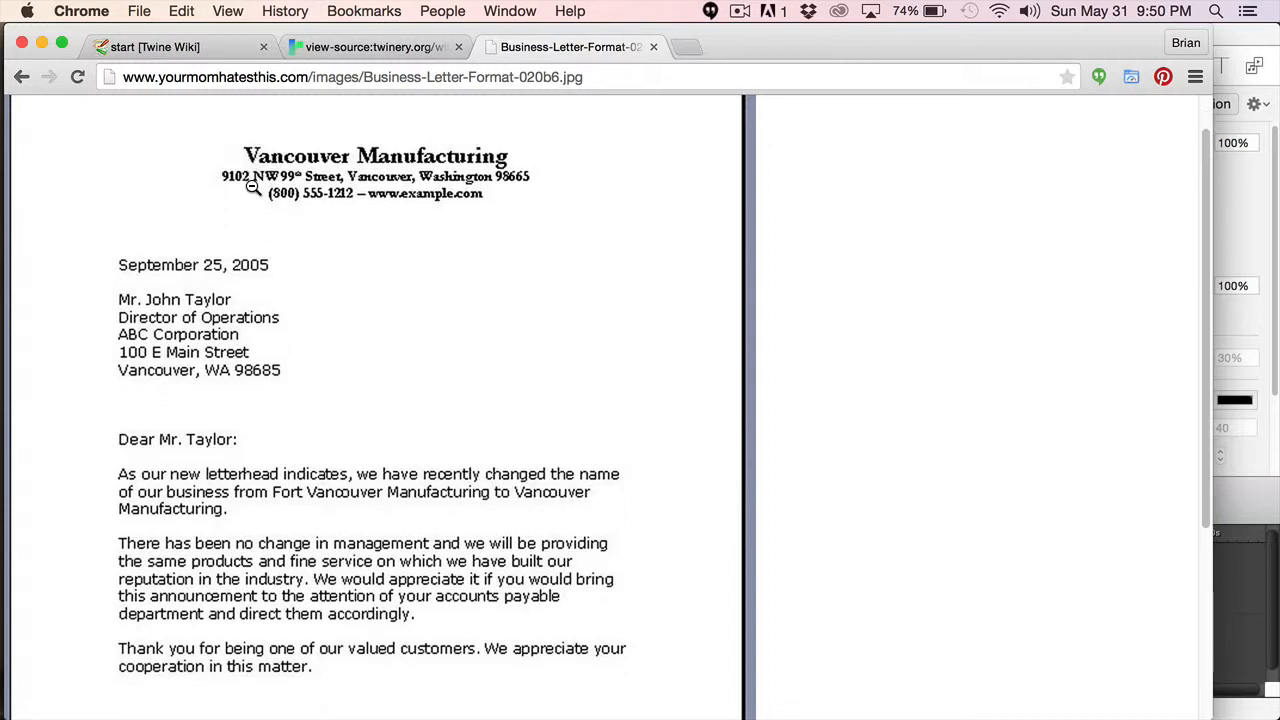
{"action": "scroll", "scroll_direction": "down", "scroll_amount": 3}
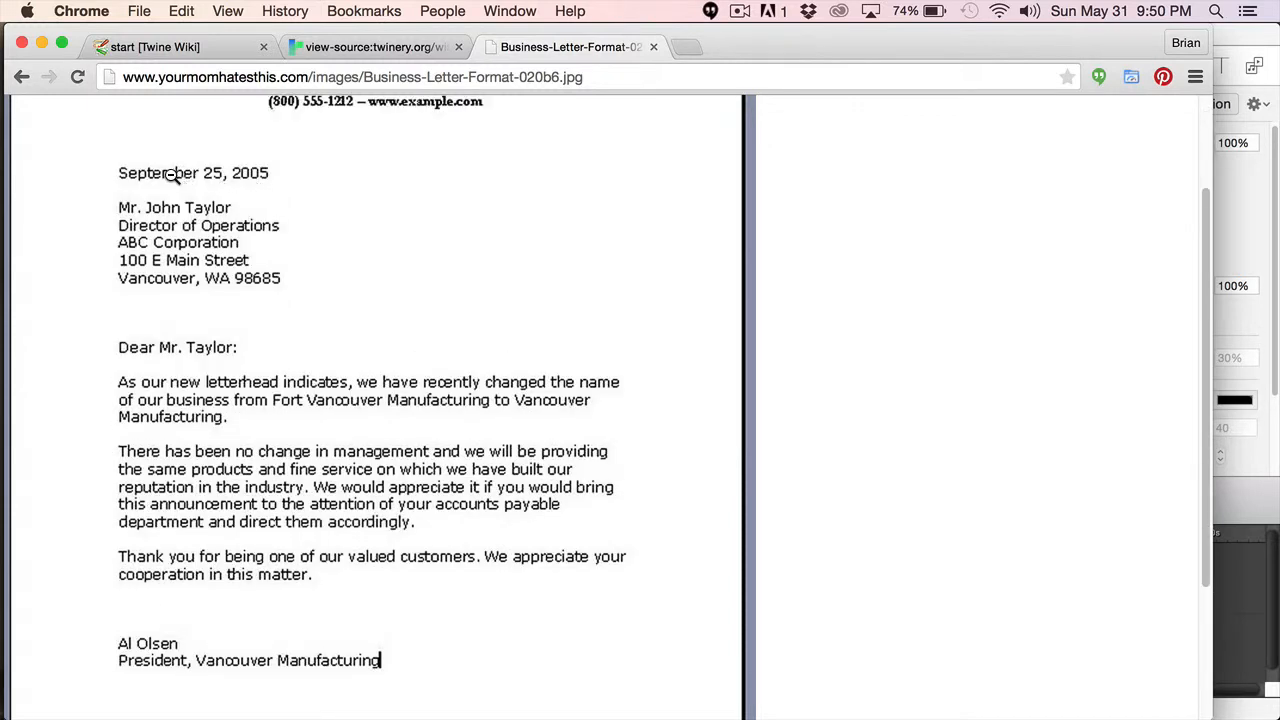
{"action": "mouse_move", "coordinate": [140, 232]}
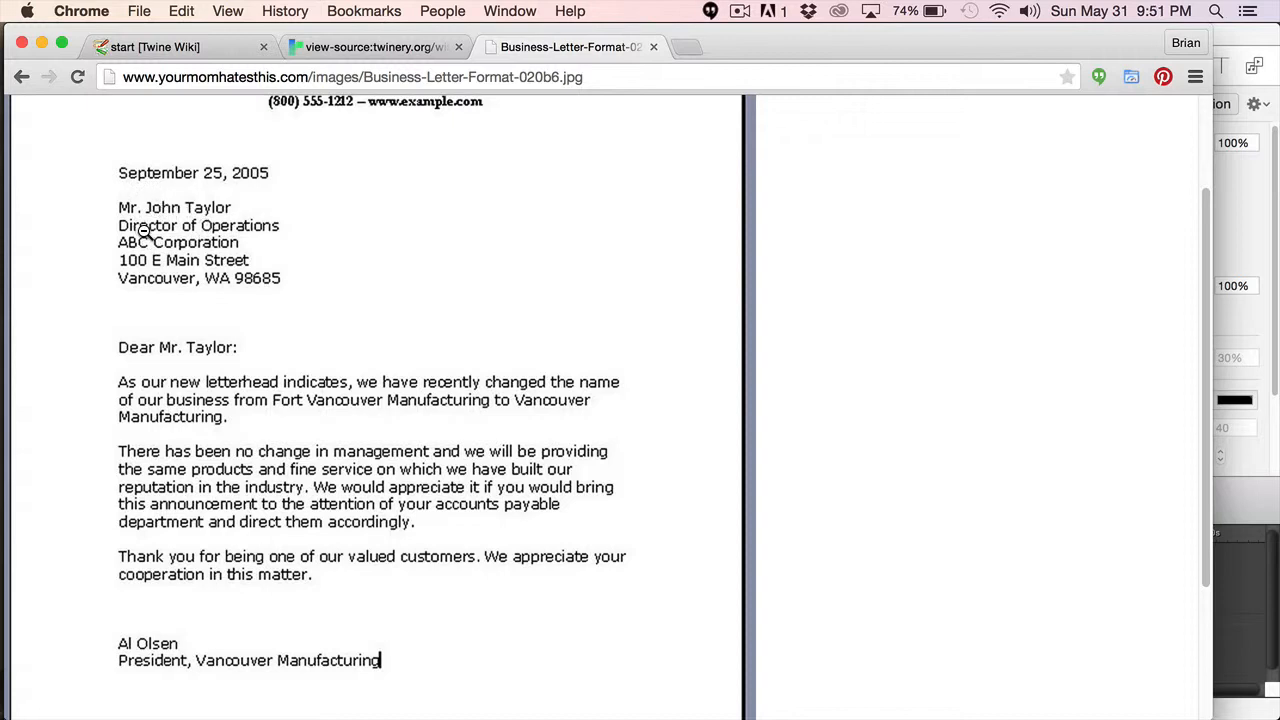
{"action": "mouse_move", "coordinate": [222, 242]}
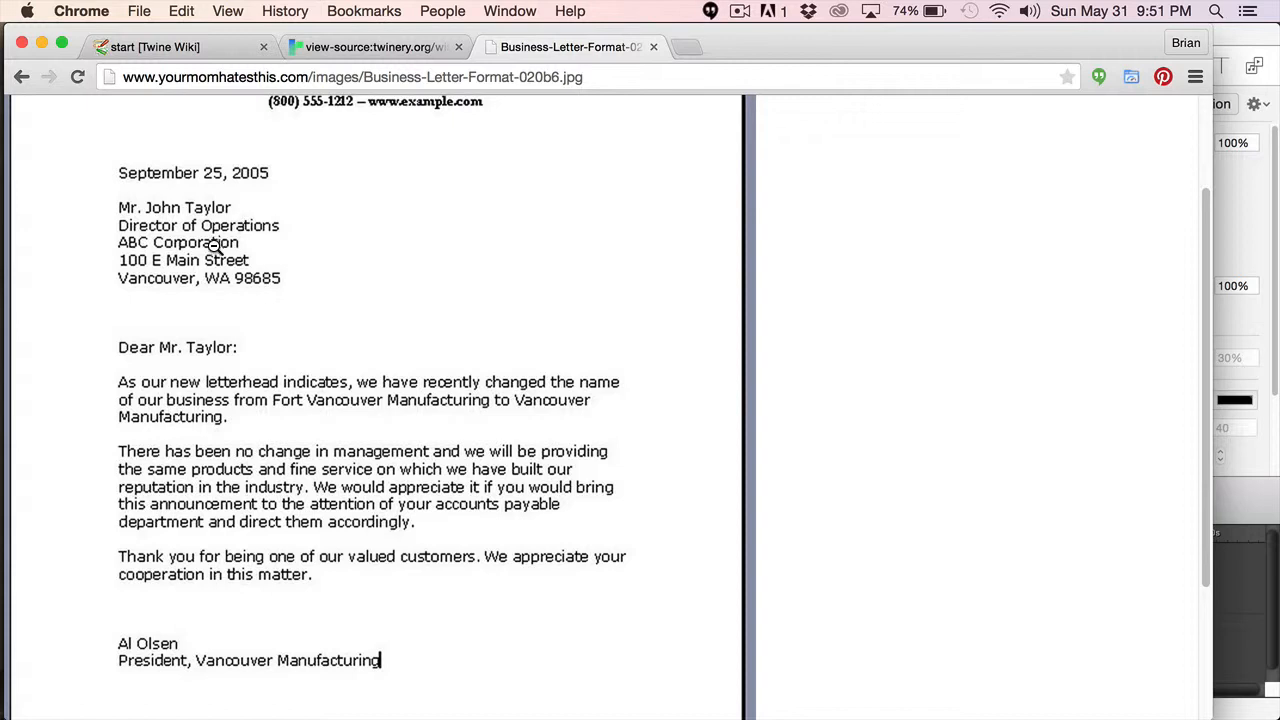
{"action": "scroll", "scroll_direction": "down", "scroll_amount": 3}
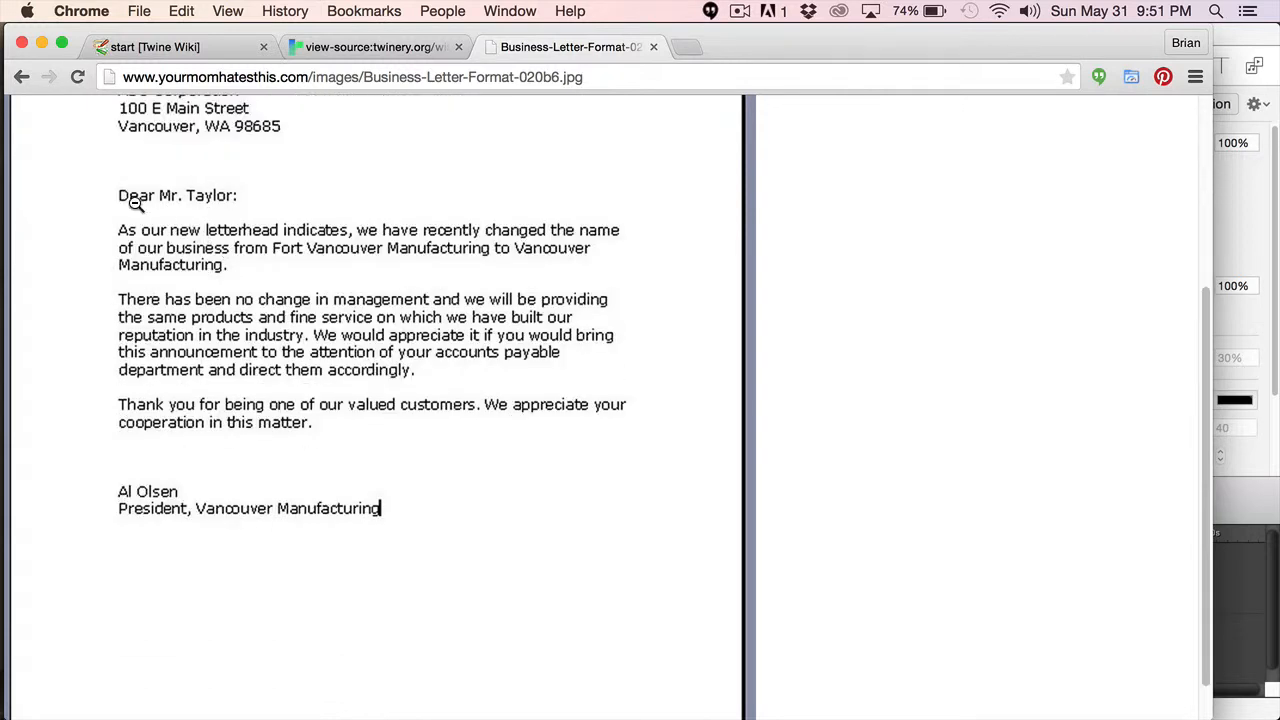
{"action": "mouse_move", "coordinate": [237, 237]}
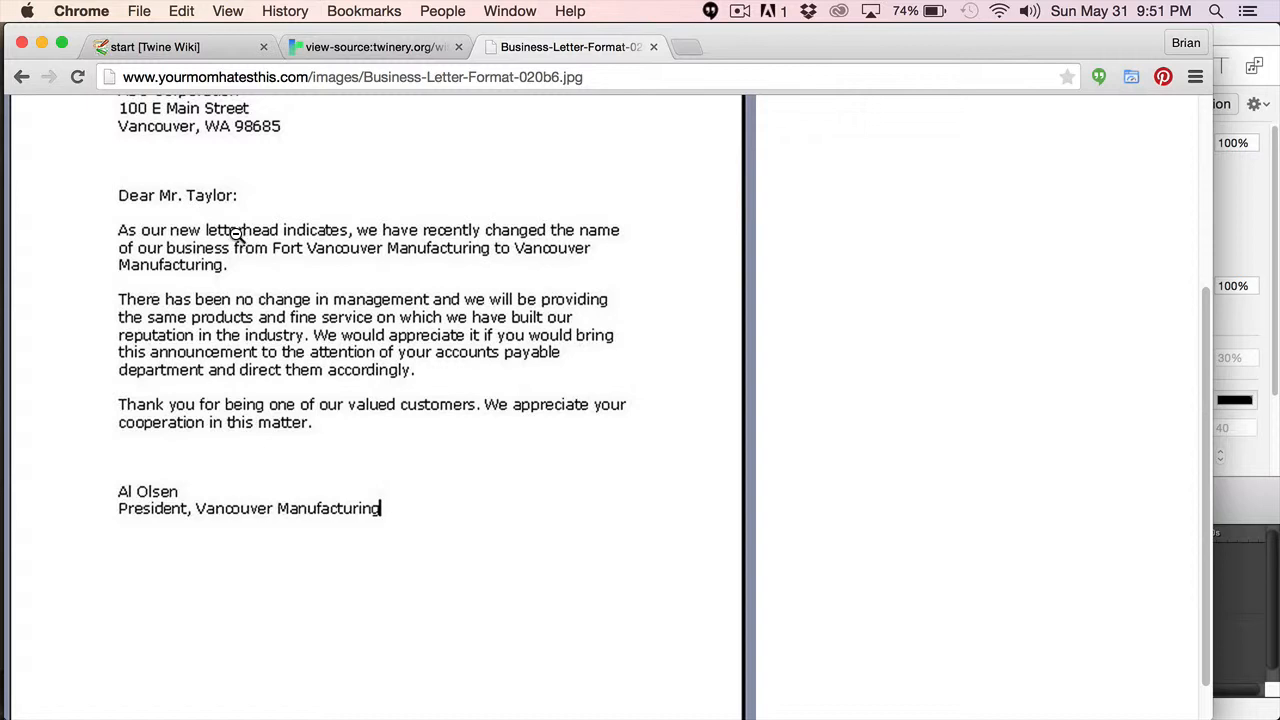
{"action": "mouse_move", "coordinate": [227, 265]}
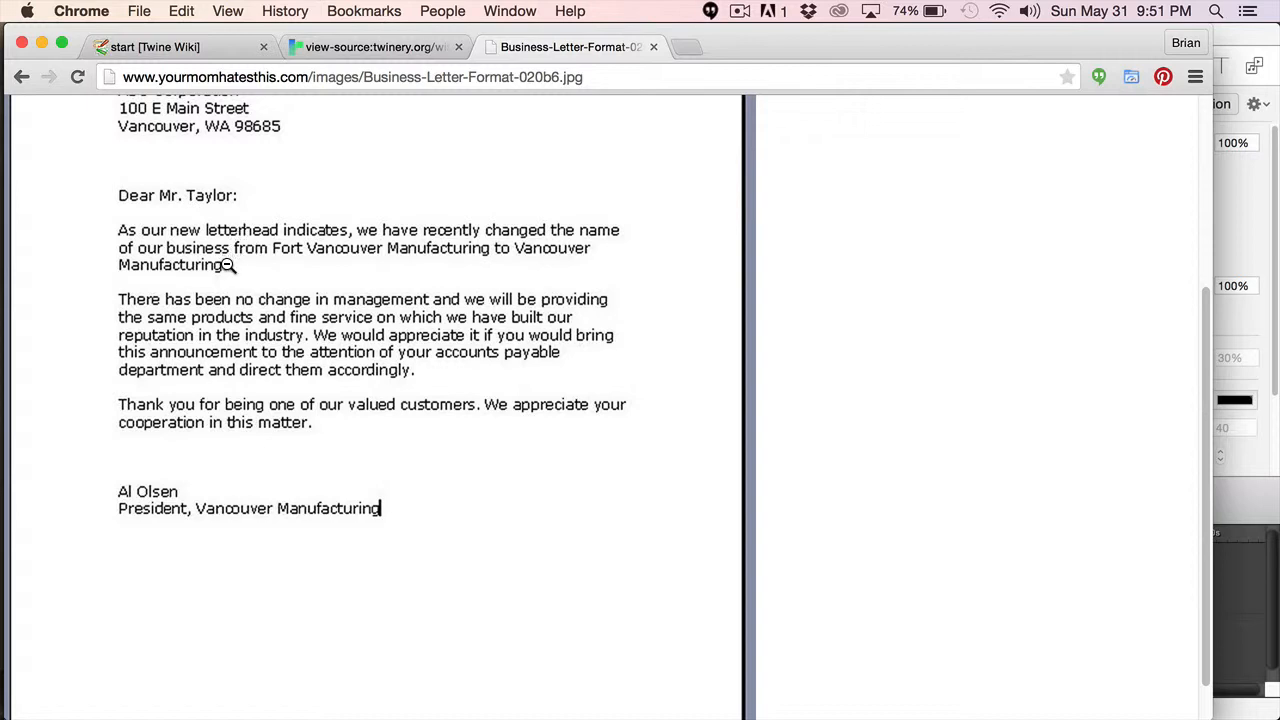
{"action": "mouse_move", "coordinate": [224, 262]}
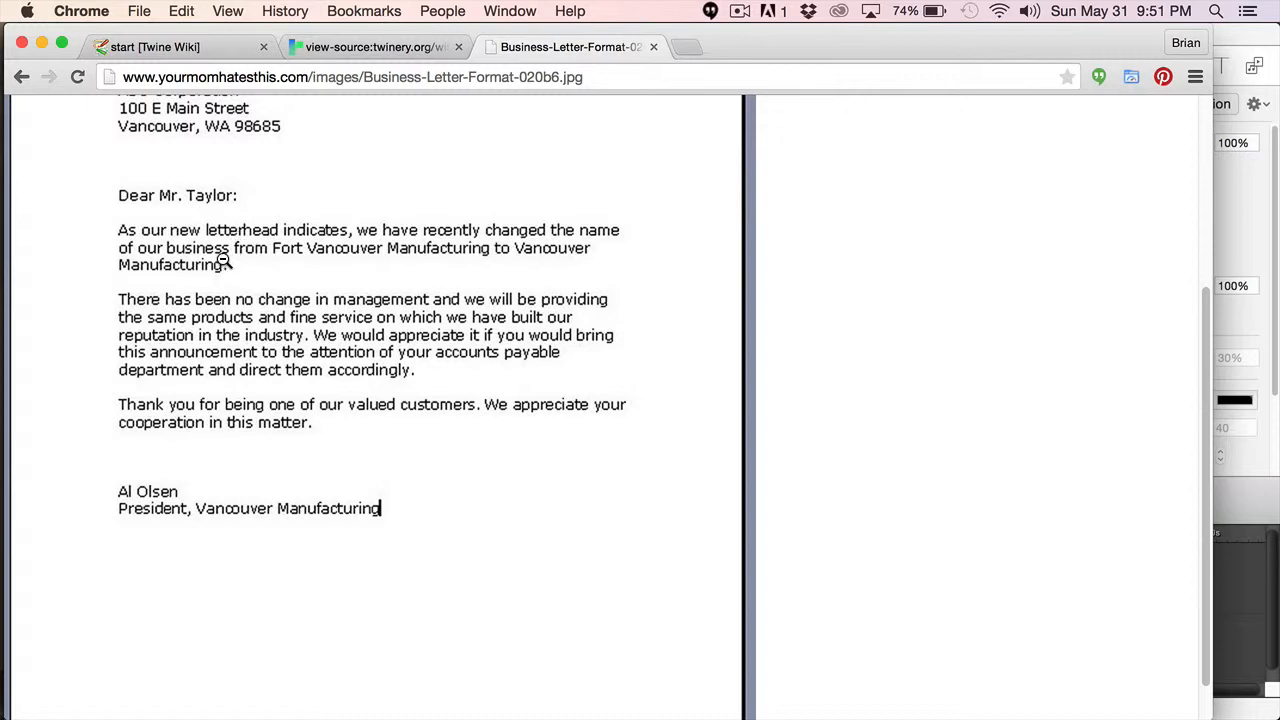
{"action": "scroll", "scroll_direction": "up", "scroll_amount": 3}
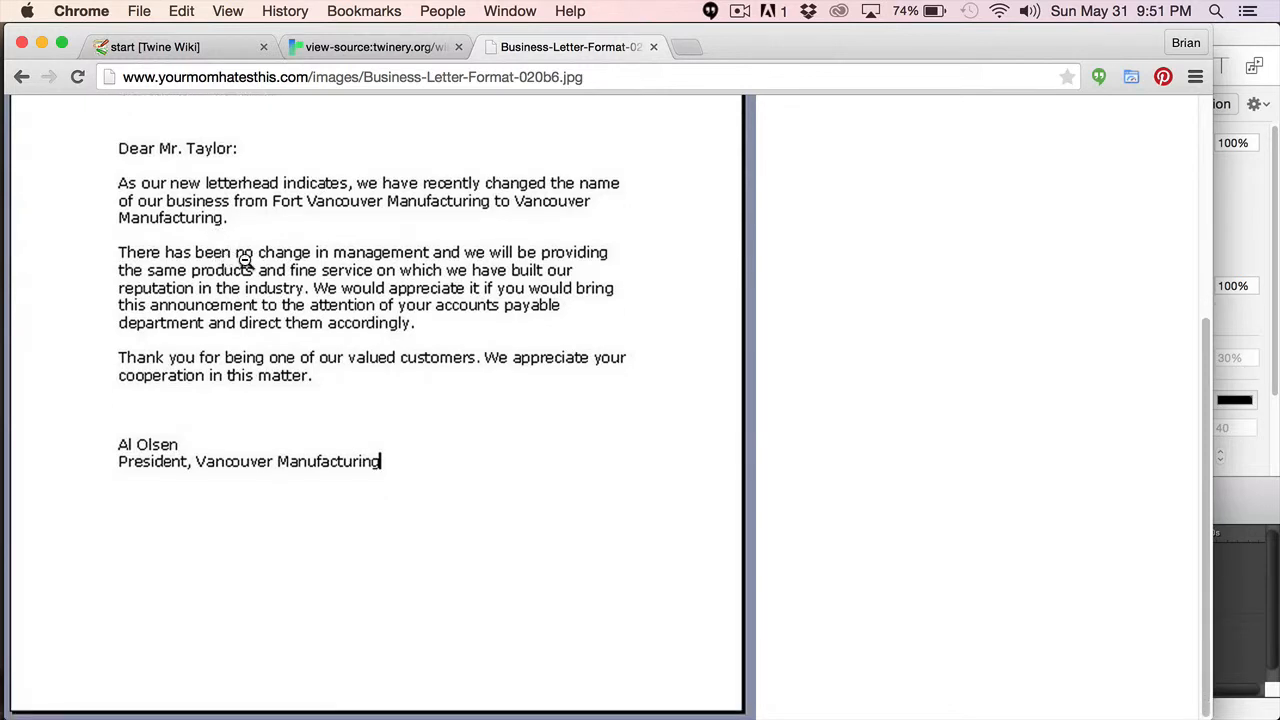
{"action": "mouse_move", "coordinate": [186, 443]}
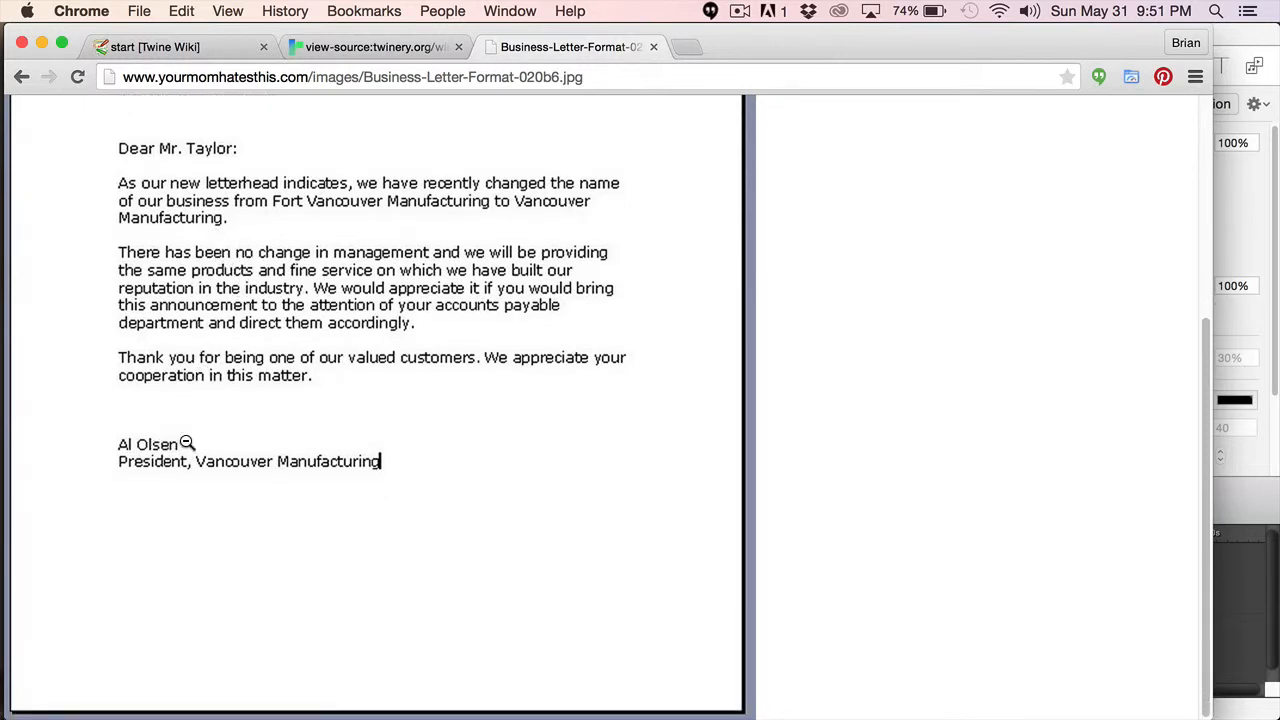
{"action": "mouse_move", "coordinate": [218, 445]}
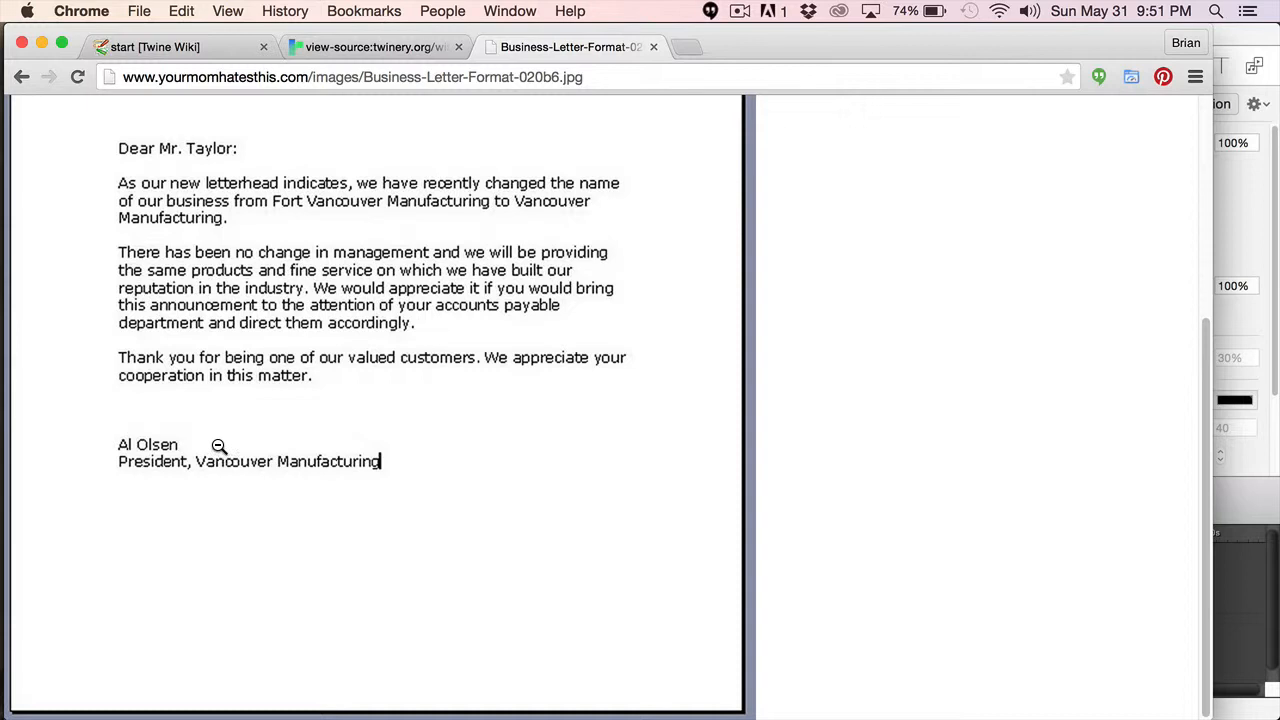
{"action": "mouse_move", "coordinate": [215, 437]}
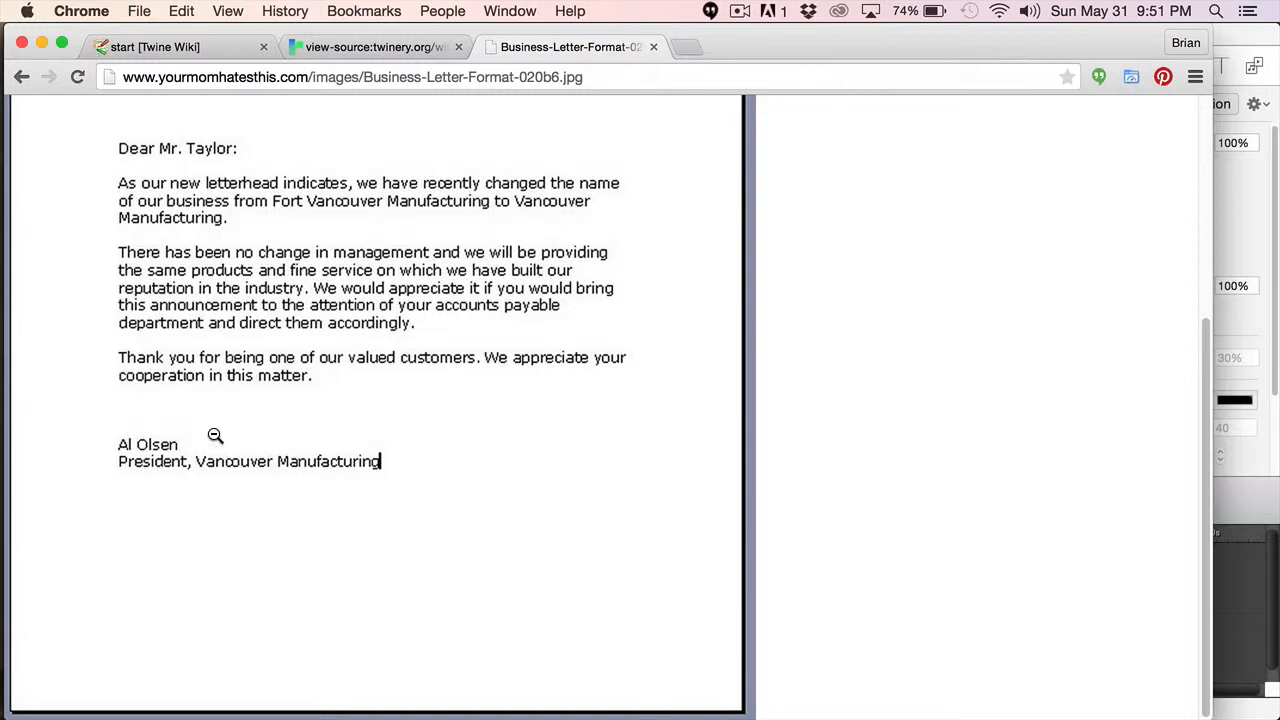
{"action": "mouse_move", "coordinate": [212, 428]}
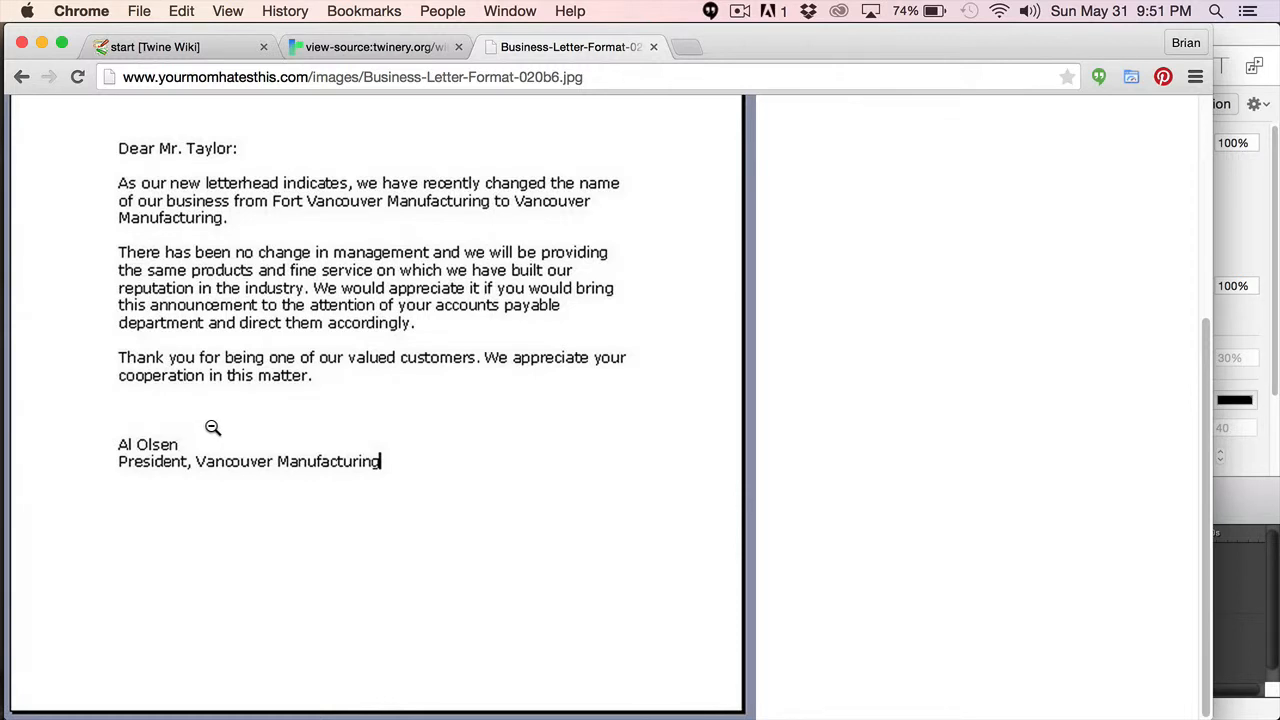
{"action": "scroll", "scroll_direction": "up", "scroll_amount": 3}
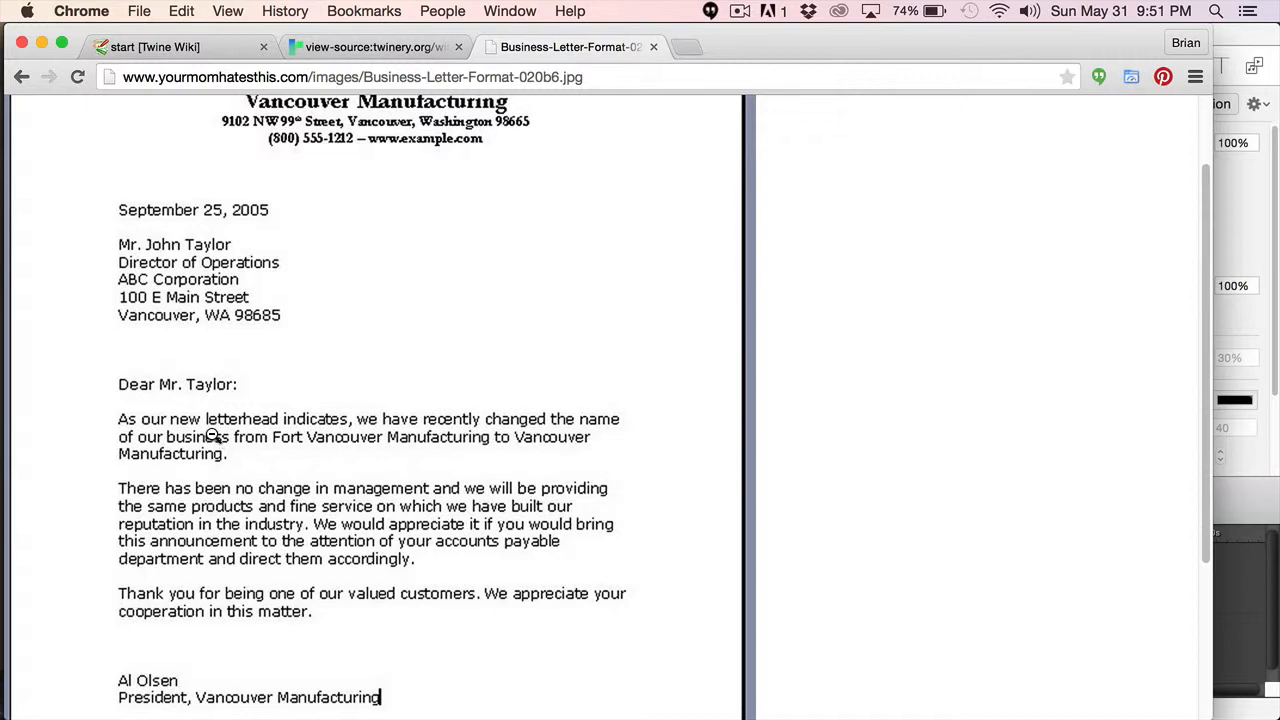
{"action": "scroll", "scroll_direction": "up", "scroll_amount": 3}
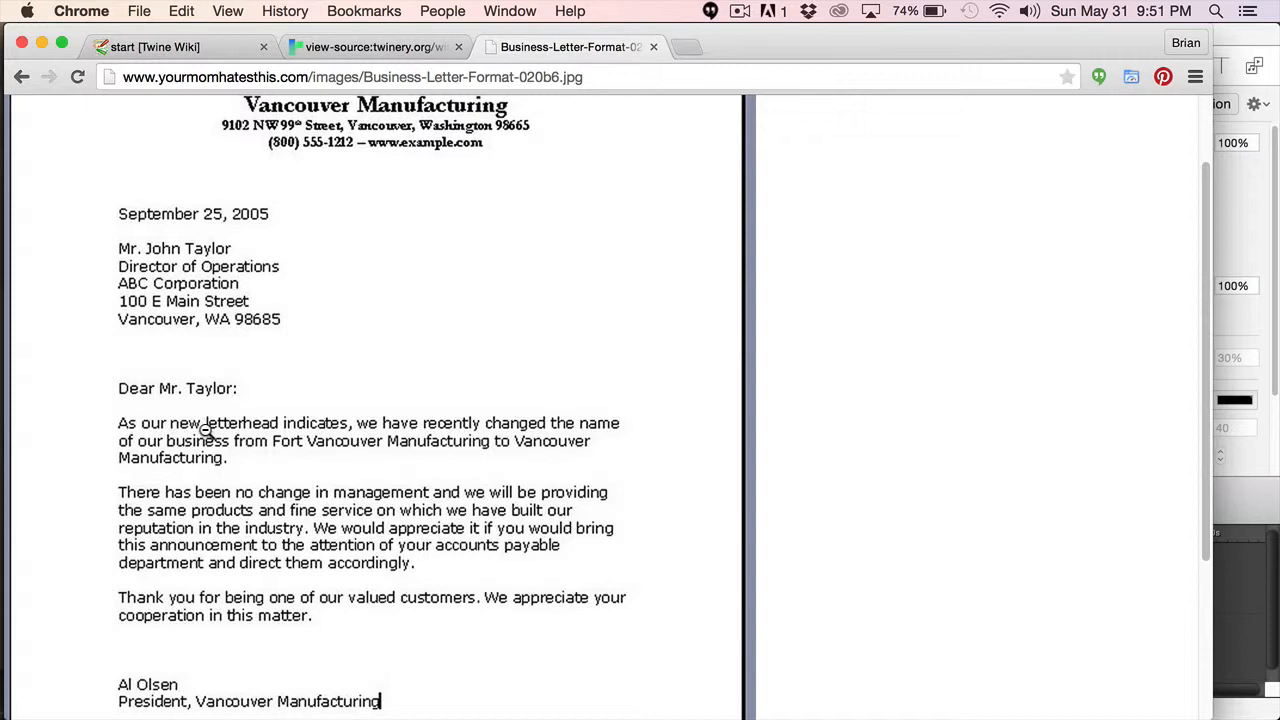
{"action": "mouse_move", "coordinate": [332, 128]}
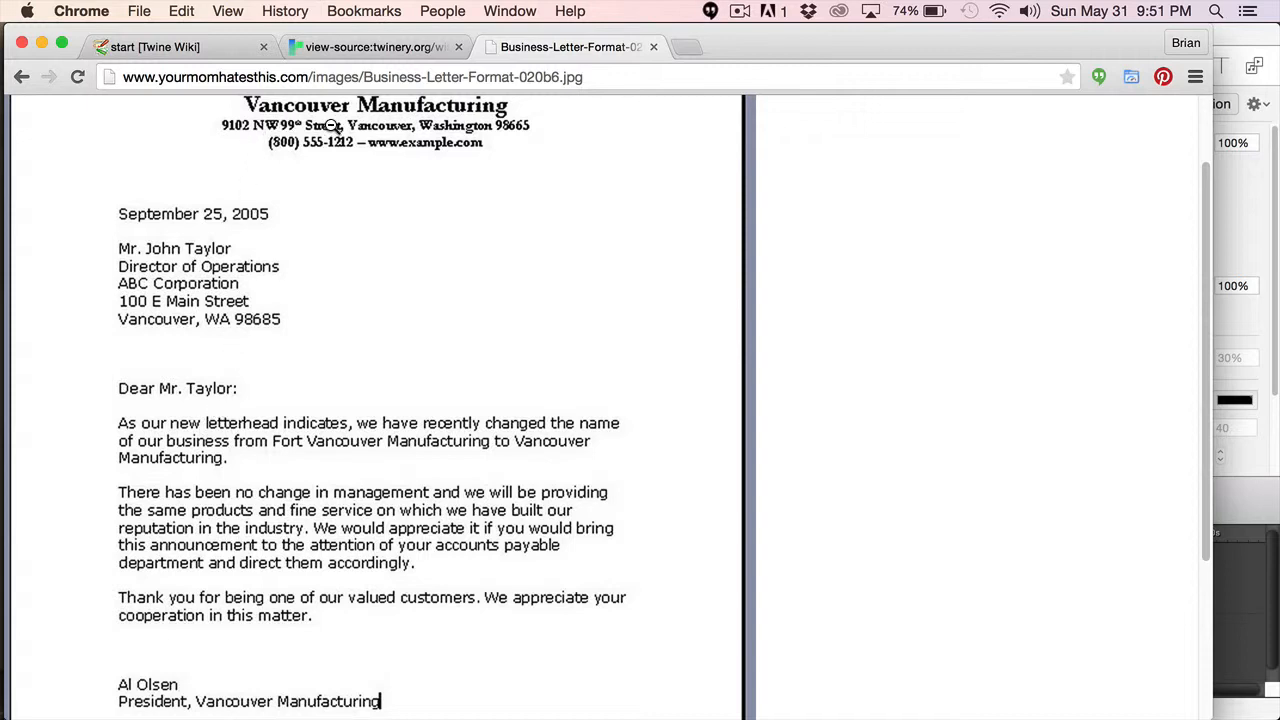
{"action": "mouse_move", "coordinate": [378, 142]}
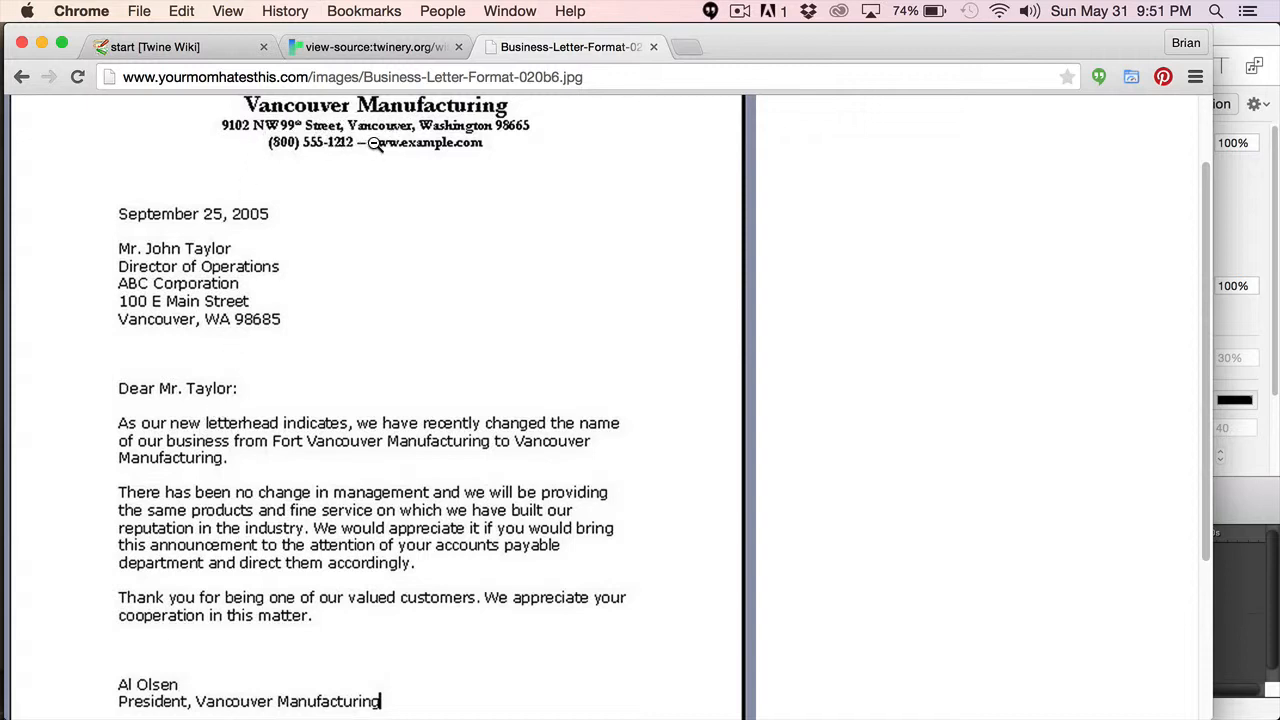
{"action": "mouse_move", "coordinate": [385, 130]}
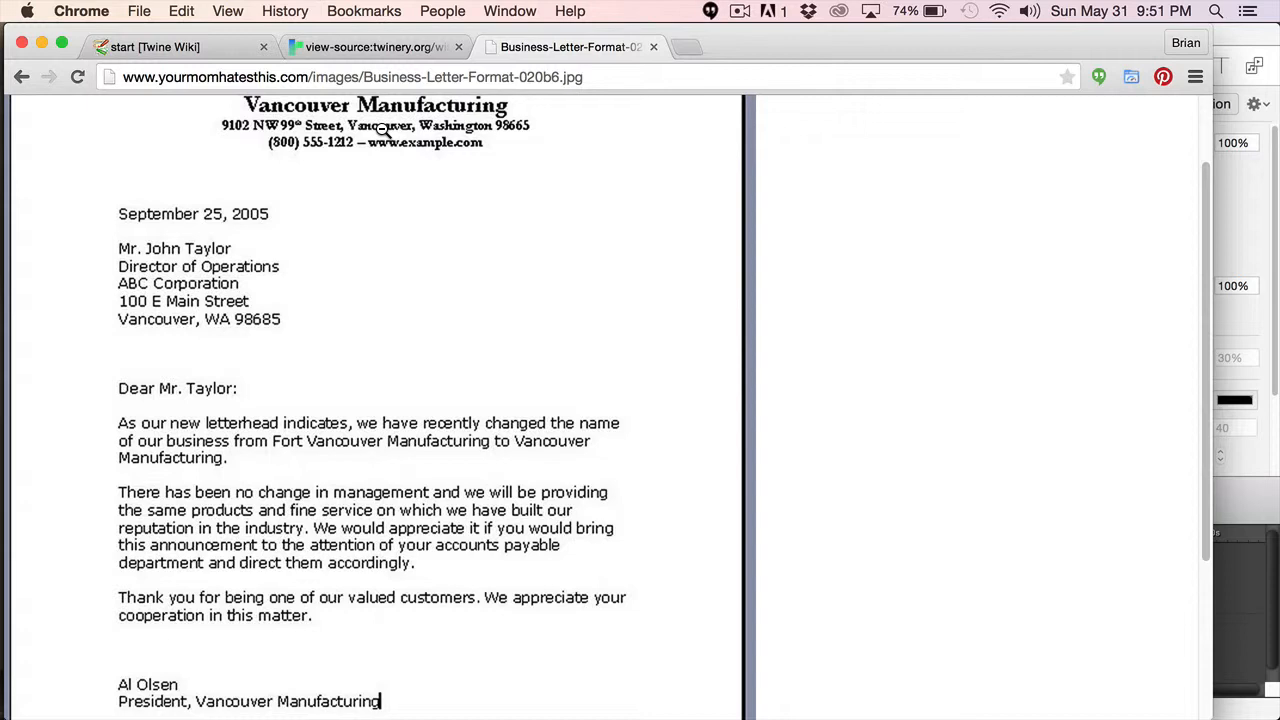
{"action": "mouse_move", "coordinate": [5, 205]}
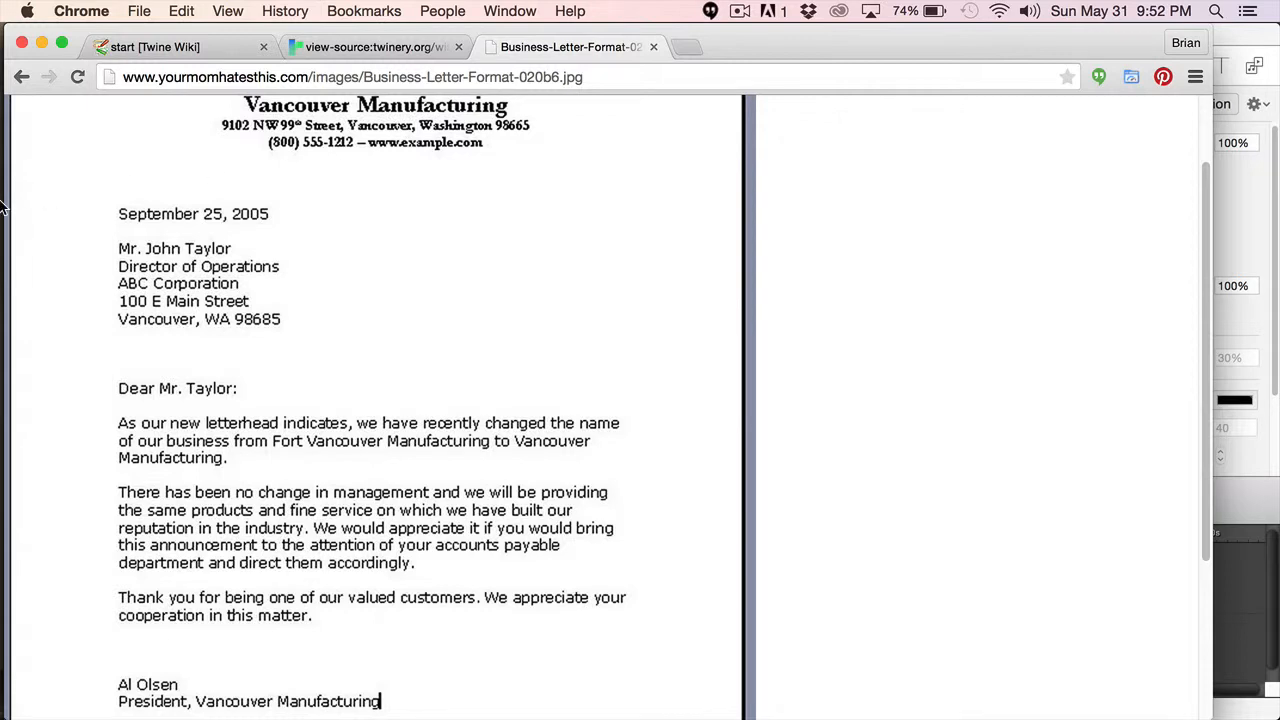
Step: Type <!doctype html>, <html>, a blank line and </html> into the empty file
{"action": "left_click", "coordinate": [54, 307]}
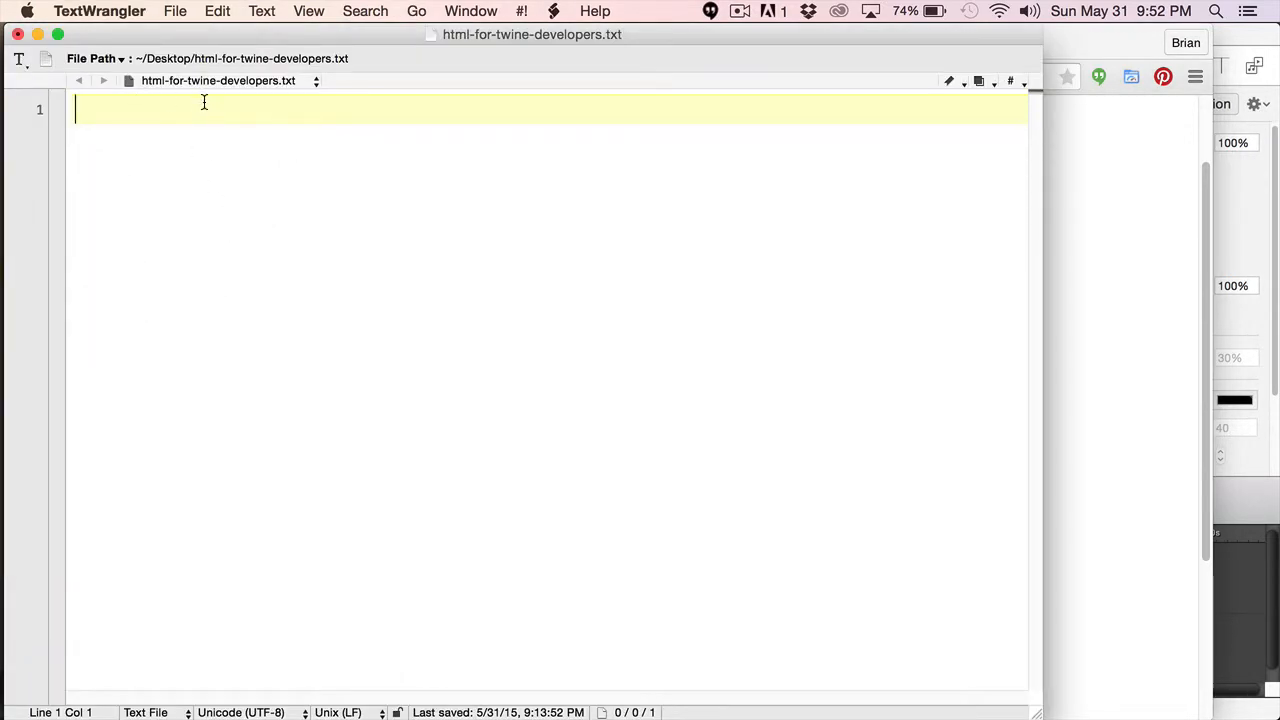
{"action": "mouse_move", "coordinate": [268, 219]}
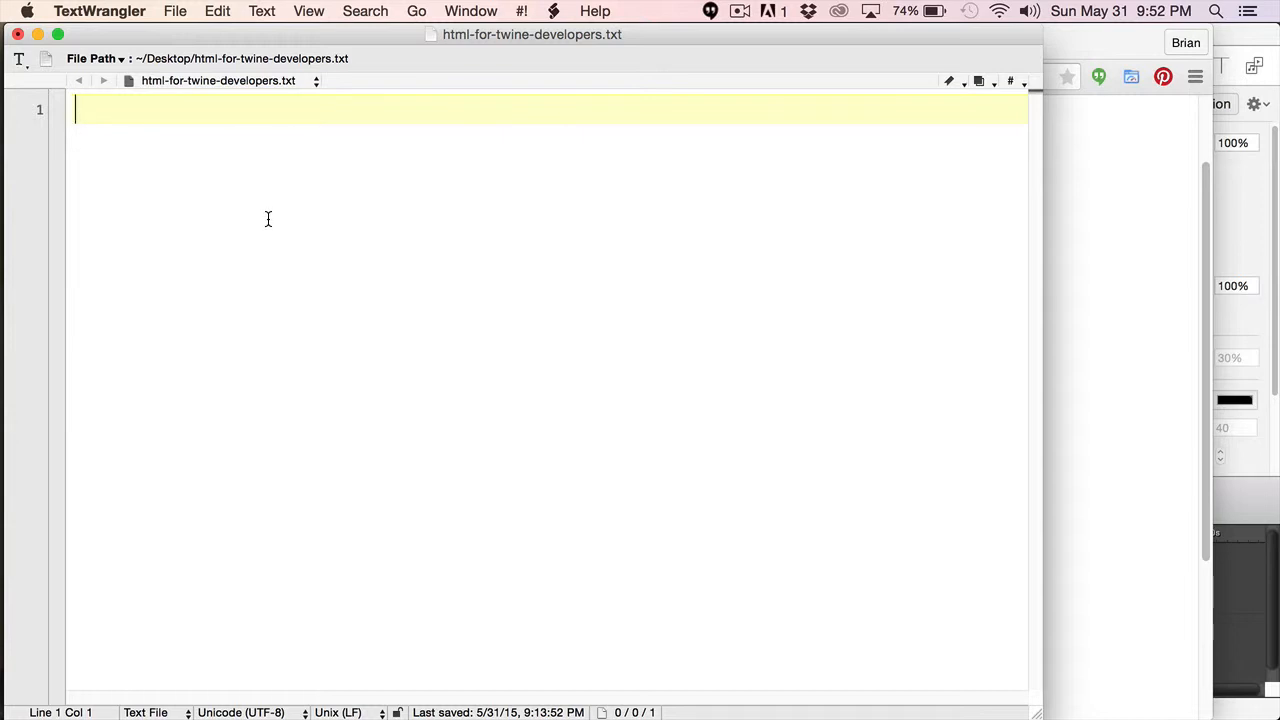
{"action": "mouse_move", "coordinate": [247, 236]}
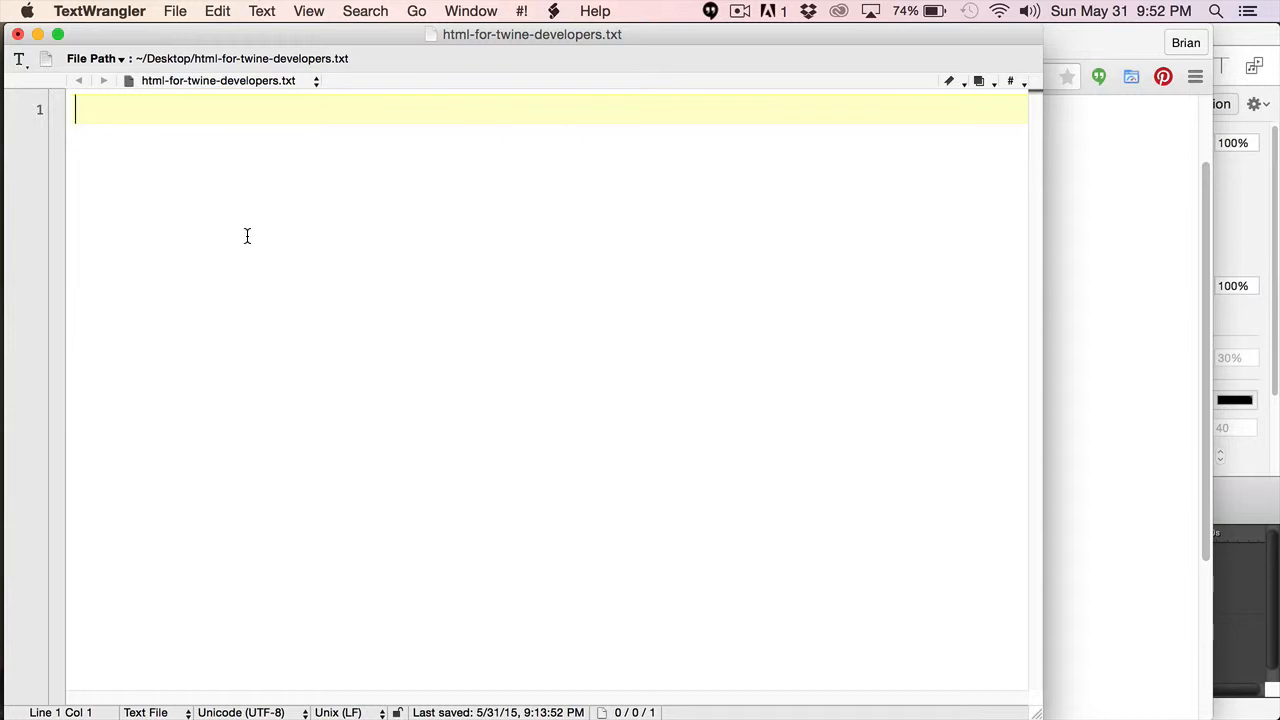
{"action": "type", "text": "<!doc"}
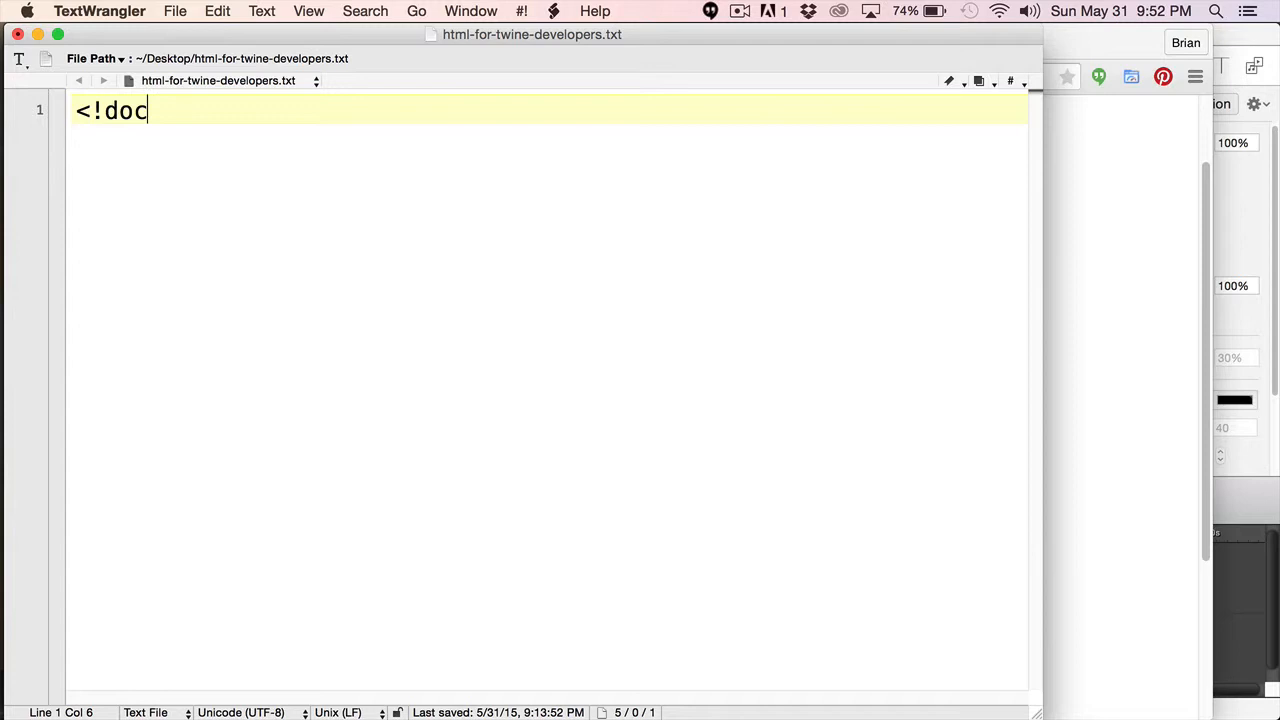
{"action": "type", "text": "type html>"}
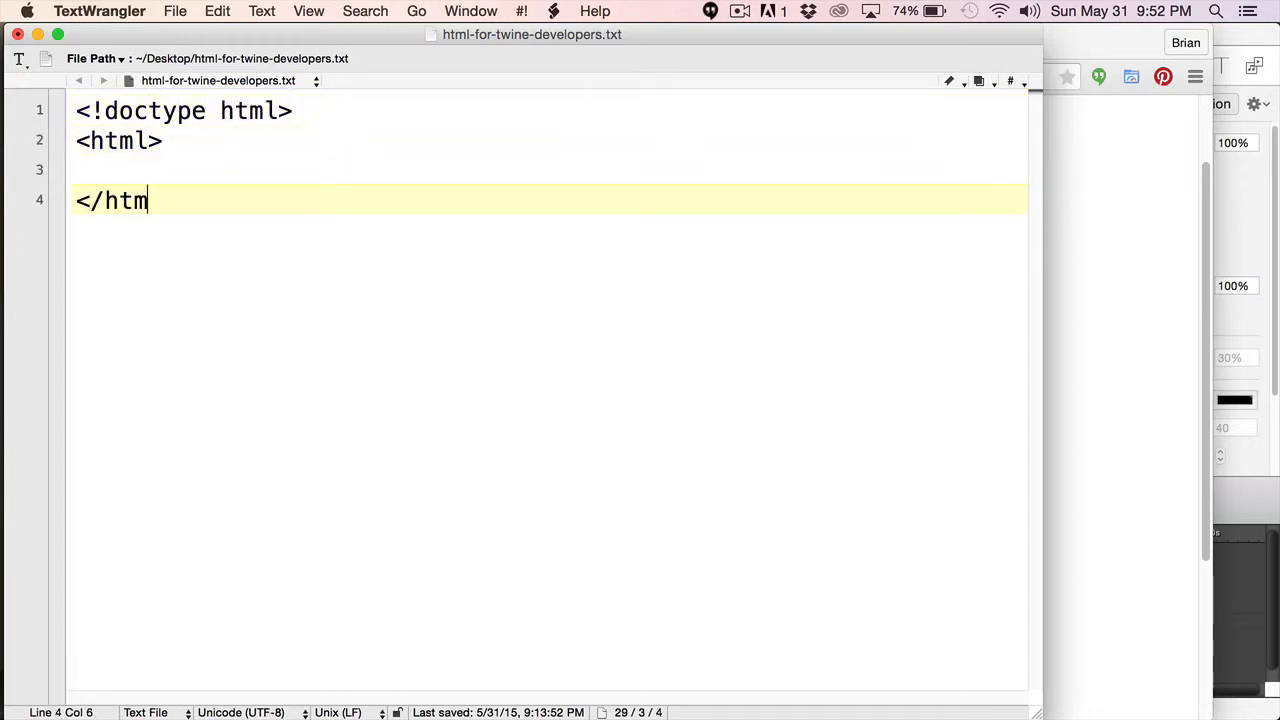
{"action": "type", "text": "l>"}
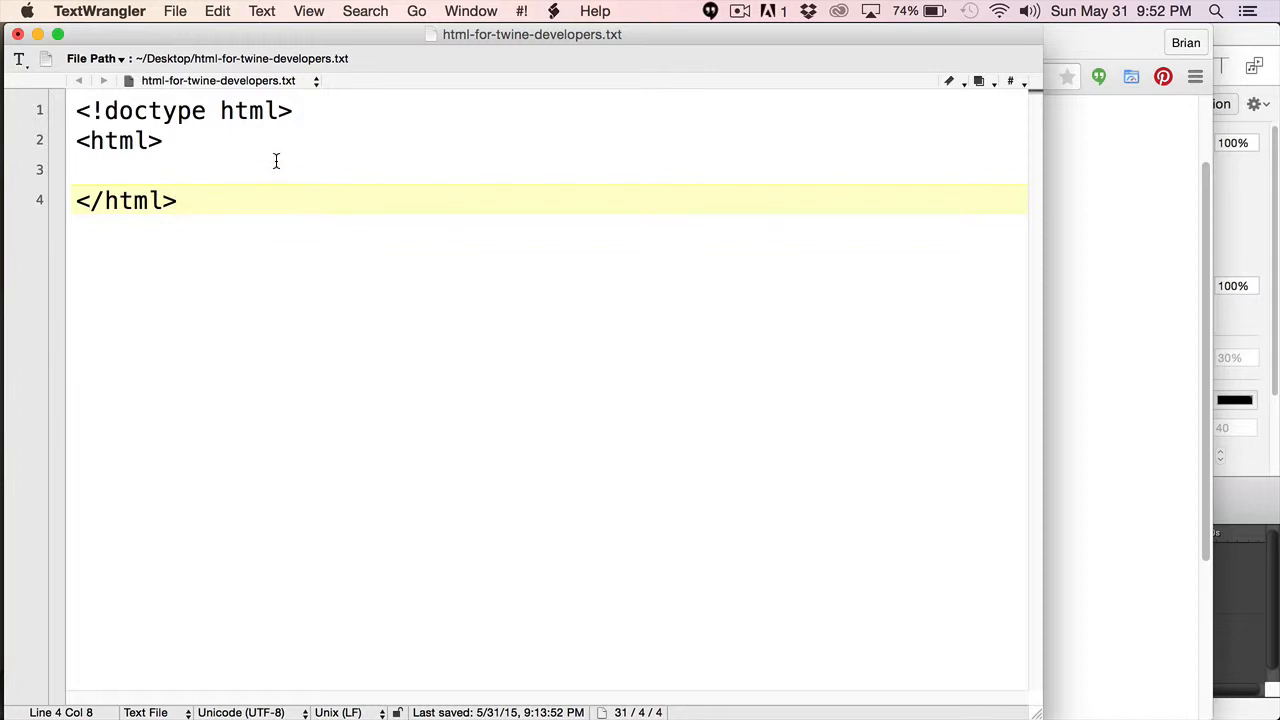
{"action": "mouse_move", "coordinate": [292, 108]}
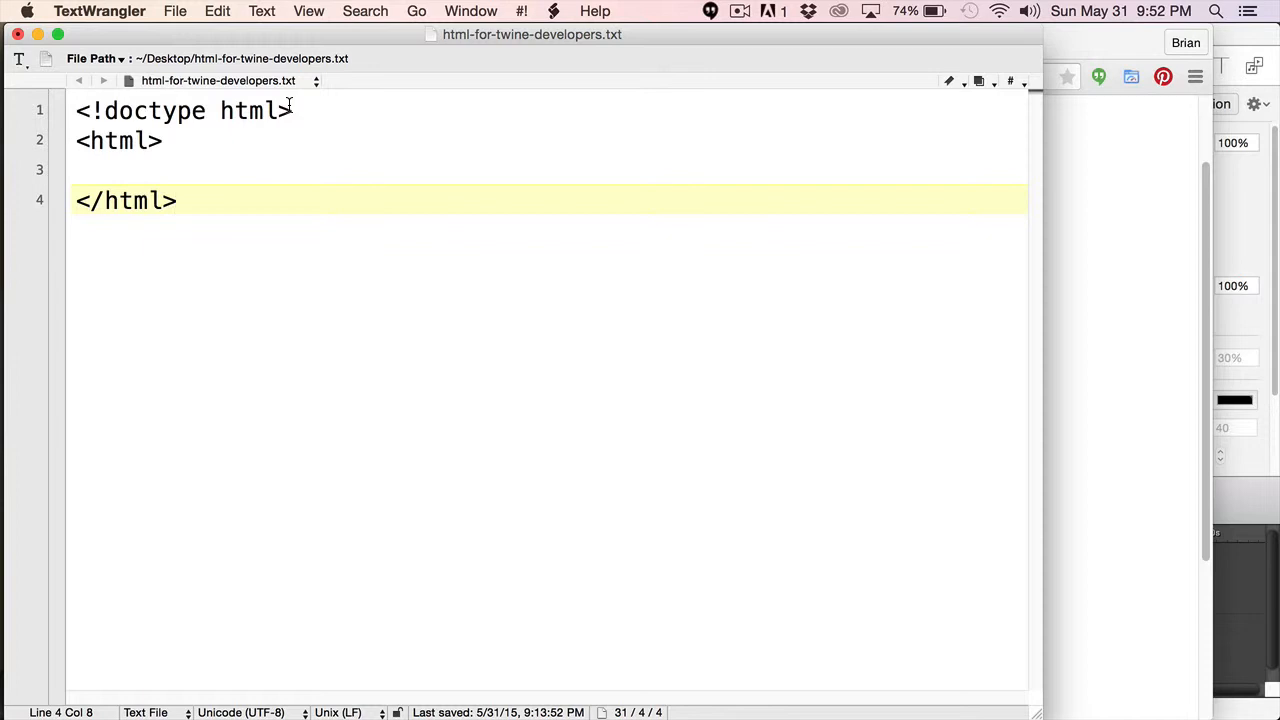
{"action": "left_click", "coordinate": [177, 200]}
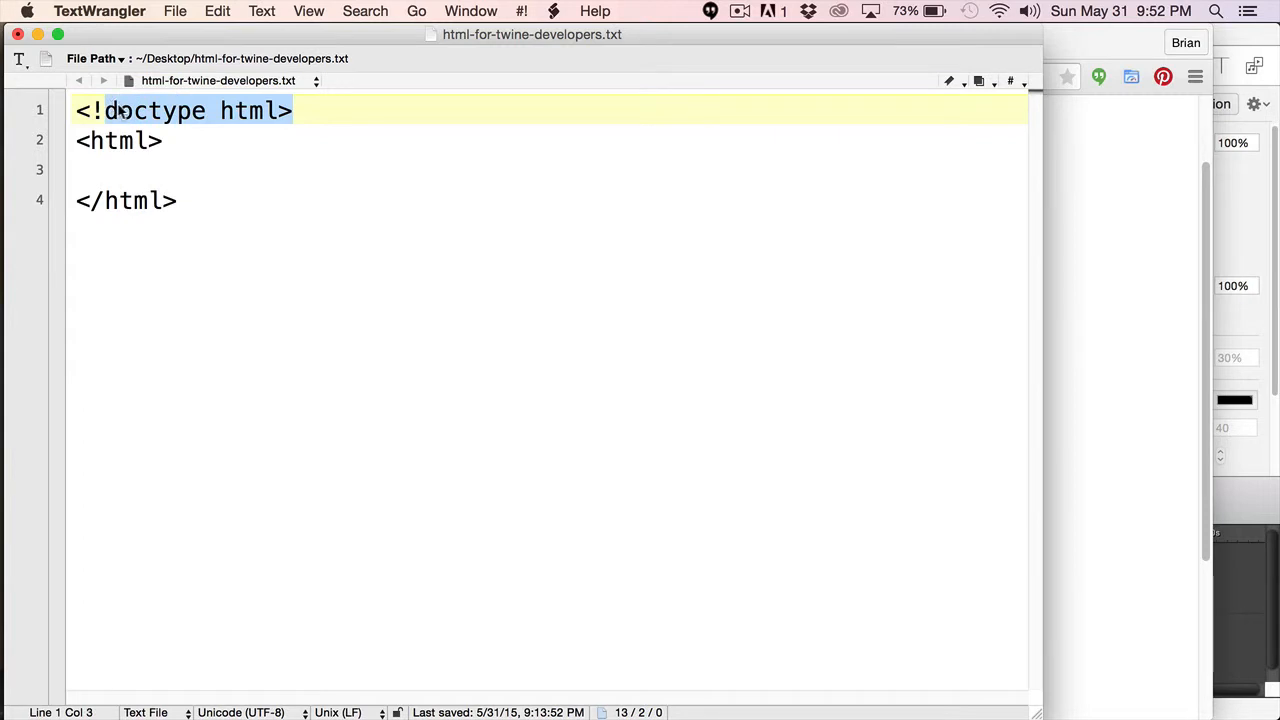
{"action": "mouse_move", "coordinate": [150, 130]}
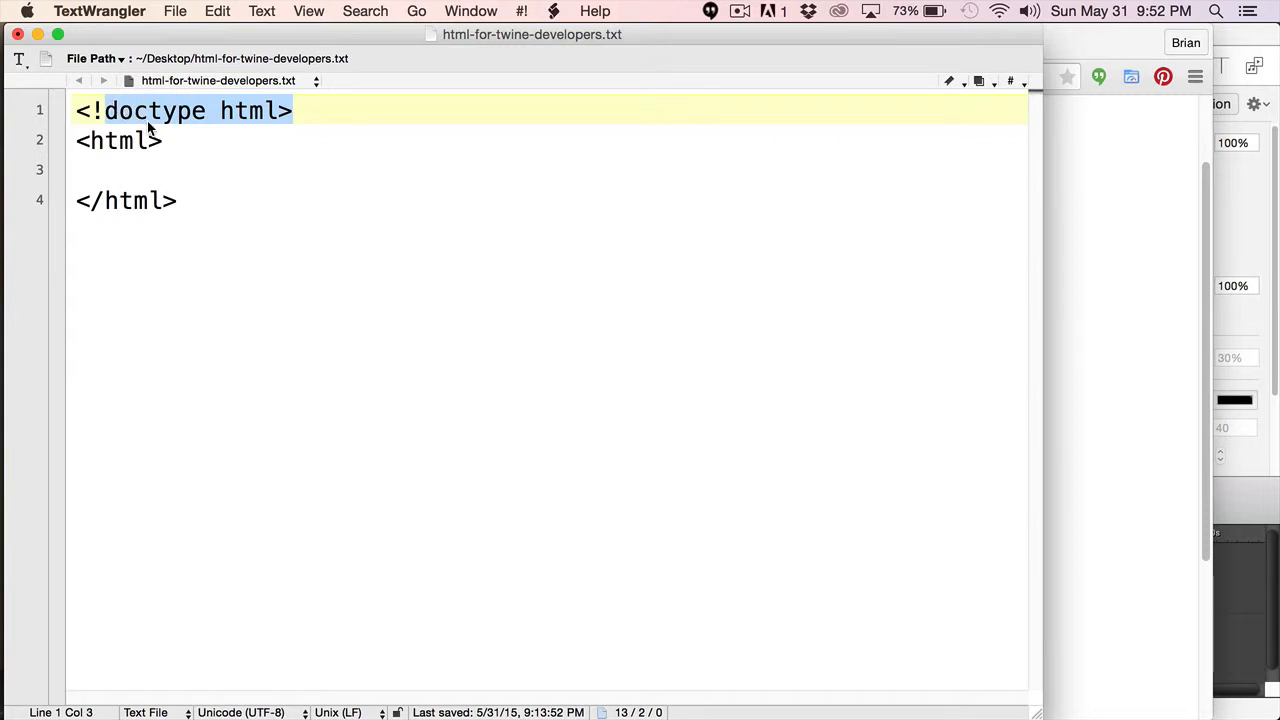
{"action": "mouse_move", "coordinate": [143, 118]}
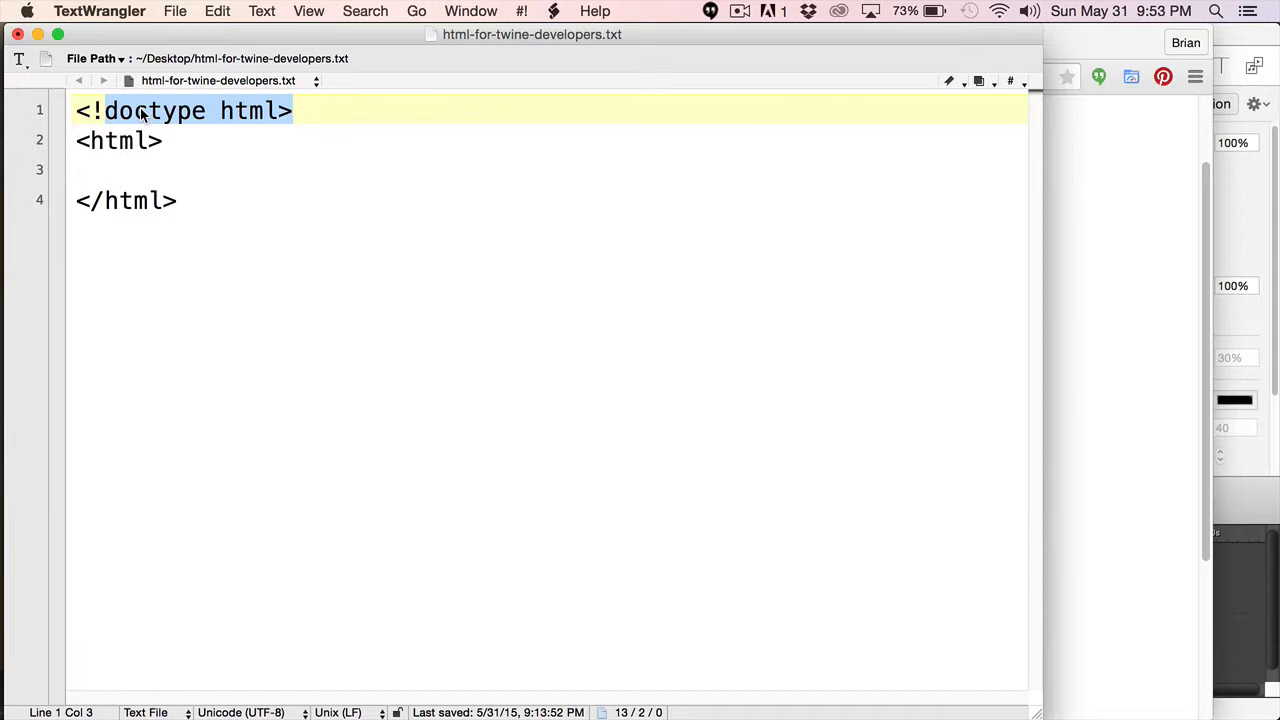
{"action": "left_click", "coordinate": [150, 110]}
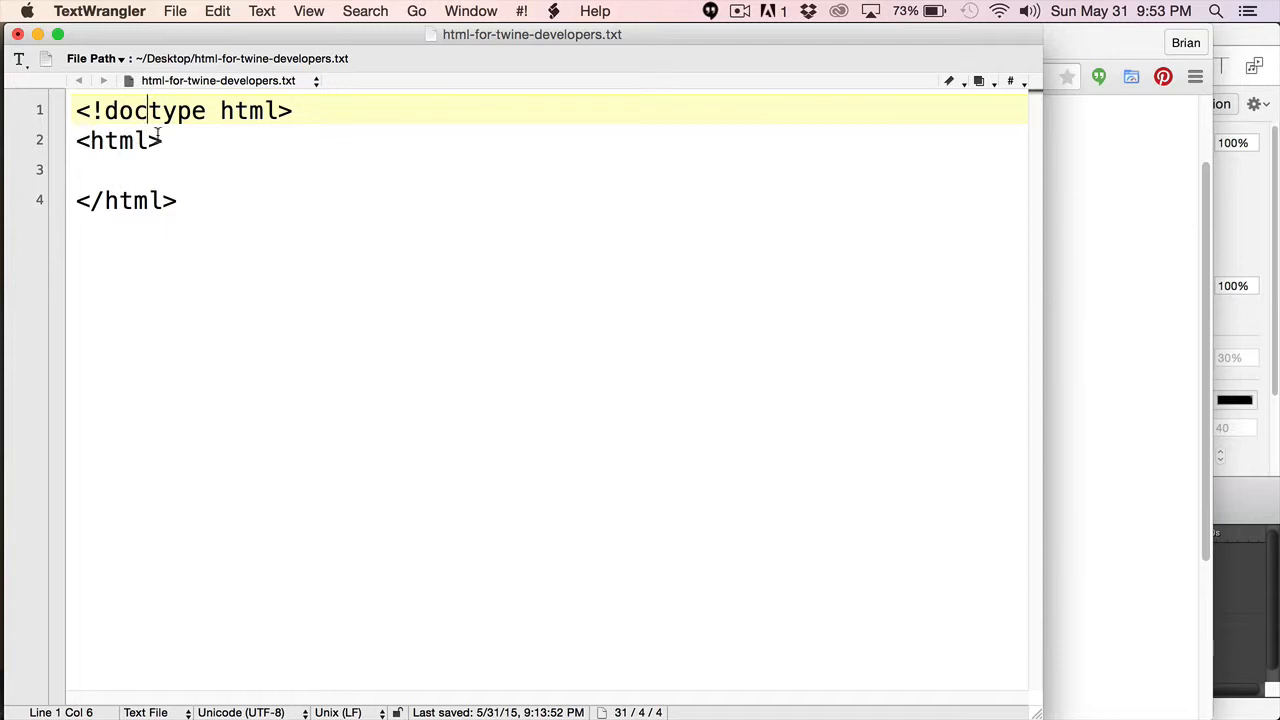
Step: Rejoin and re-break the lines so doctype, <html> and </html> each sit on their own line
{"action": "left_click", "coordinate": [84, 140]}
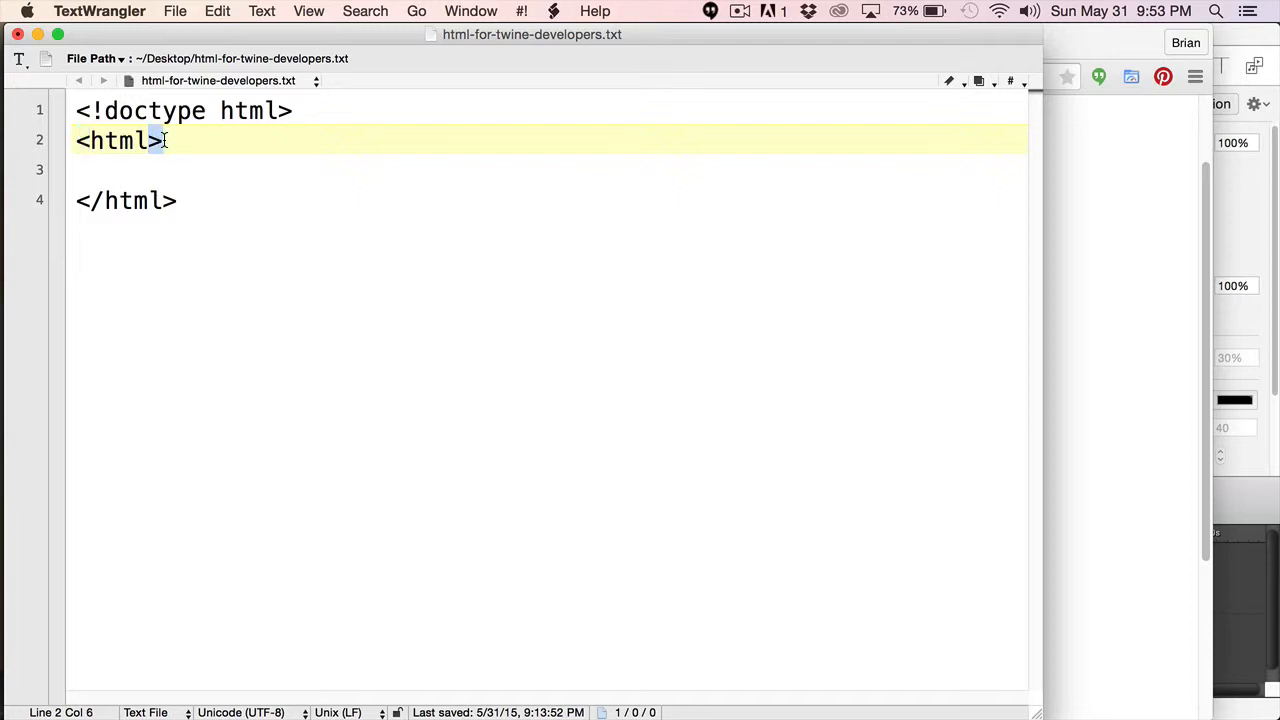
{"action": "left_click", "coordinate": [163, 140]}
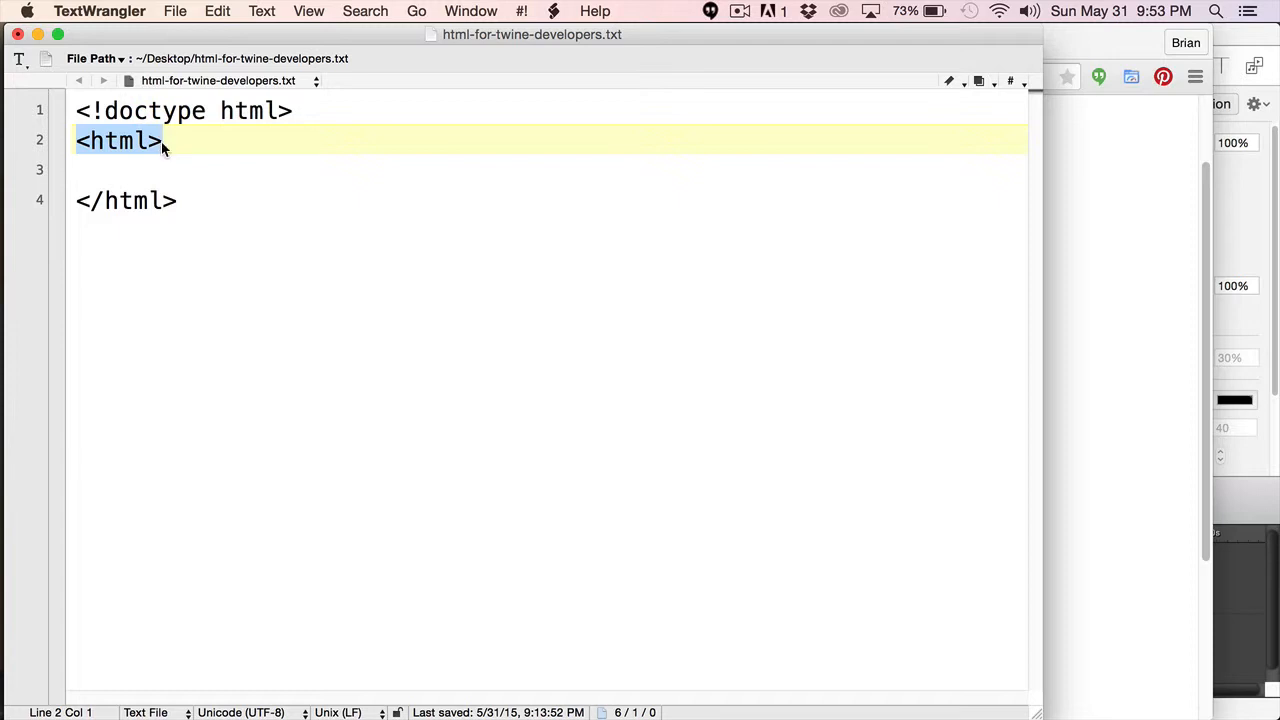
{"action": "mouse_move", "coordinate": [79, 206]}
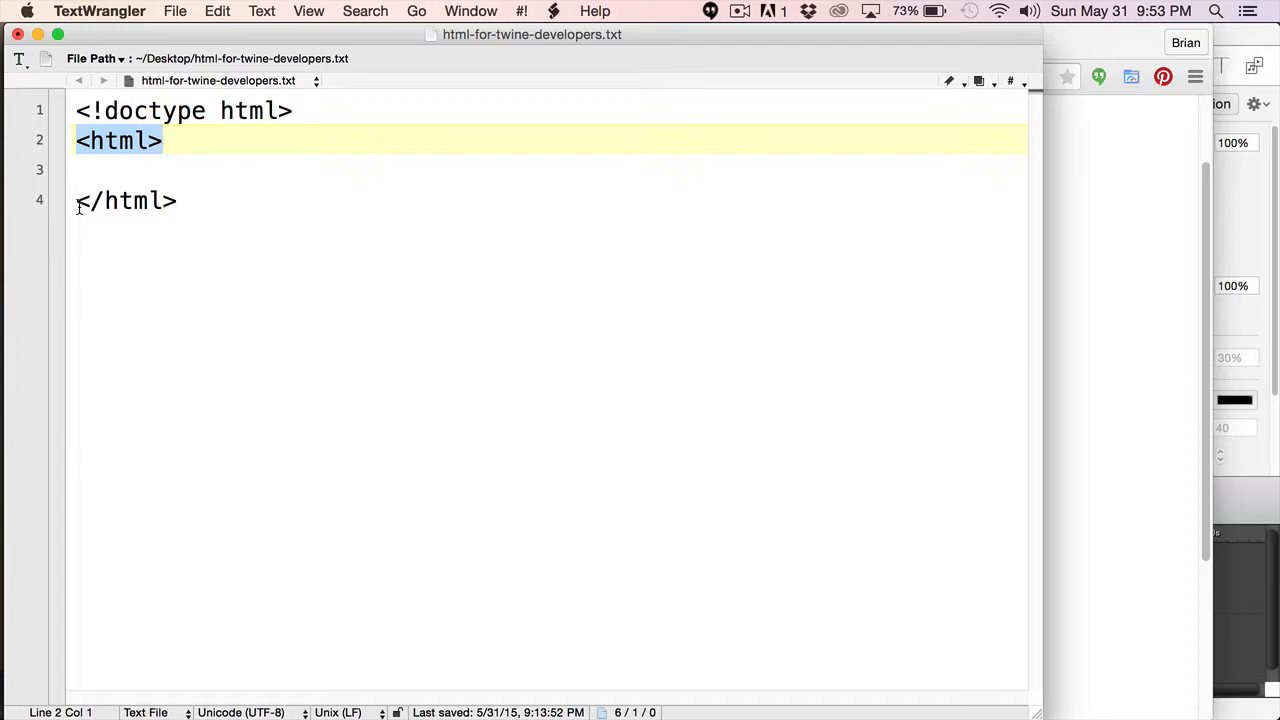
{"action": "left_click", "coordinate": [95, 200]}
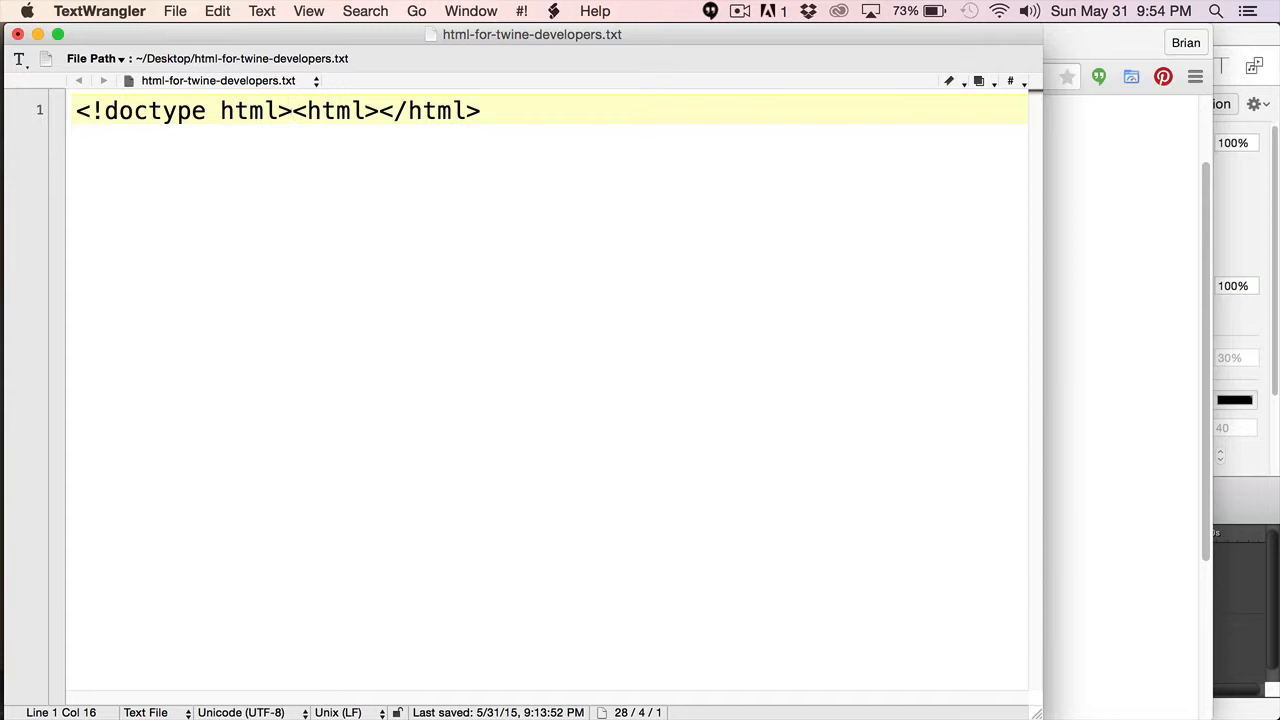
{"action": "left_click", "coordinate": [291, 110]}
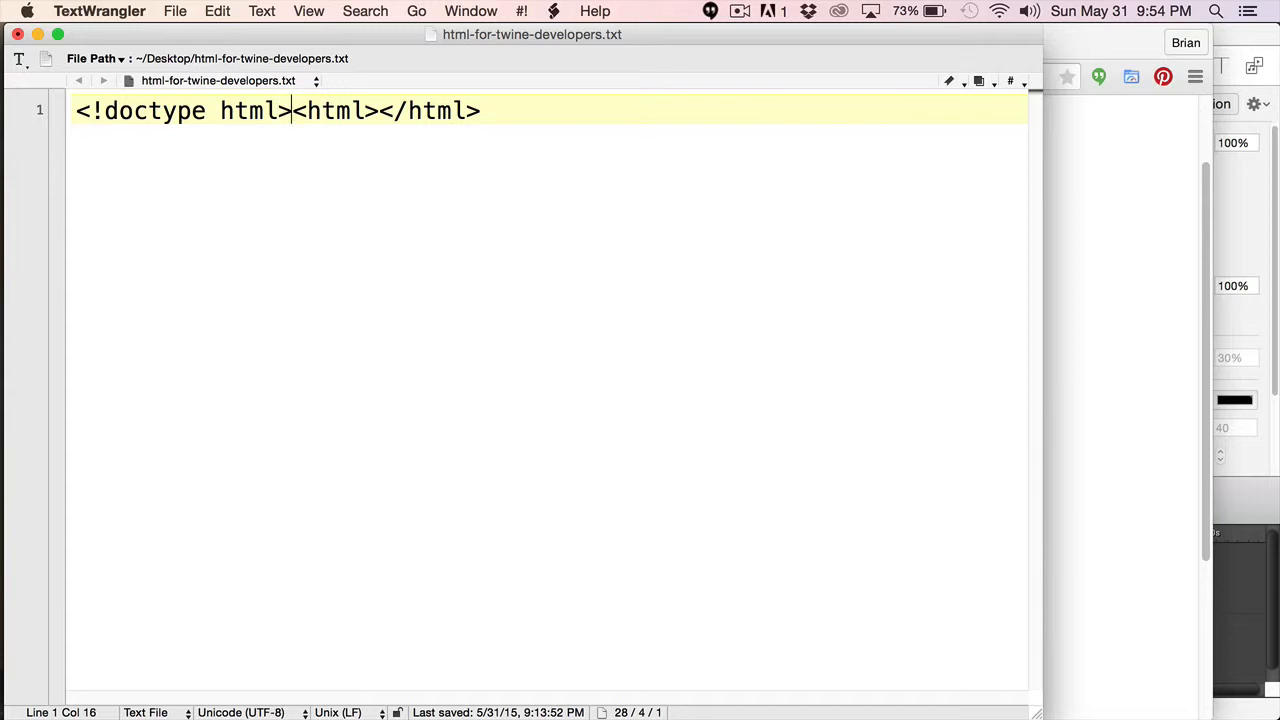
{"action": "key", "text": "Return"}
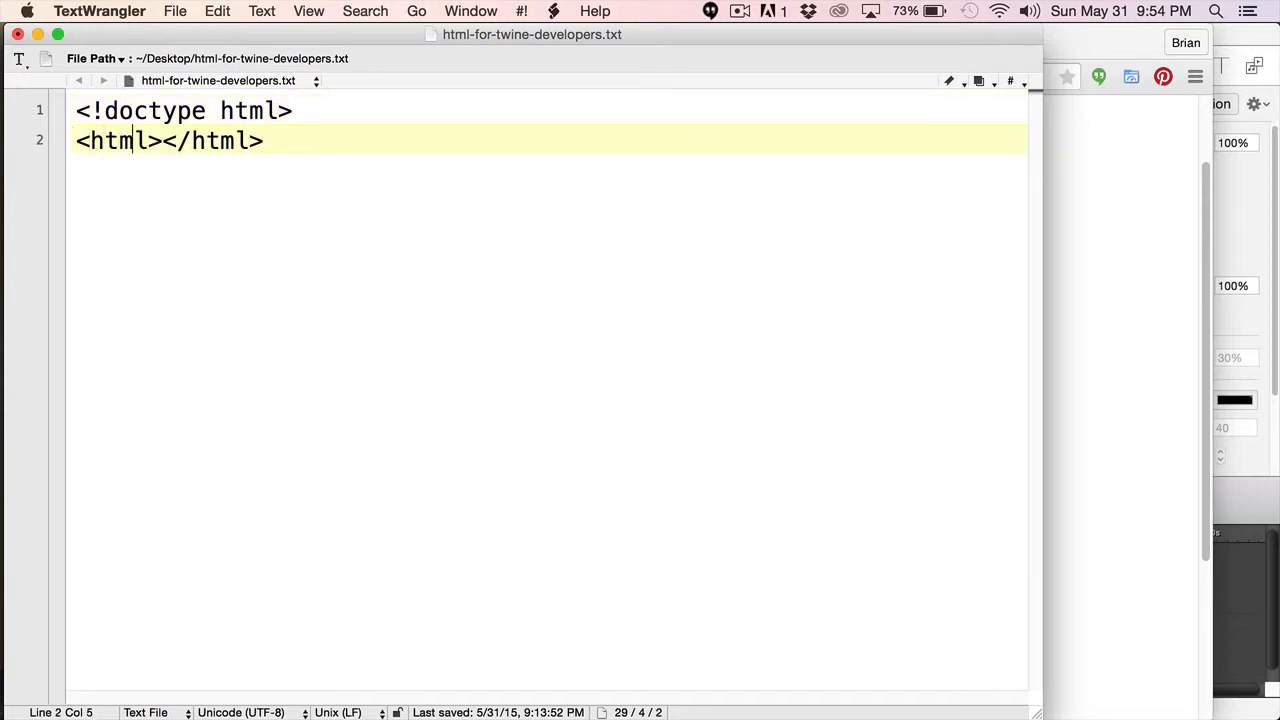
{"action": "key", "text": "Return"}
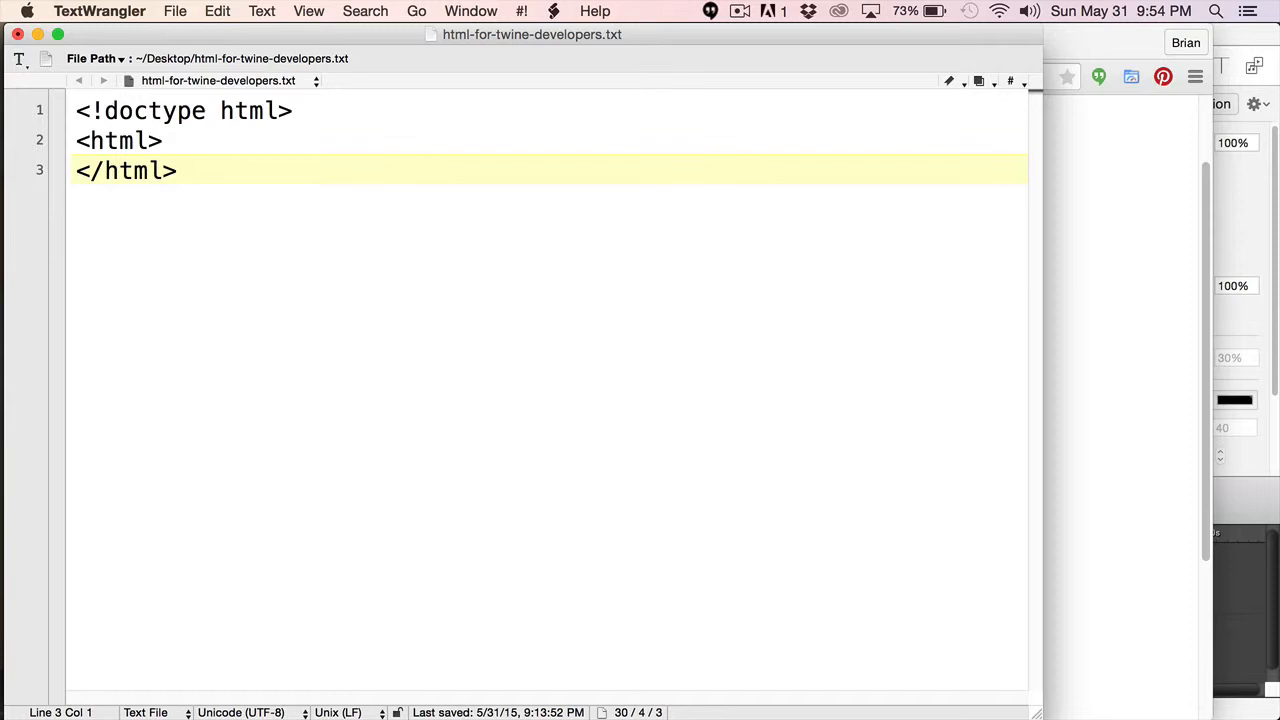
{"action": "left_click", "coordinate": [176, 170]}
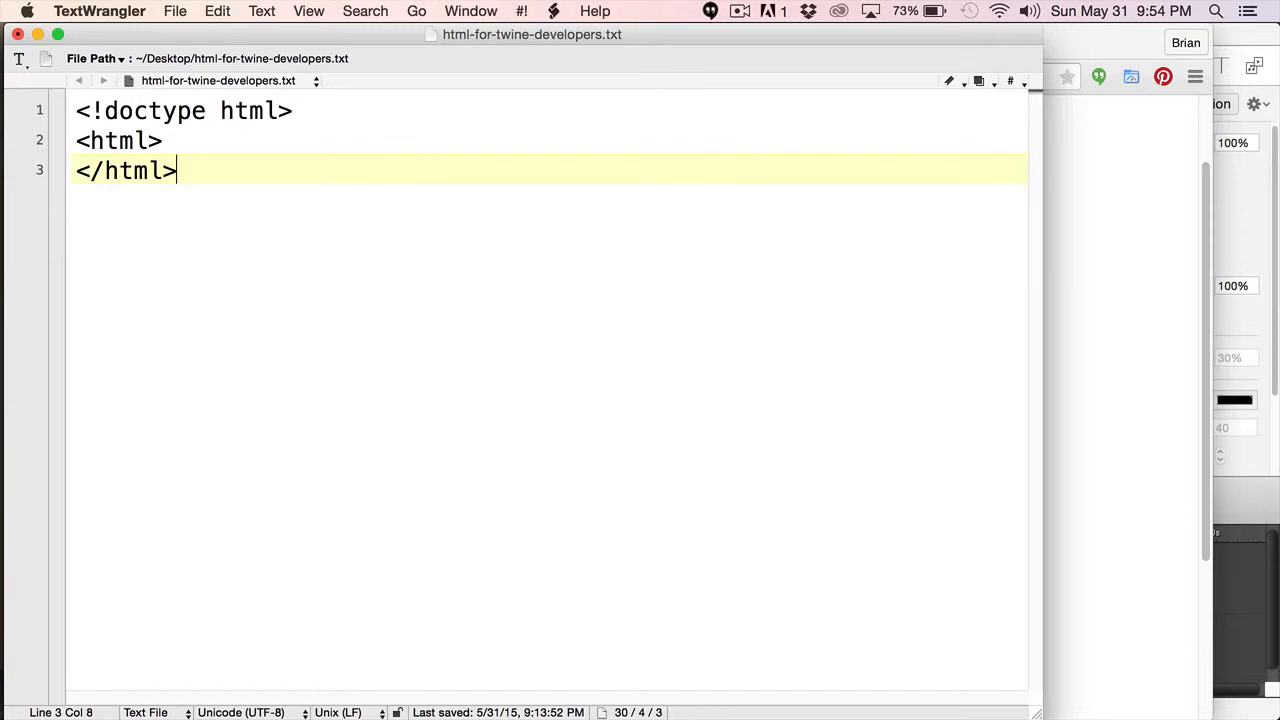
{"action": "key", "text": "Return"}
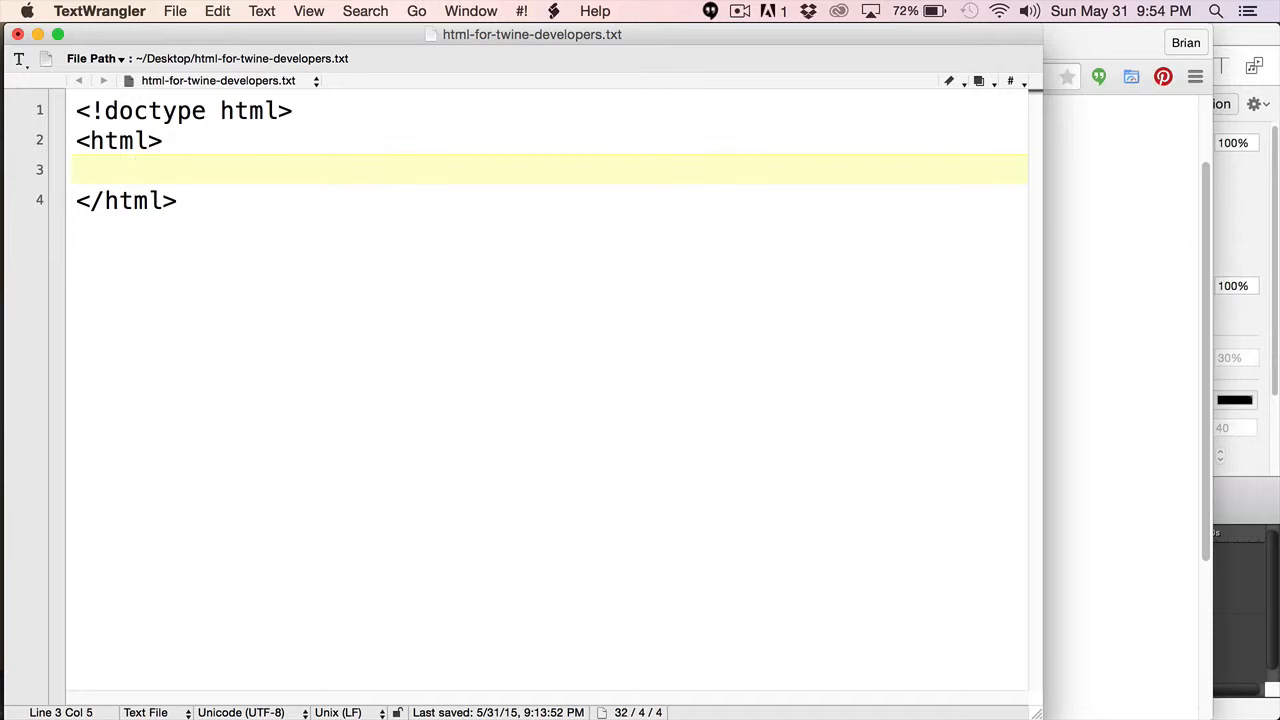
Step: Add <head></head> and <body></body> inside html, with 'Hello World!' in the body
{"action": "type", "text": "<head"}
{"action": "type", "text": "</head"}
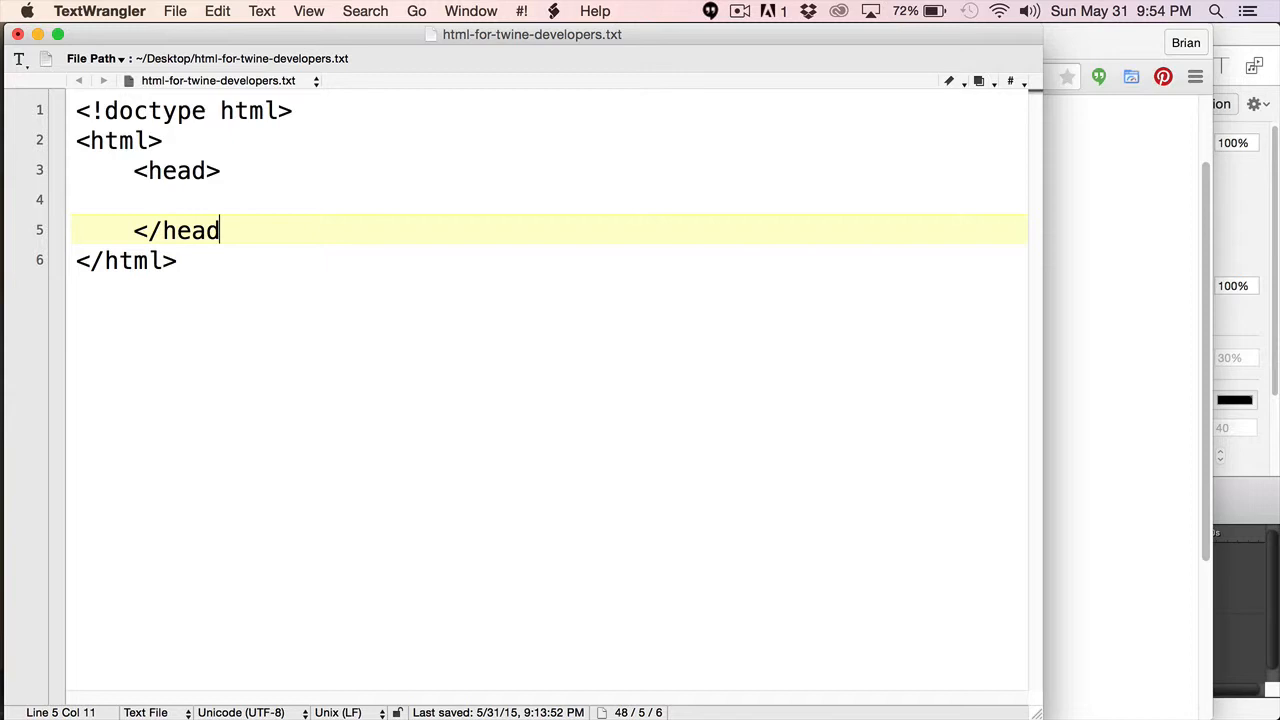
{"action": "type", "text": ">"}
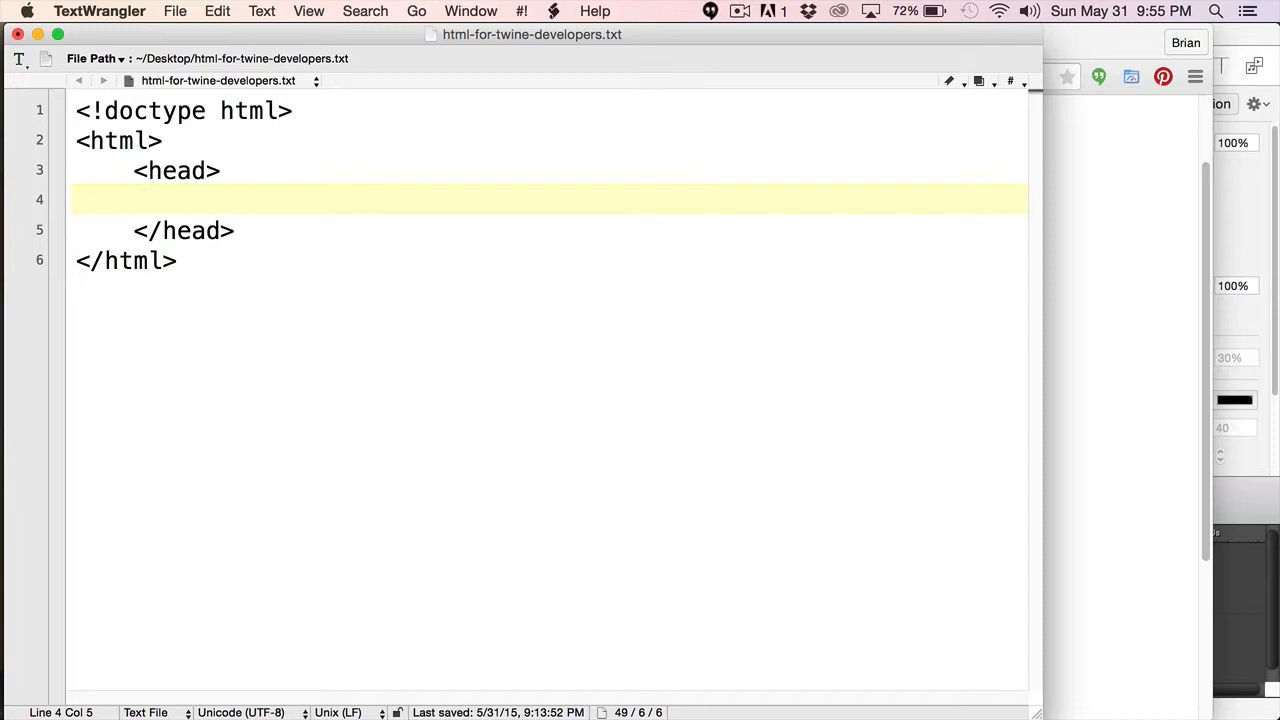
{"action": "mouse_move", "coordinate": [86, 186]}
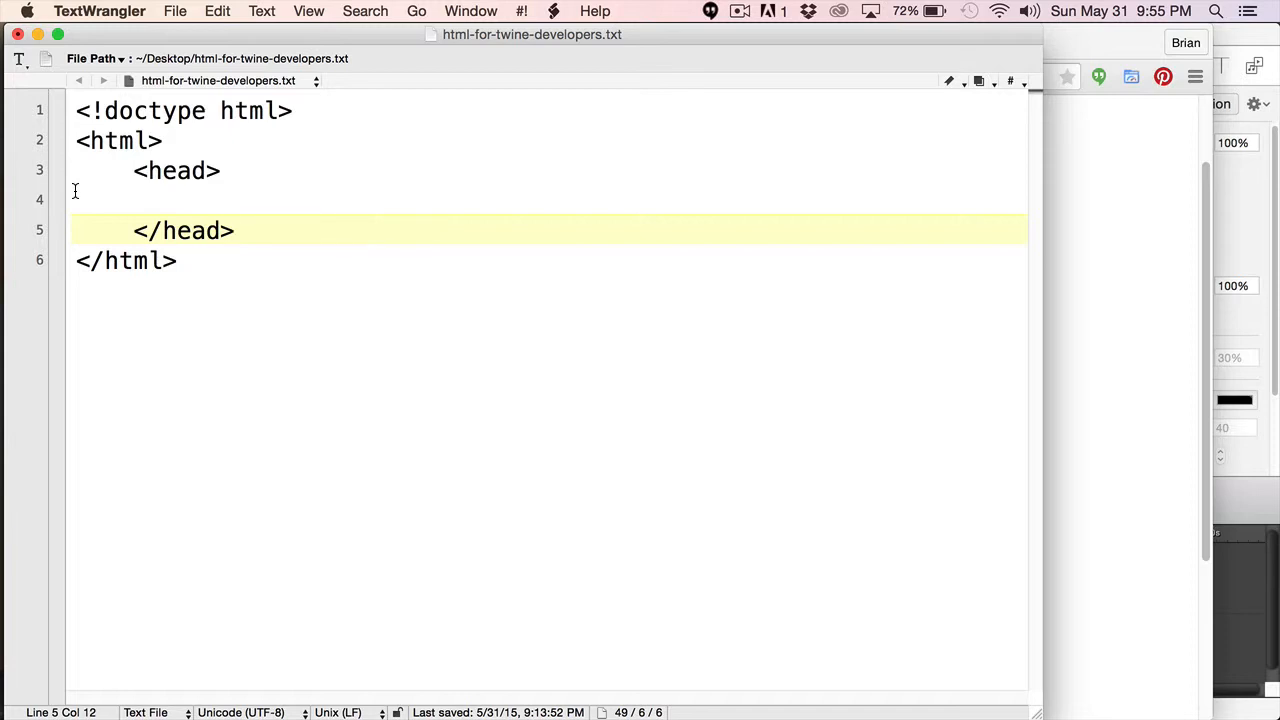
{"action": "key", "text": "return"}
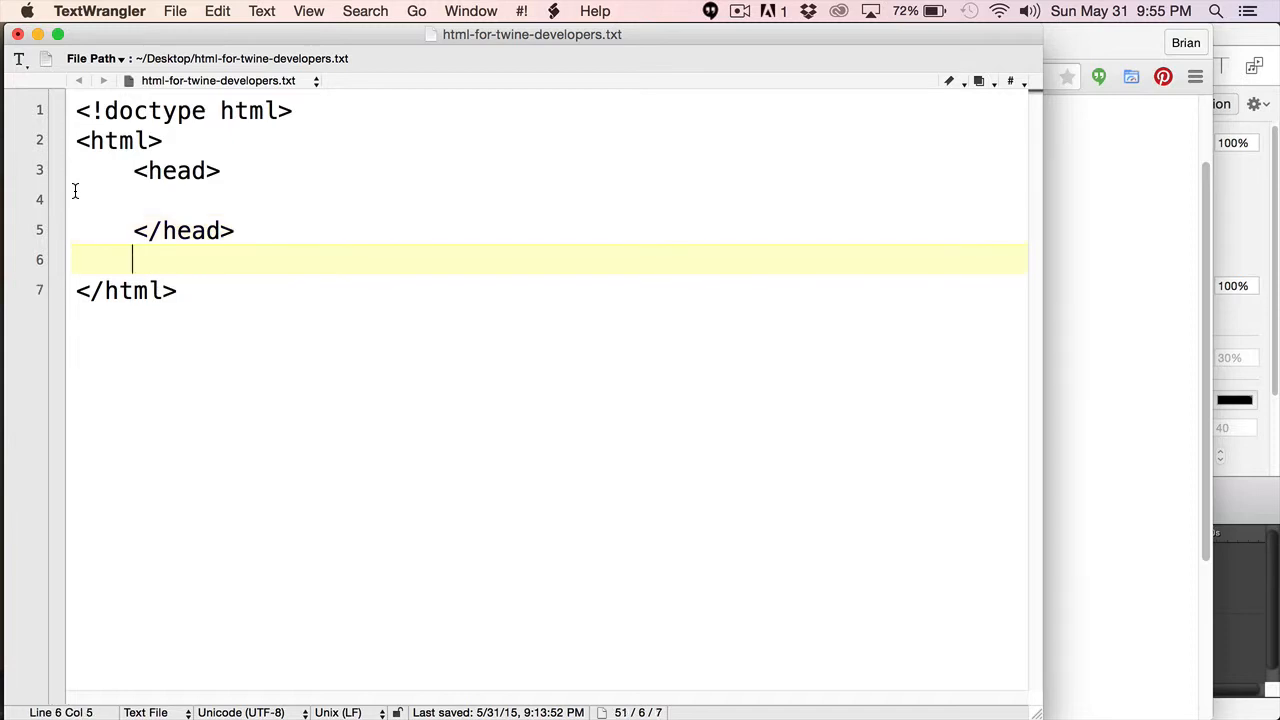
{"action": "type", "text": "<"}
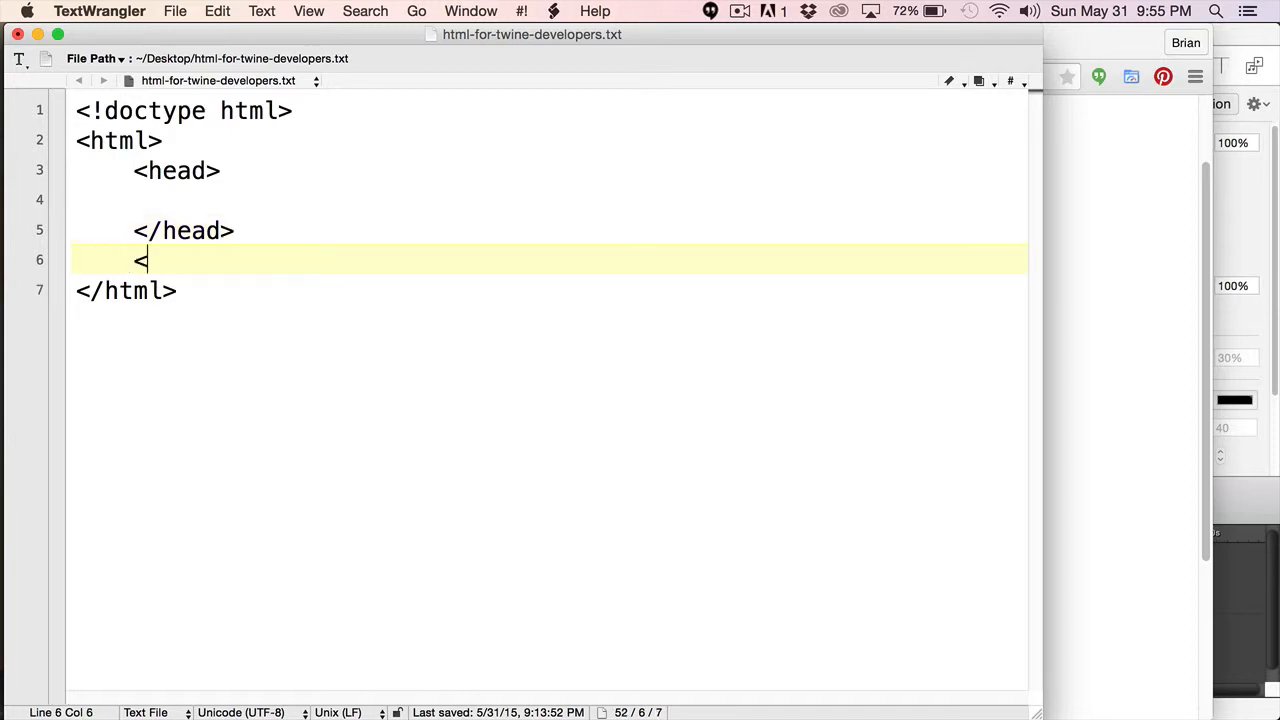
{"action": "type", "text": "body>"}
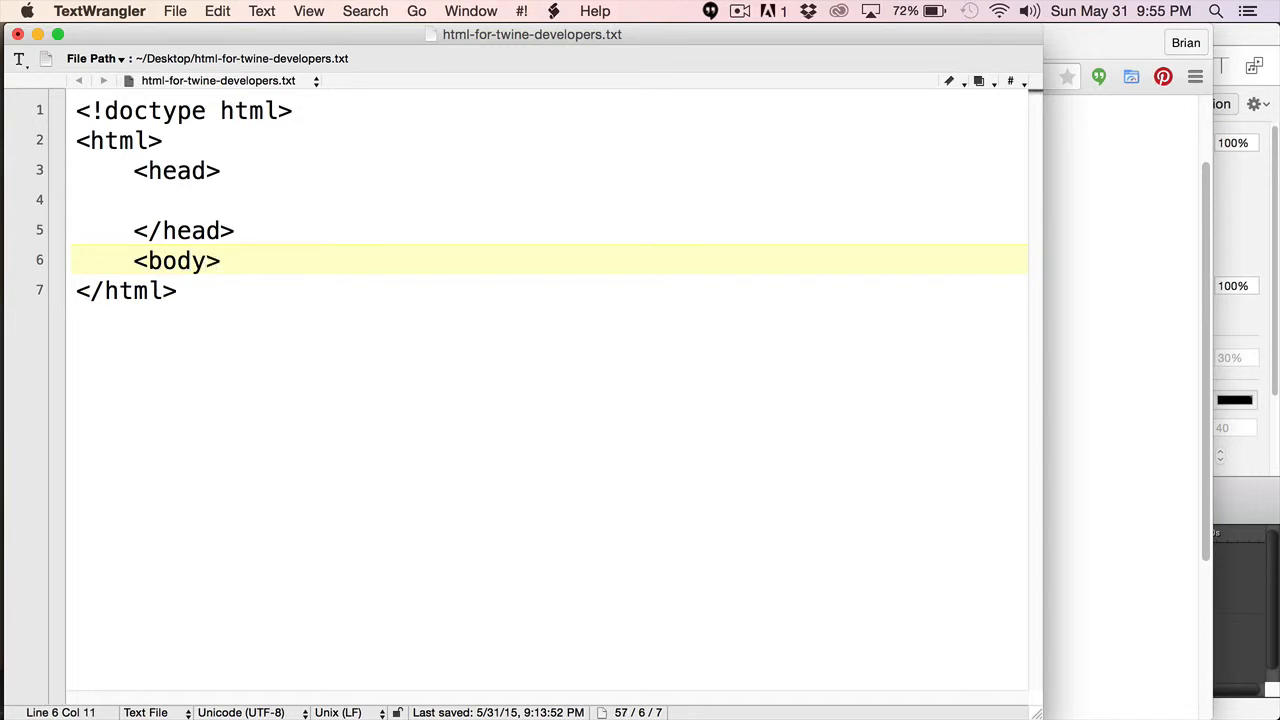
{"action": "type", "text": "</bod"}
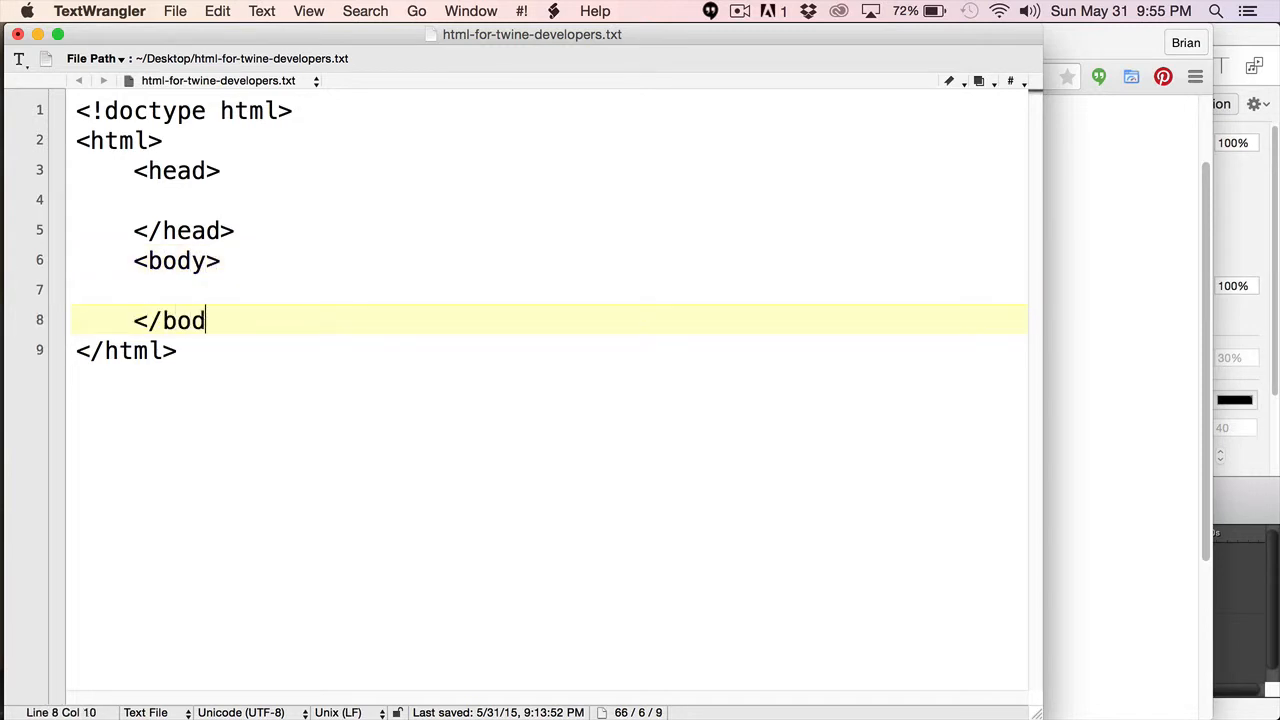
{"action": "type", "text": "y>"}
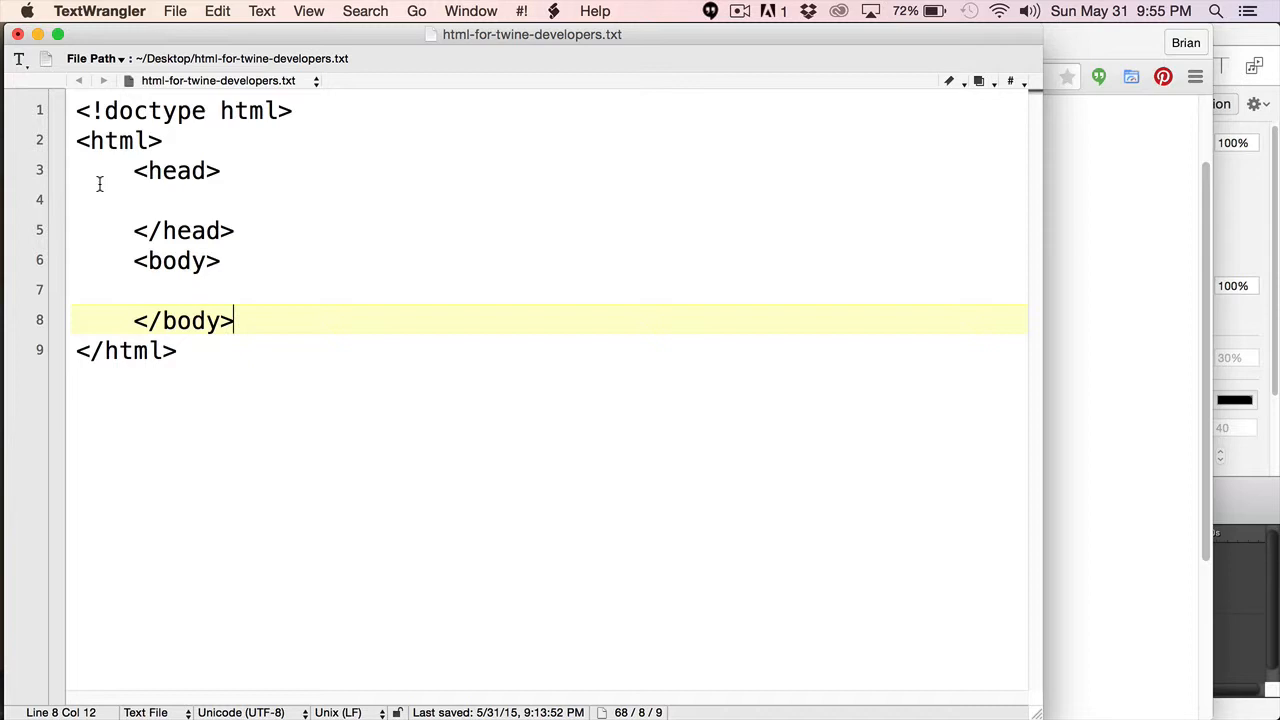
{"action": "mouse_move", "coordinate": [186, 285]}
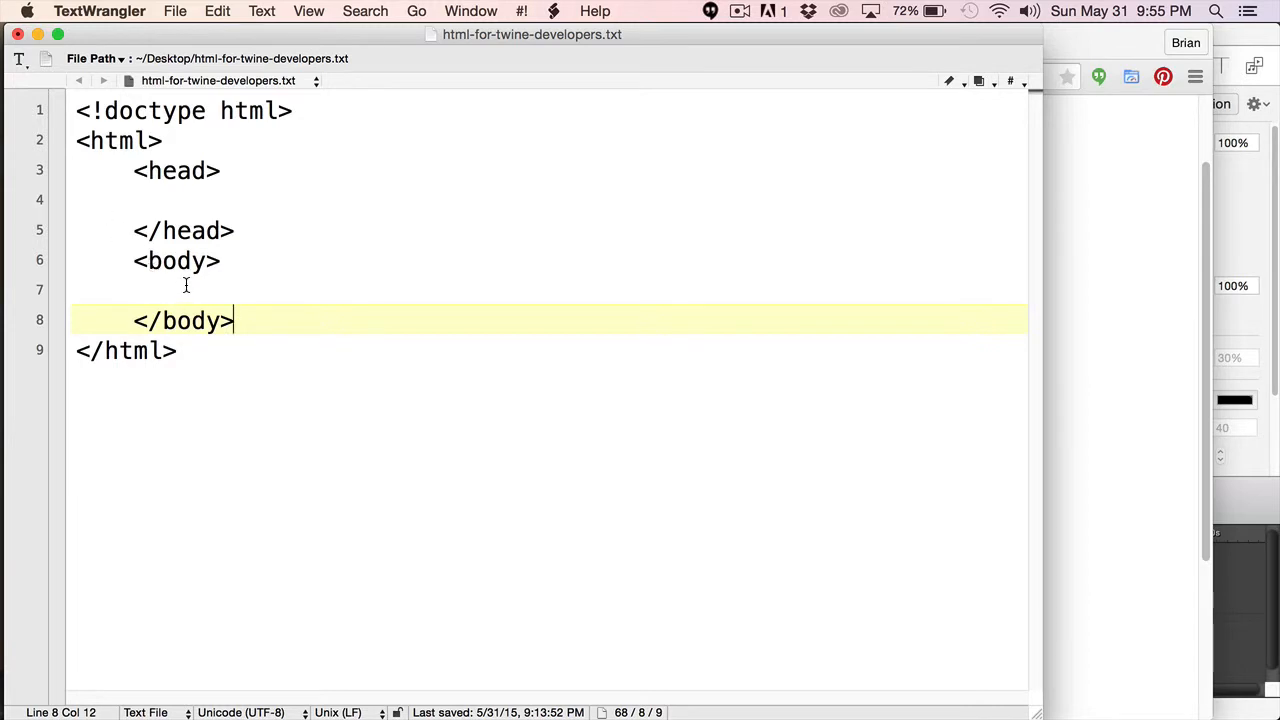
{"action": "type", "text": "Hell"}
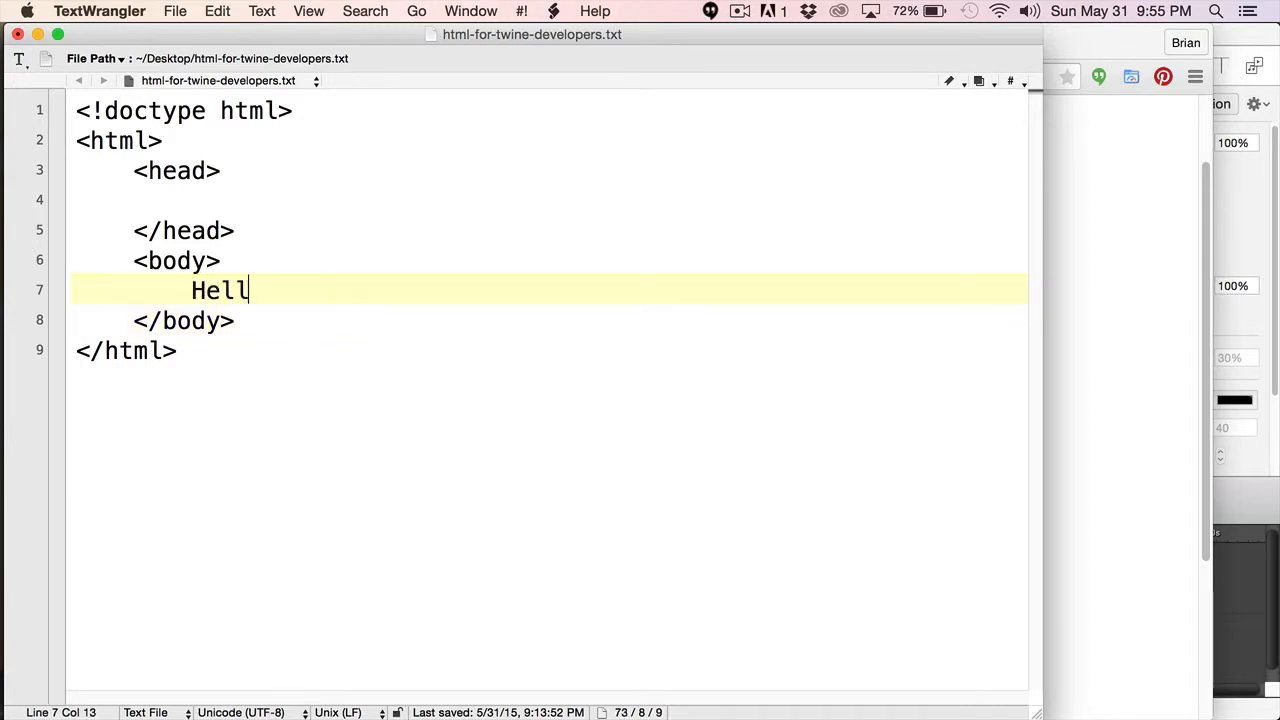
{"action": "type", "text": "o Worl"}
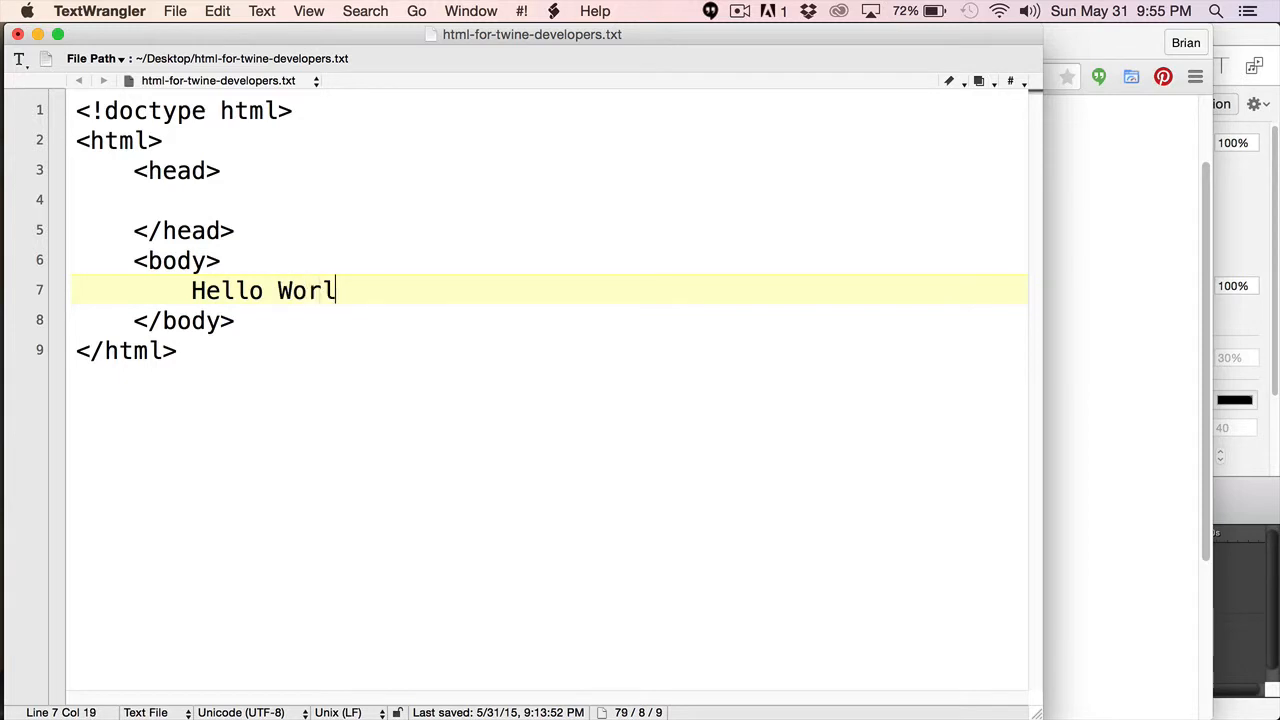
{"action": "type", "text": "d!"}
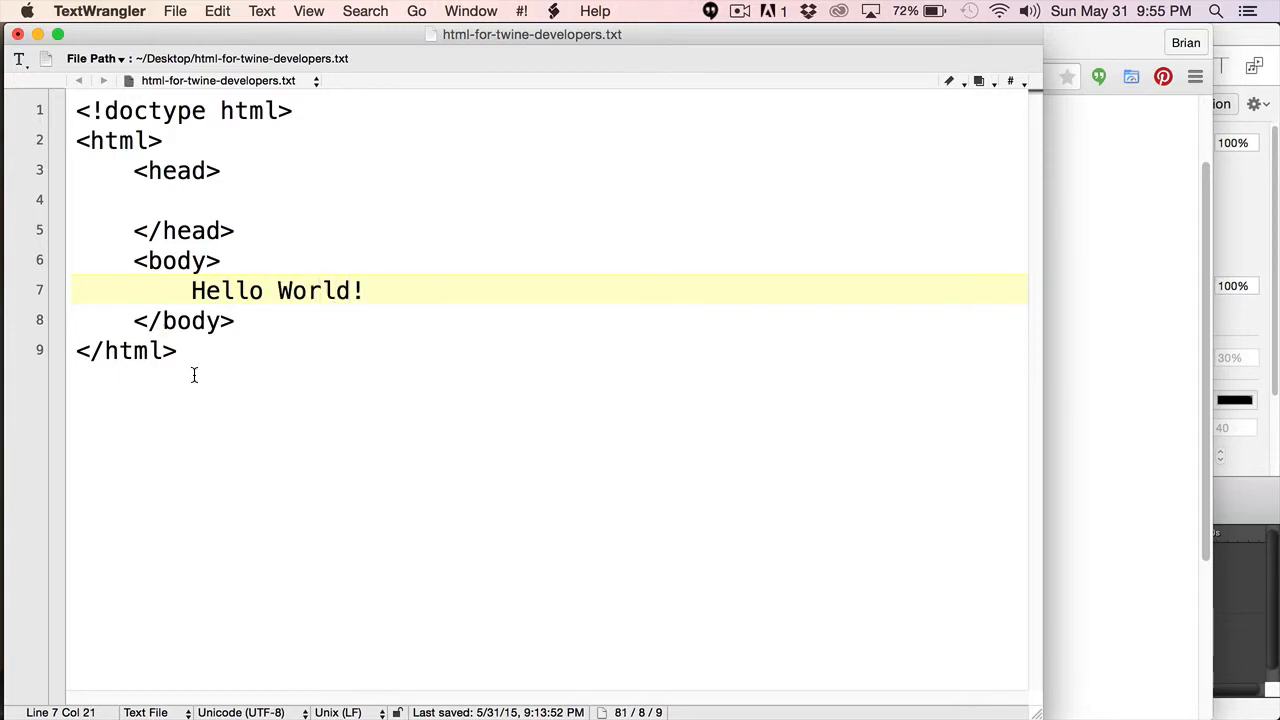
{"action": "mouse_move", "coordinate": [55, 300]}
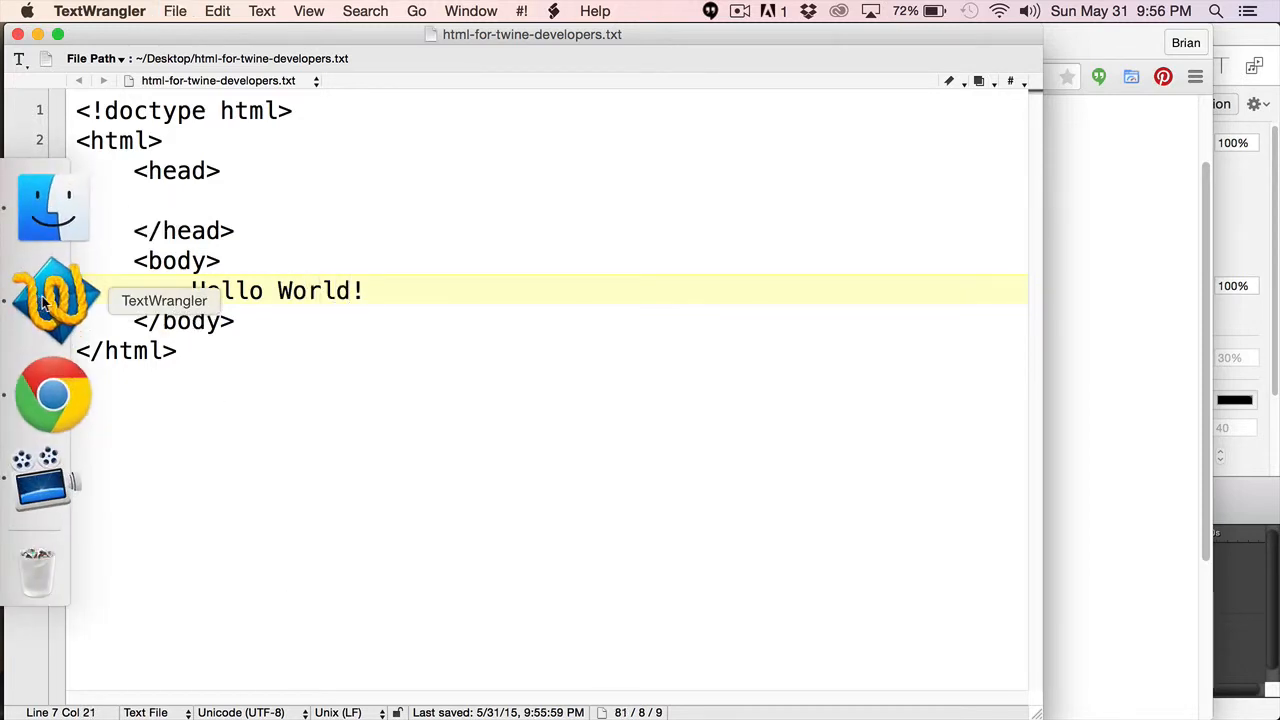
Step: In Chrome, open html-for-twine-developers.txt from the Desktop via File > Open File
{"action": "left_click", "coordinate": [53, 393]}
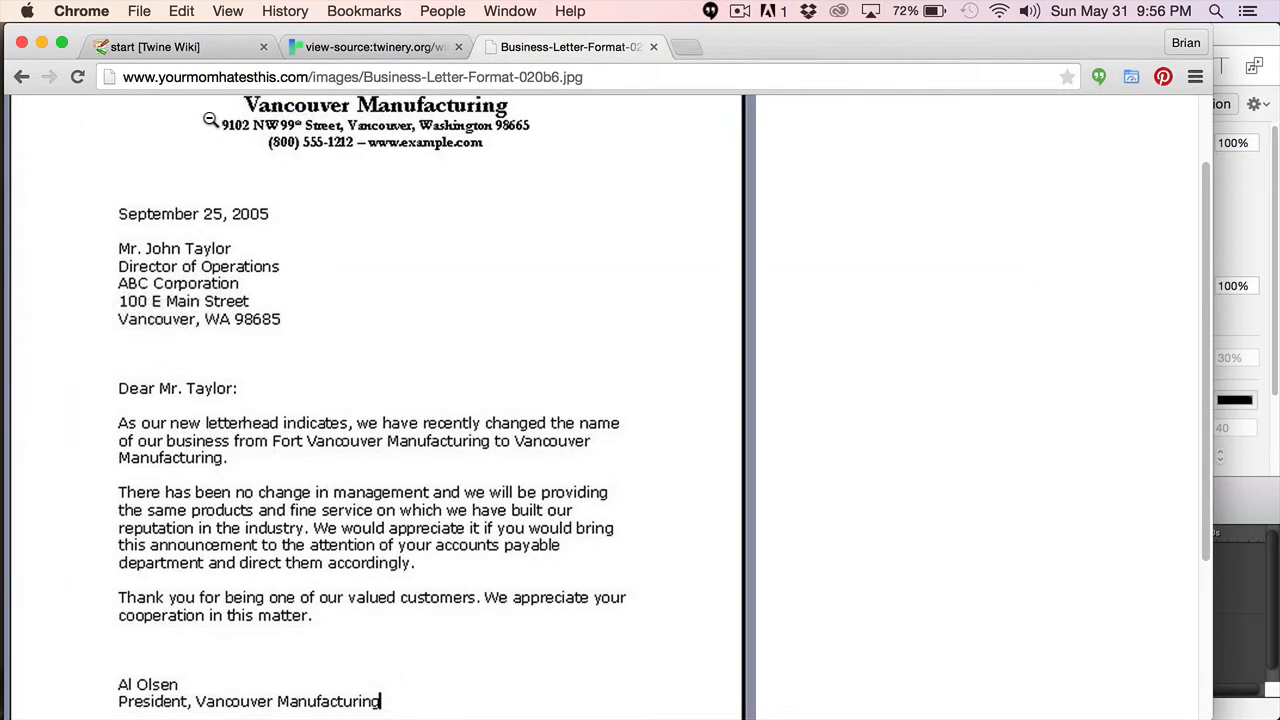
{"action": "left_click", "coordinate": [139, 11]}
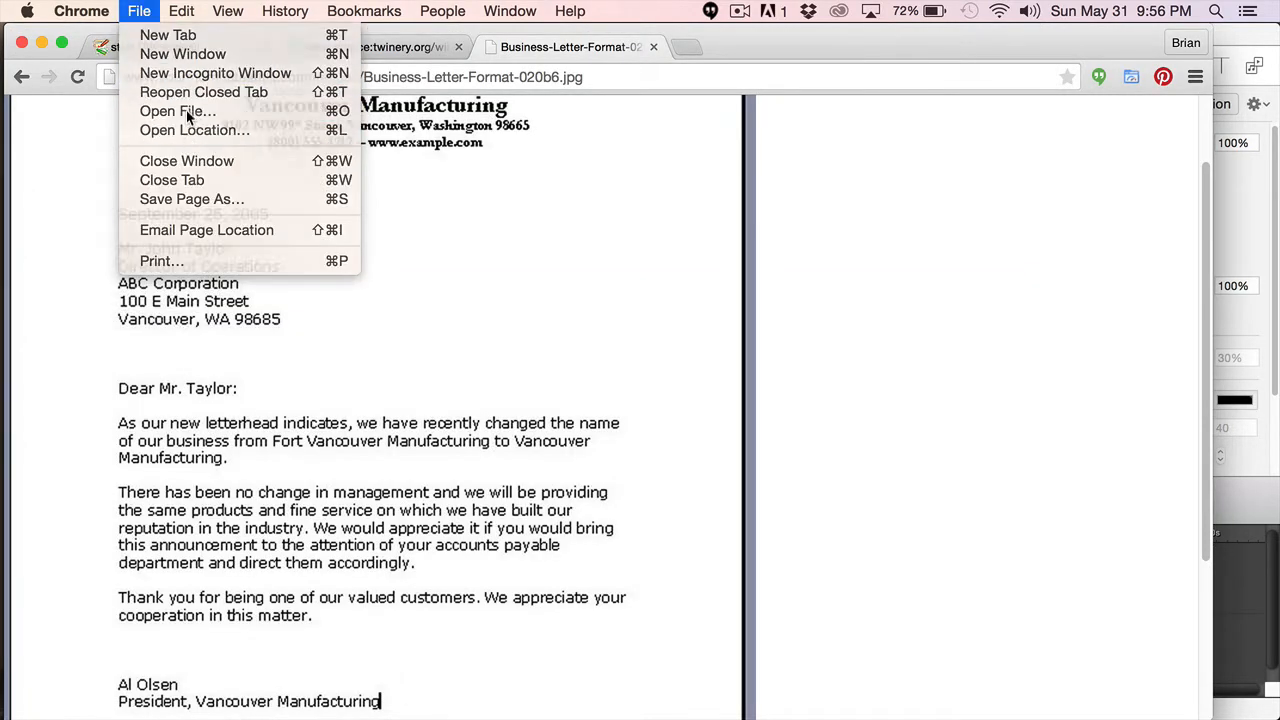
{"action": "left_click", "coordinate": [177, 111]}
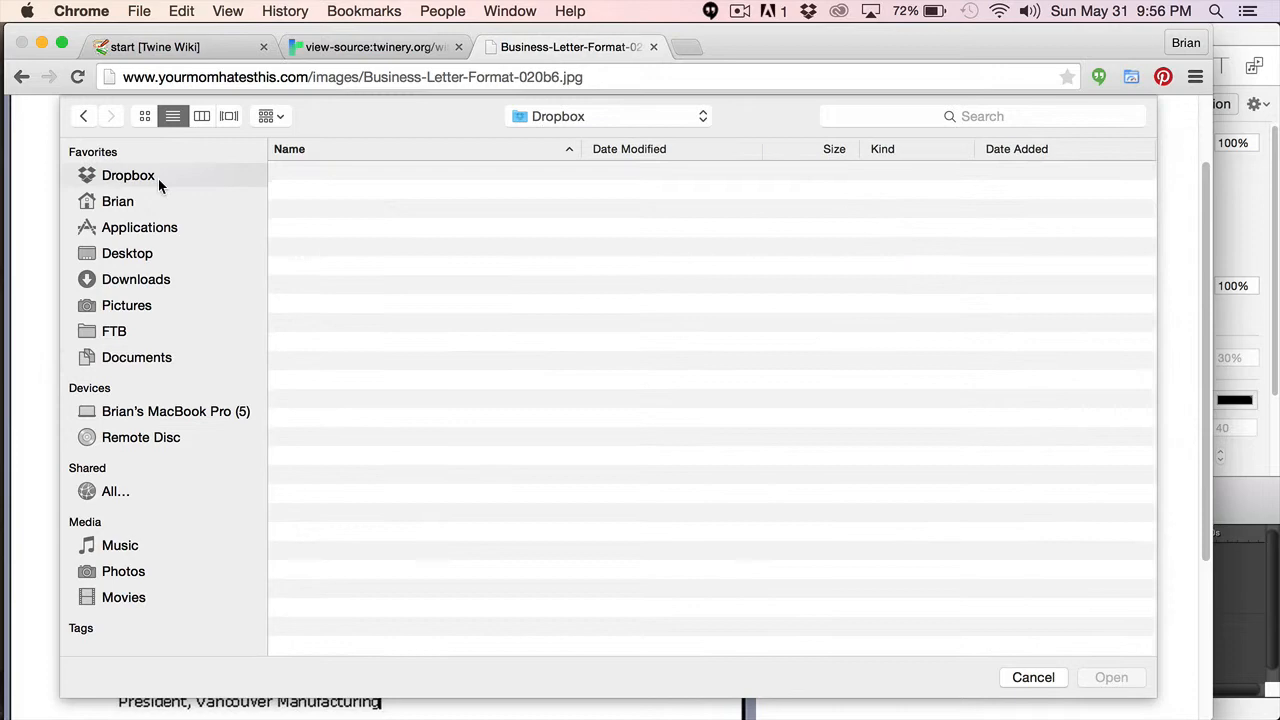
{"action": "left_click", "coordinate": [128, 175]}
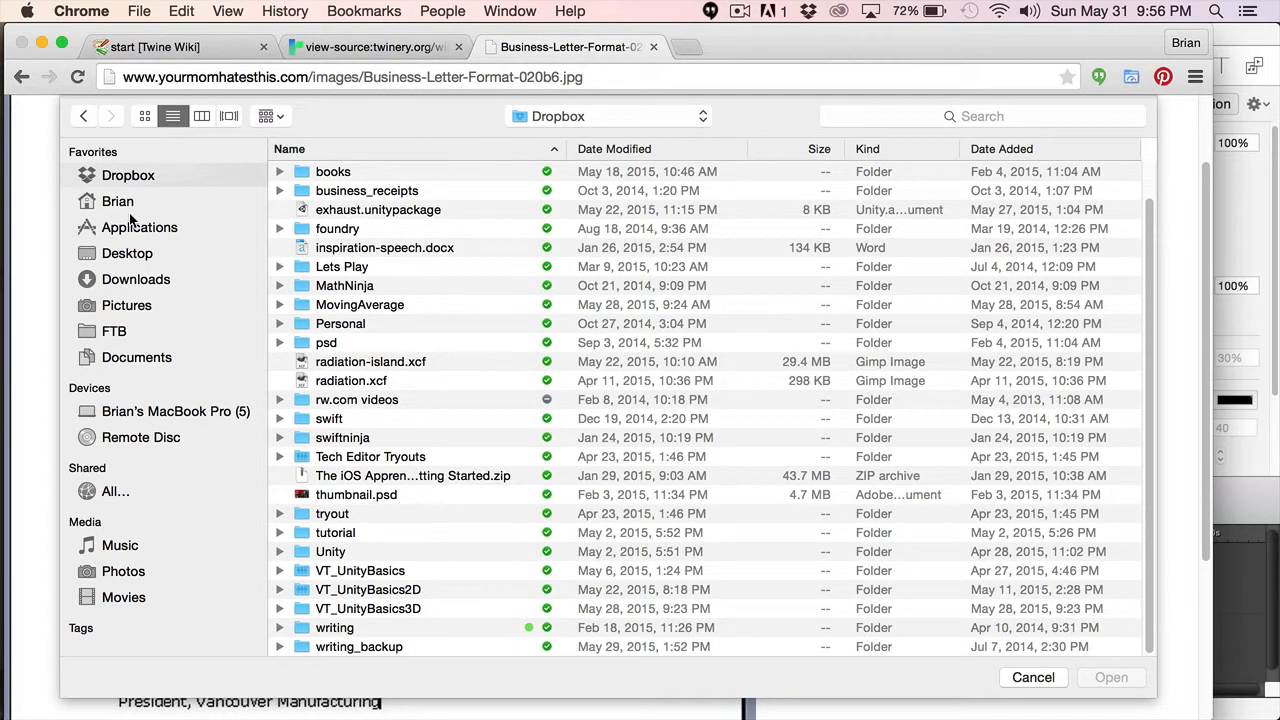
{"action": "left_click", "coordinate": [127, 253]}
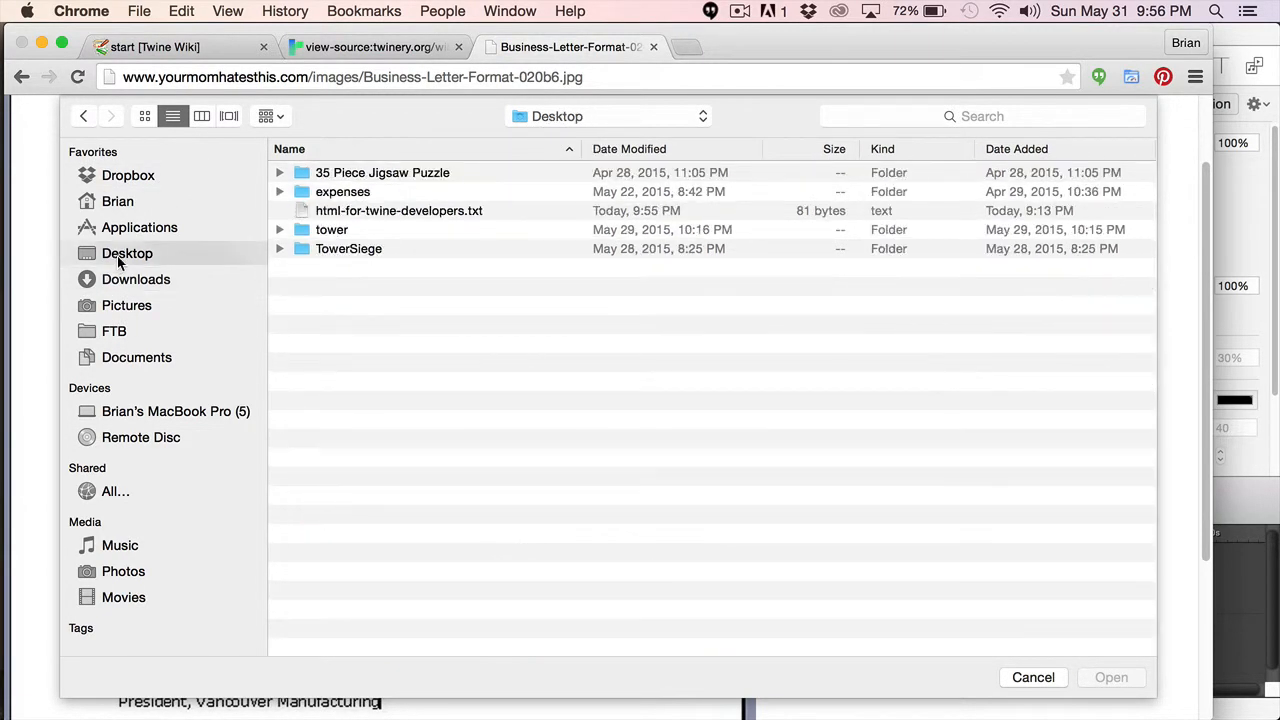
{"action": "double_click", "coordinate": [399, 210]}
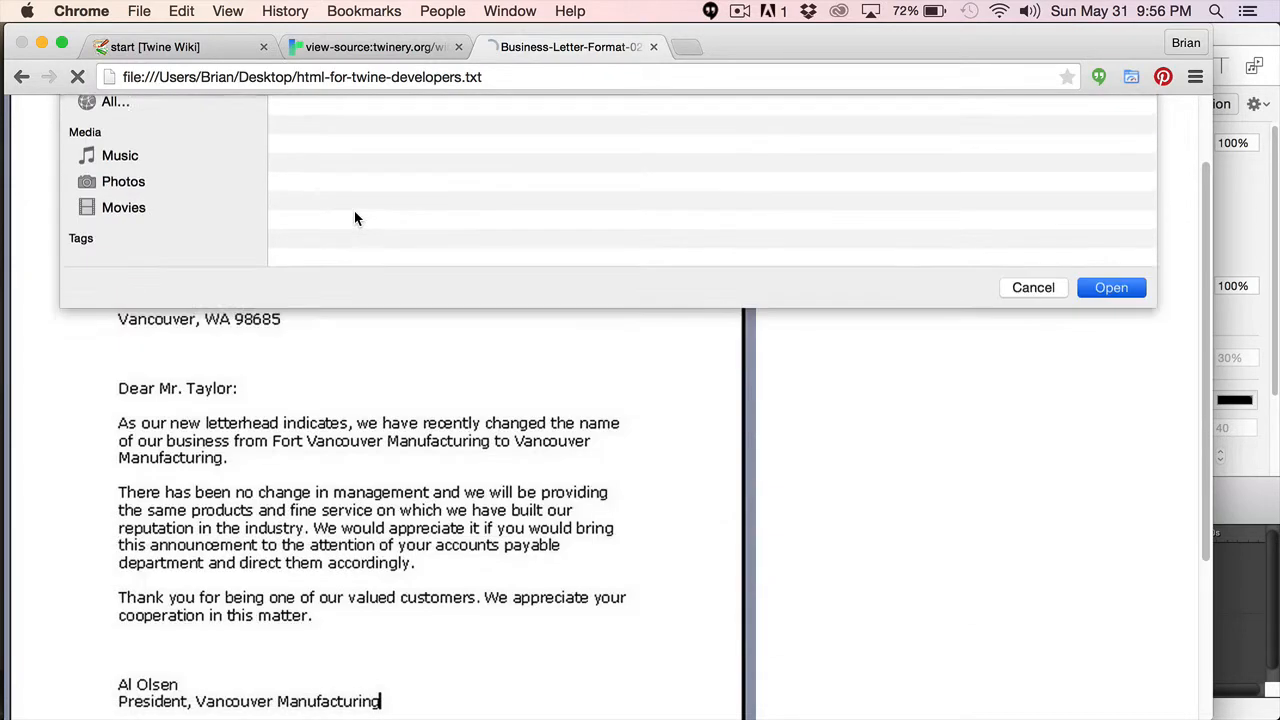
{"action": "left_click", "coordinate": [1111, 287]}
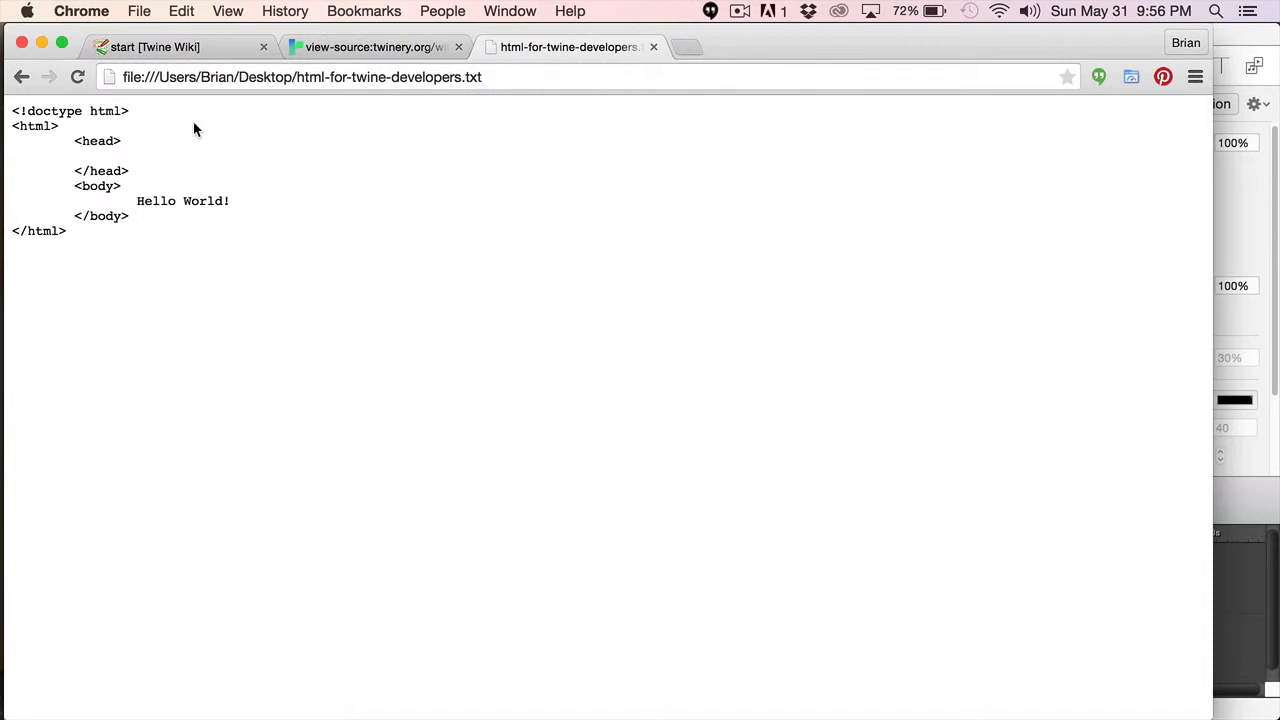
{"action": "mouse_move", "coordinate": [6, 122]}
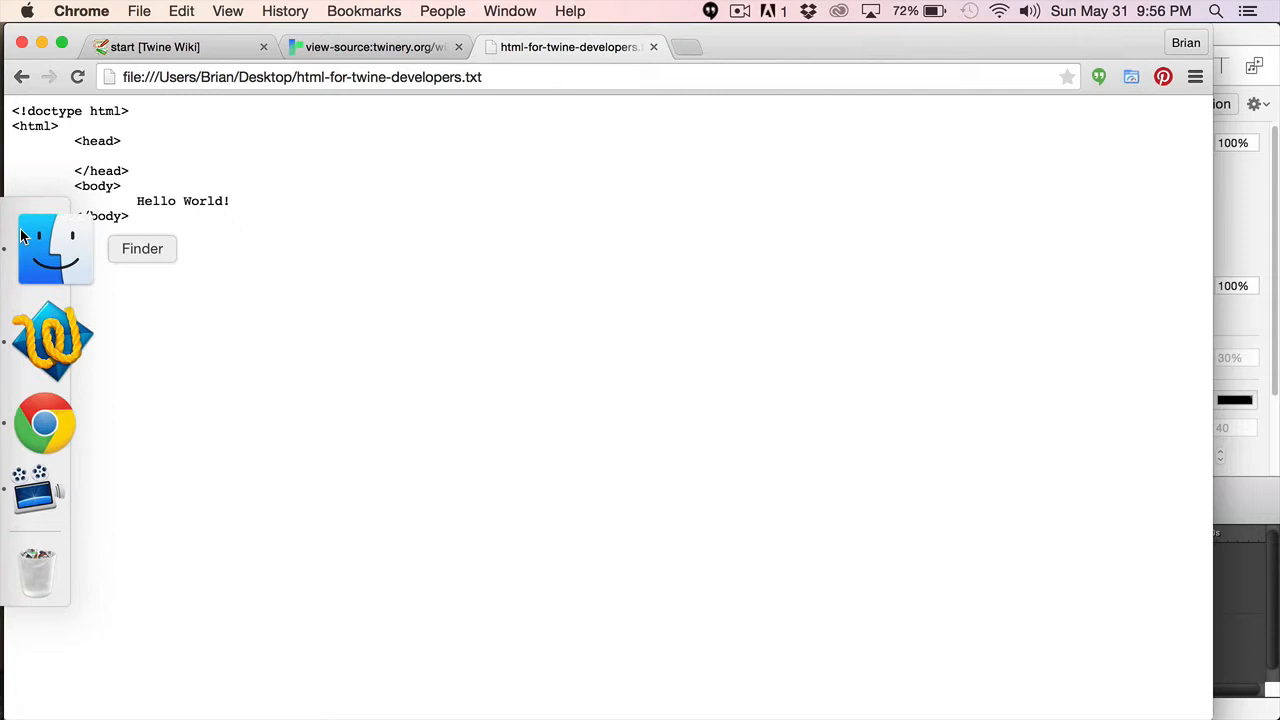
{"action": "mouse_move", "coordinate": [55, 348]}
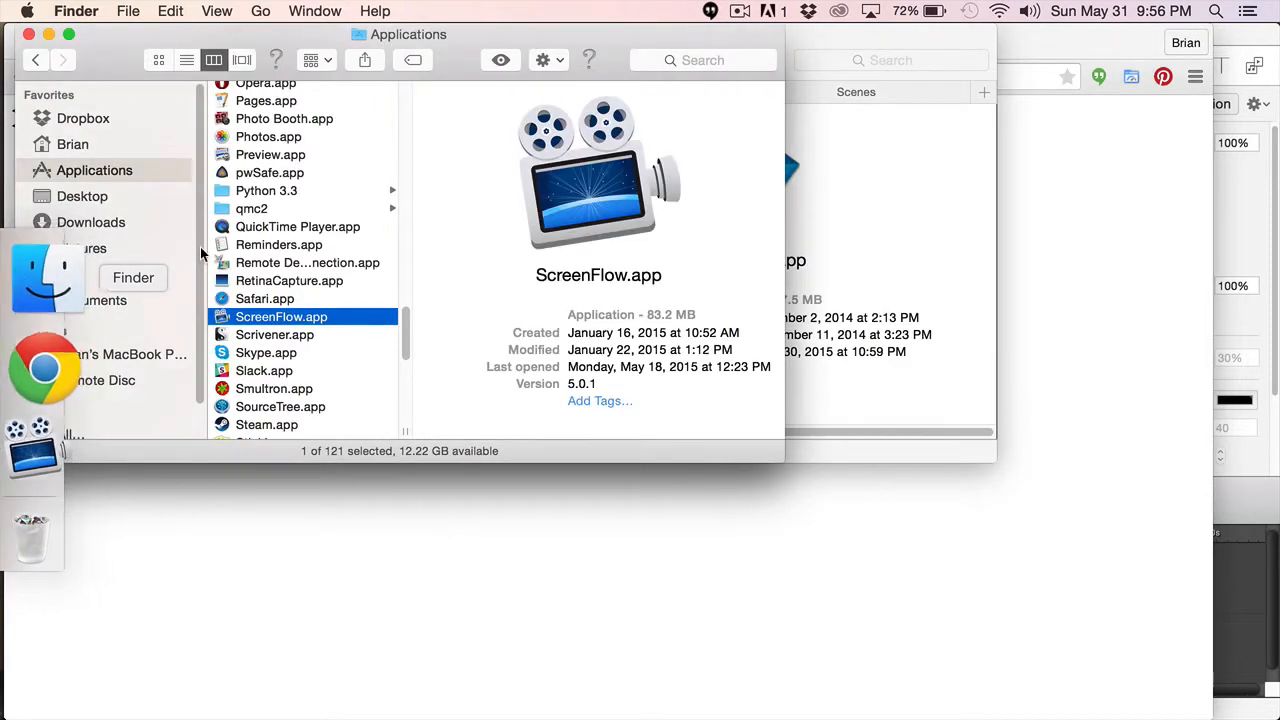
{"action": "left_click", "coordinate": [82, 196]}
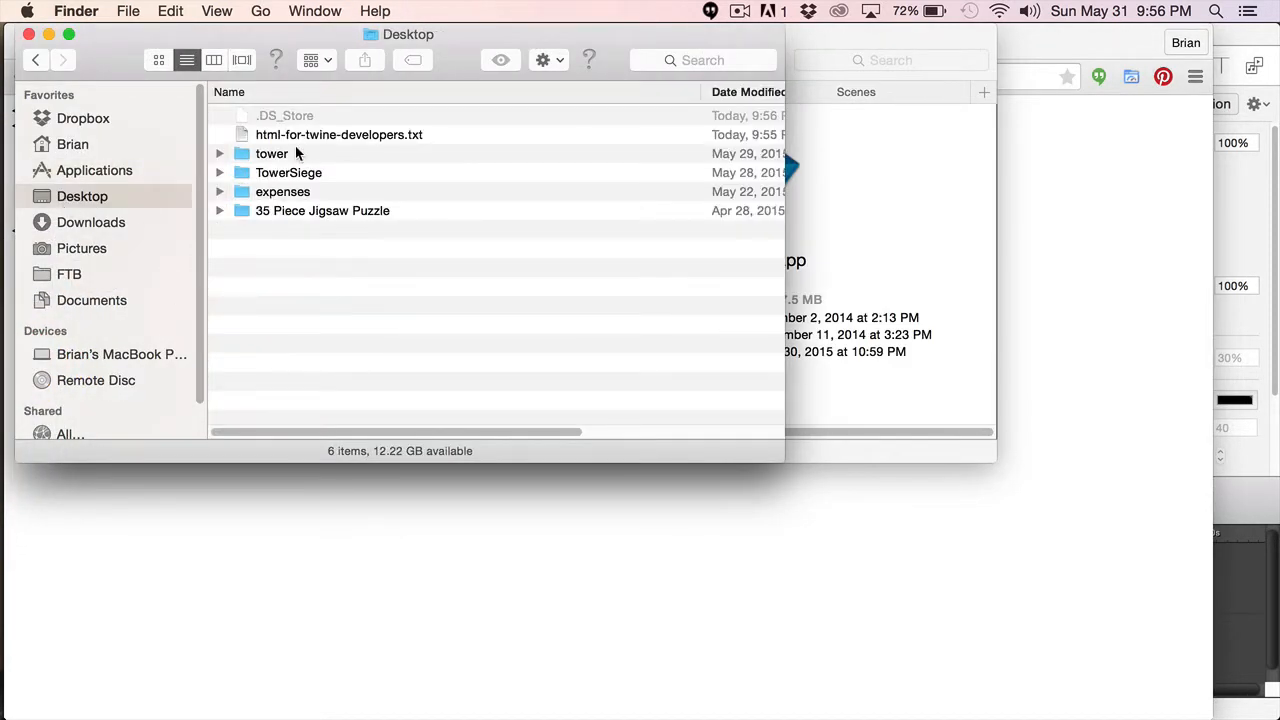
{"action": "left_click", "coordinate": [338, 134]}
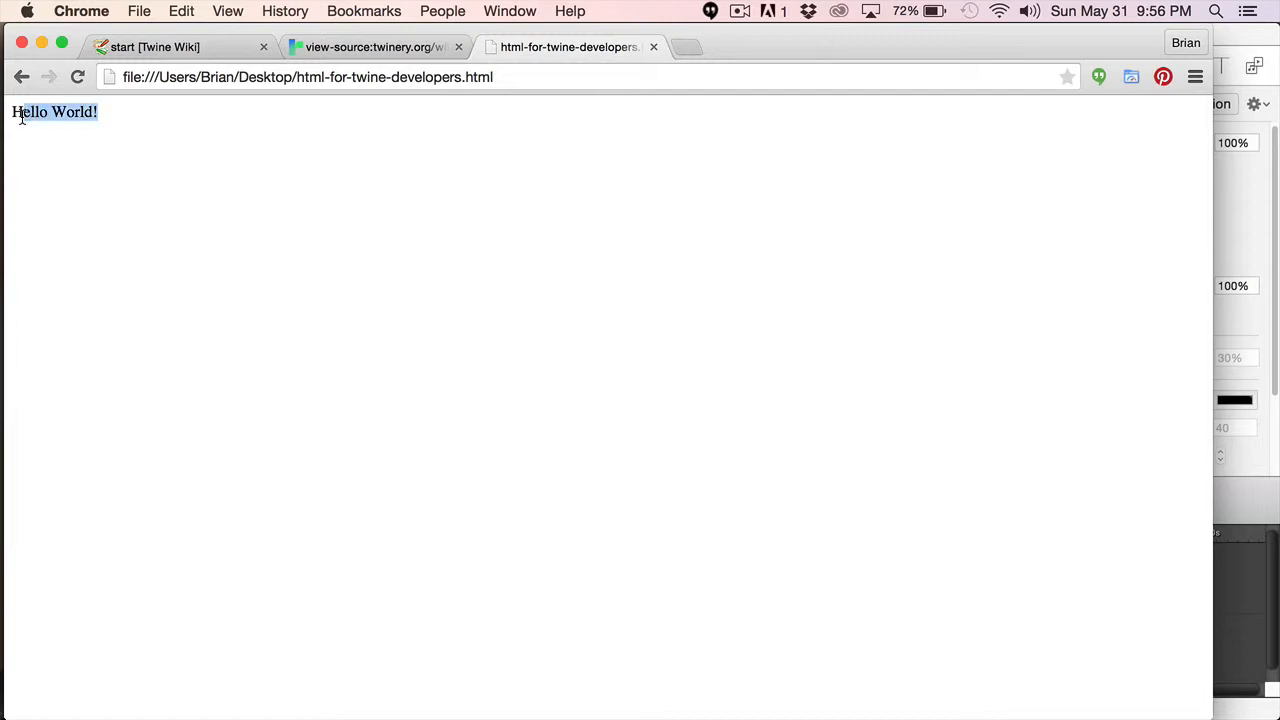
{"action": "mouse_move", "coordinate": [145, 130]}
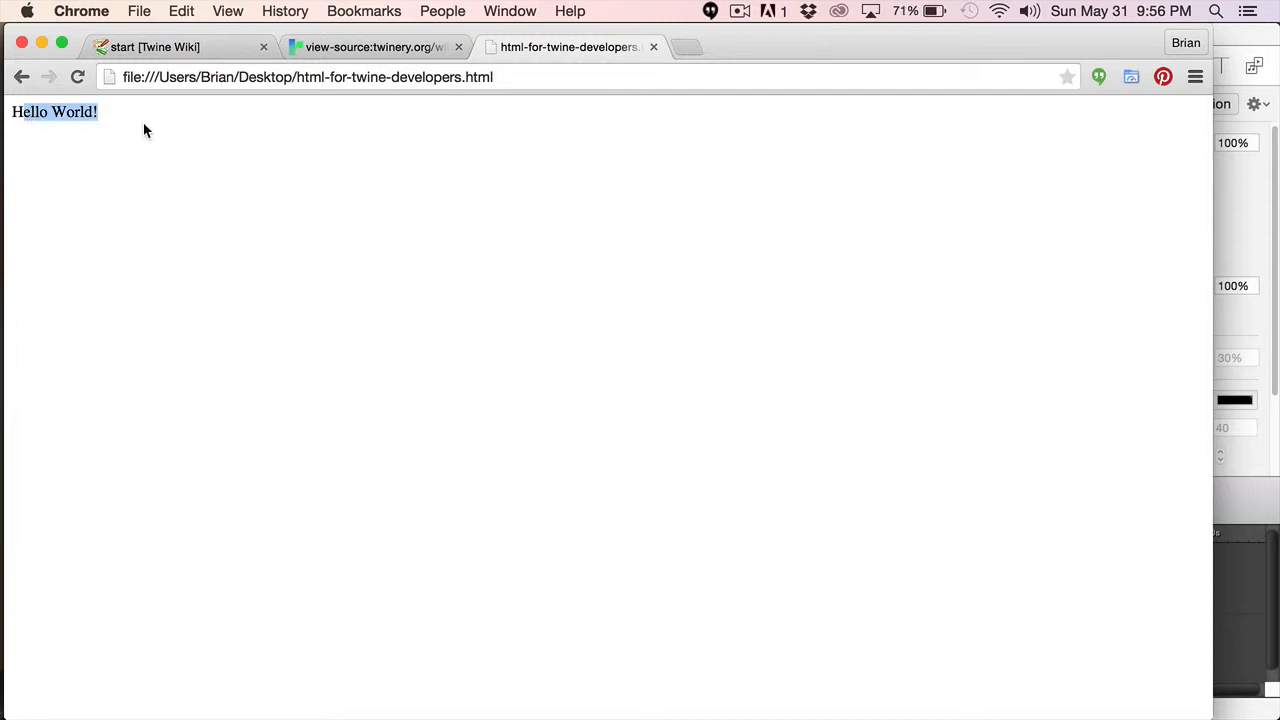
{"action": "mouse_move", "coordinate": [125, 130]}
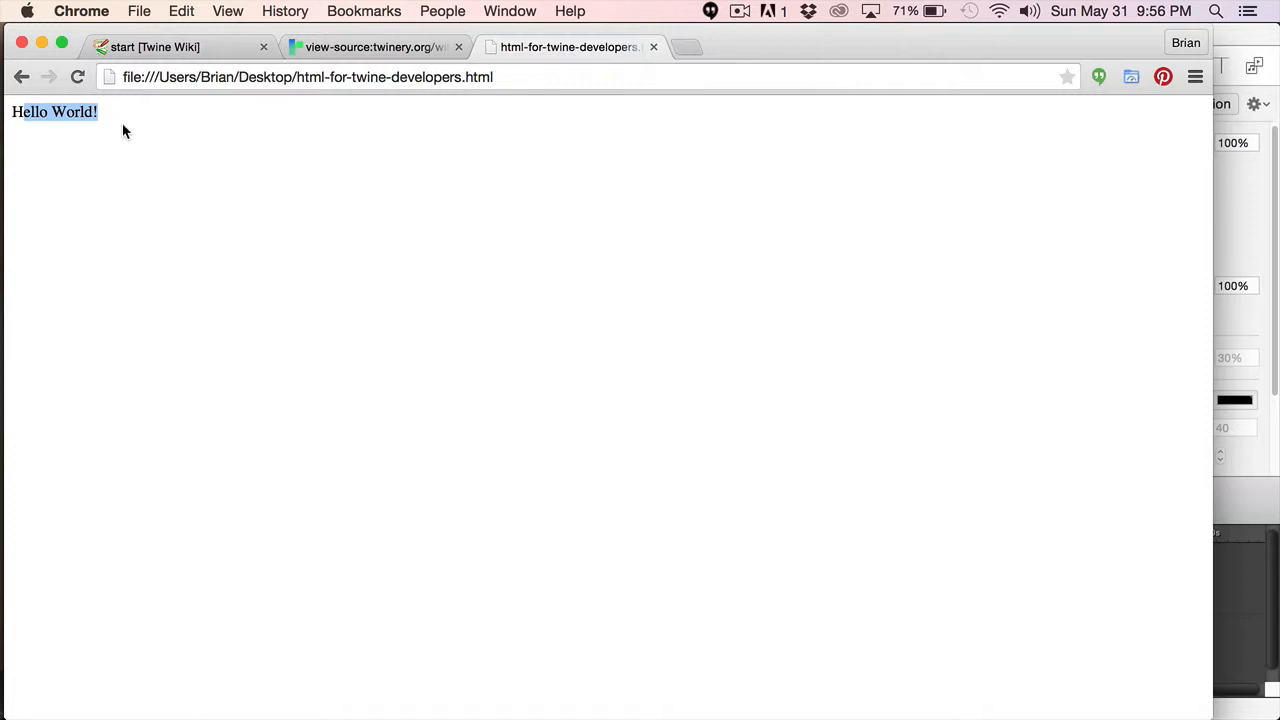
{"action": "mouse_move", "coordinate": [55, 327]}
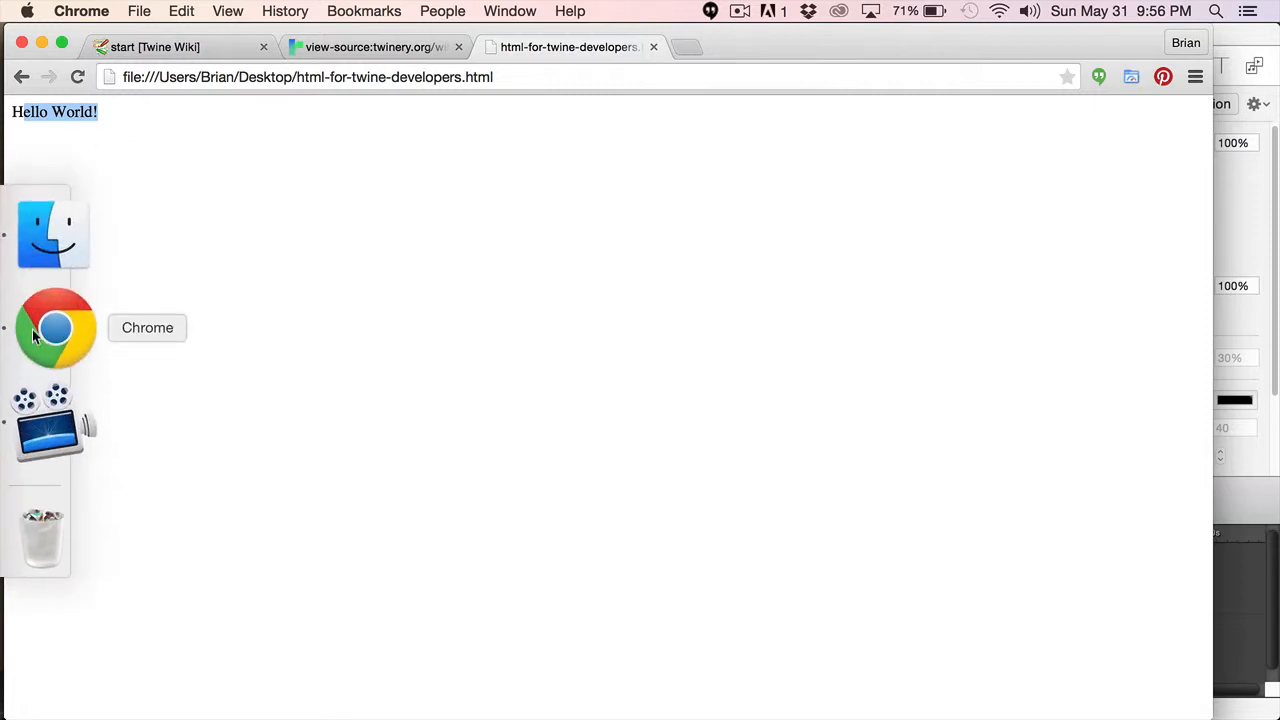
Step: Open html-for-twine-developers.html with TextWrangler, reload it in Chrome, and begin a <title> tag
{"action": "left_click", "coordinate": [52, 233]}
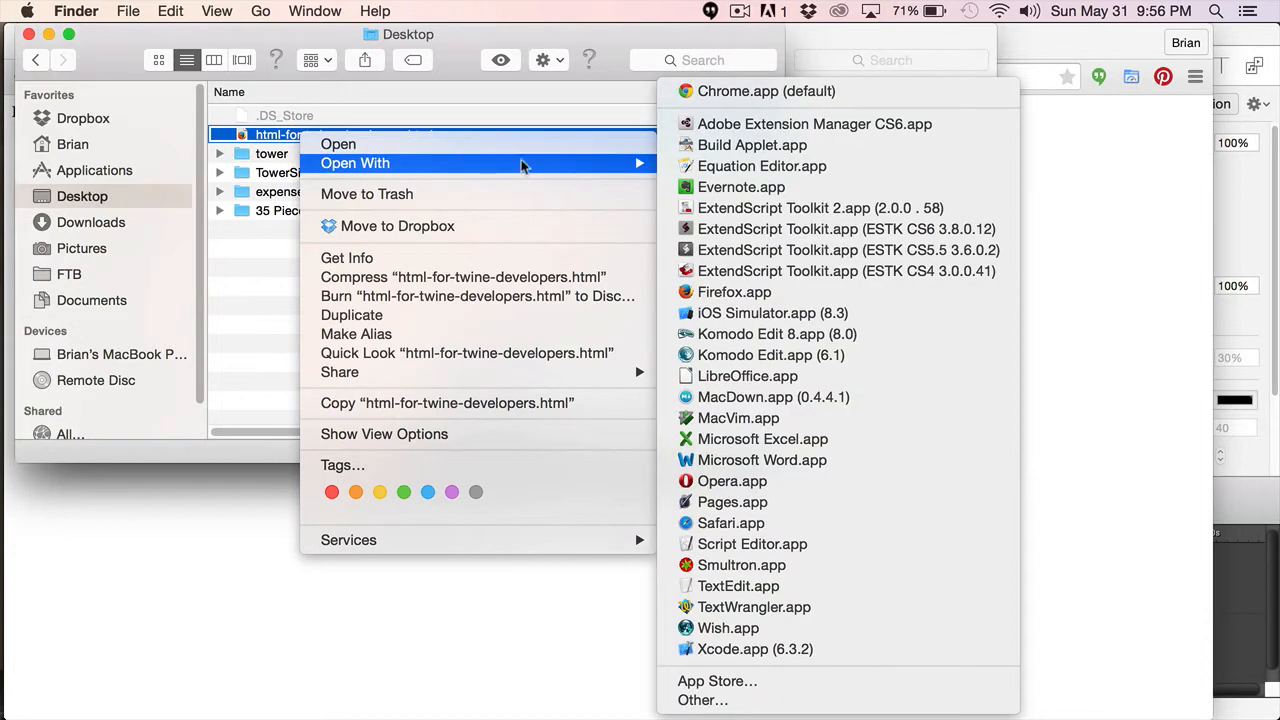
{"action": "mouse_move", "coordinate": [753, 607]}
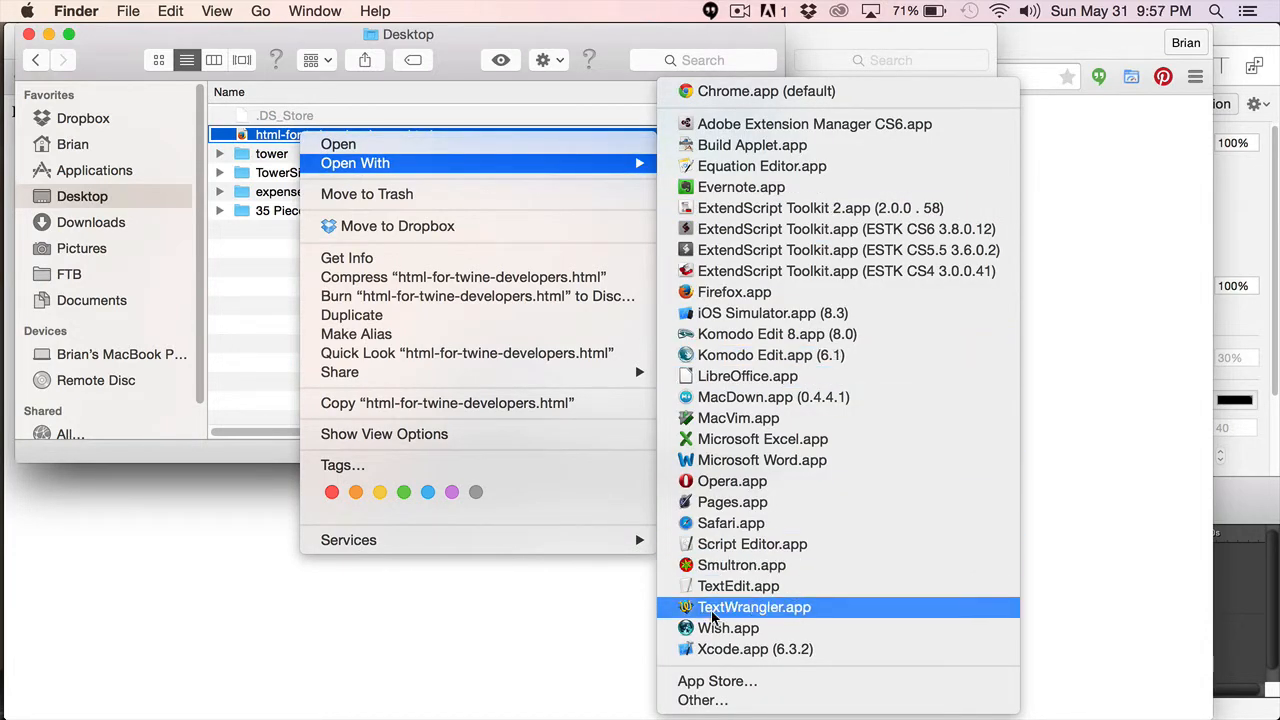
{"action": "left_click", "coordinate": [754, 607]}
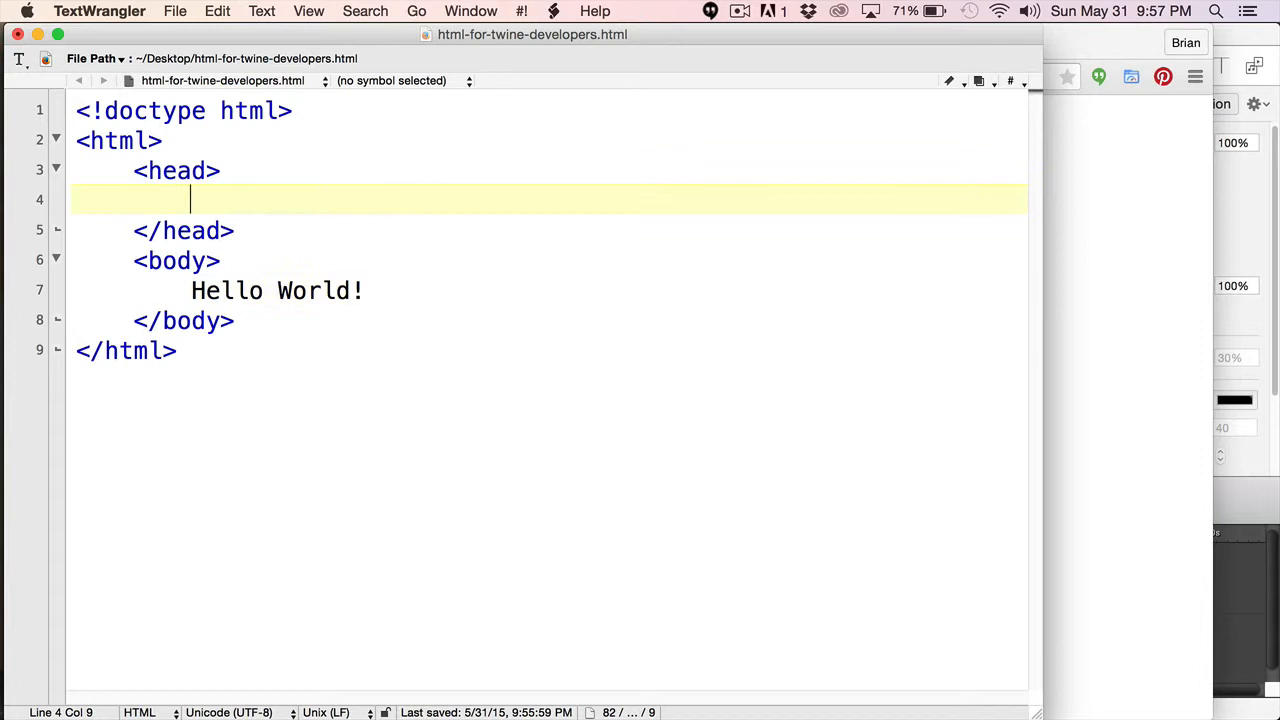
{"action": "type", "text": "Greetings"}
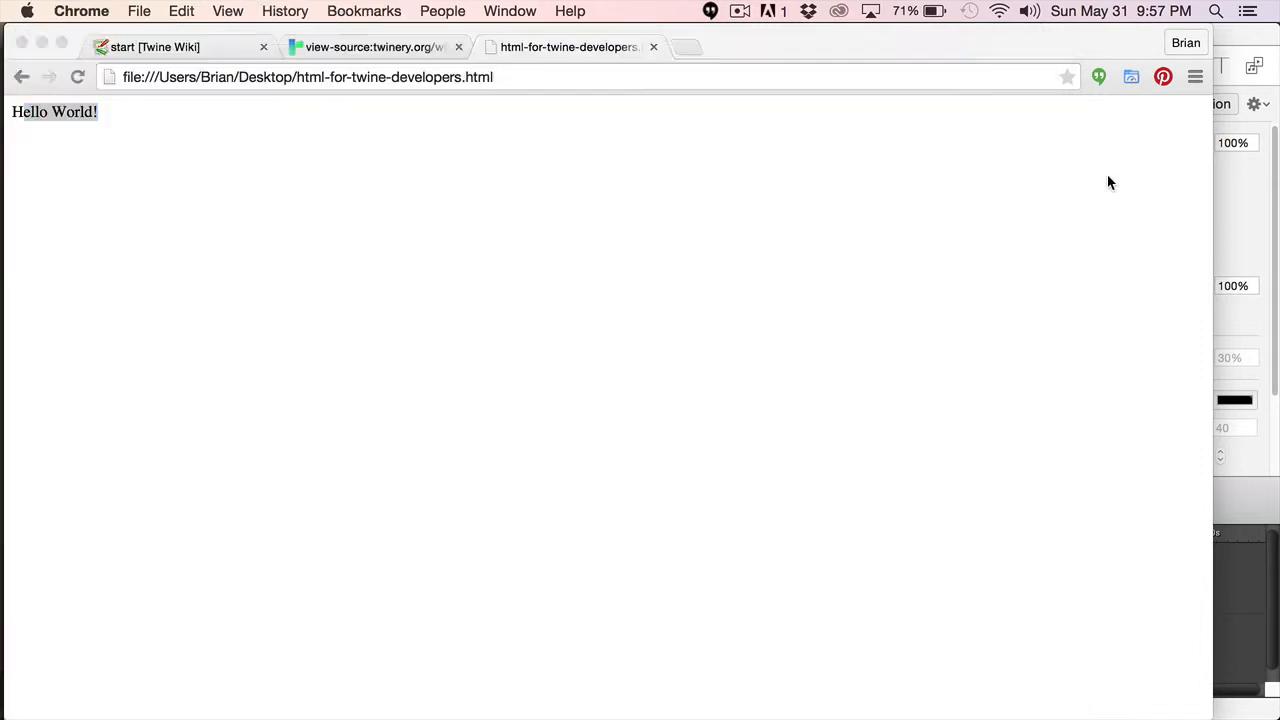
{"action": "left_click", "coordinate": [77, 77]}
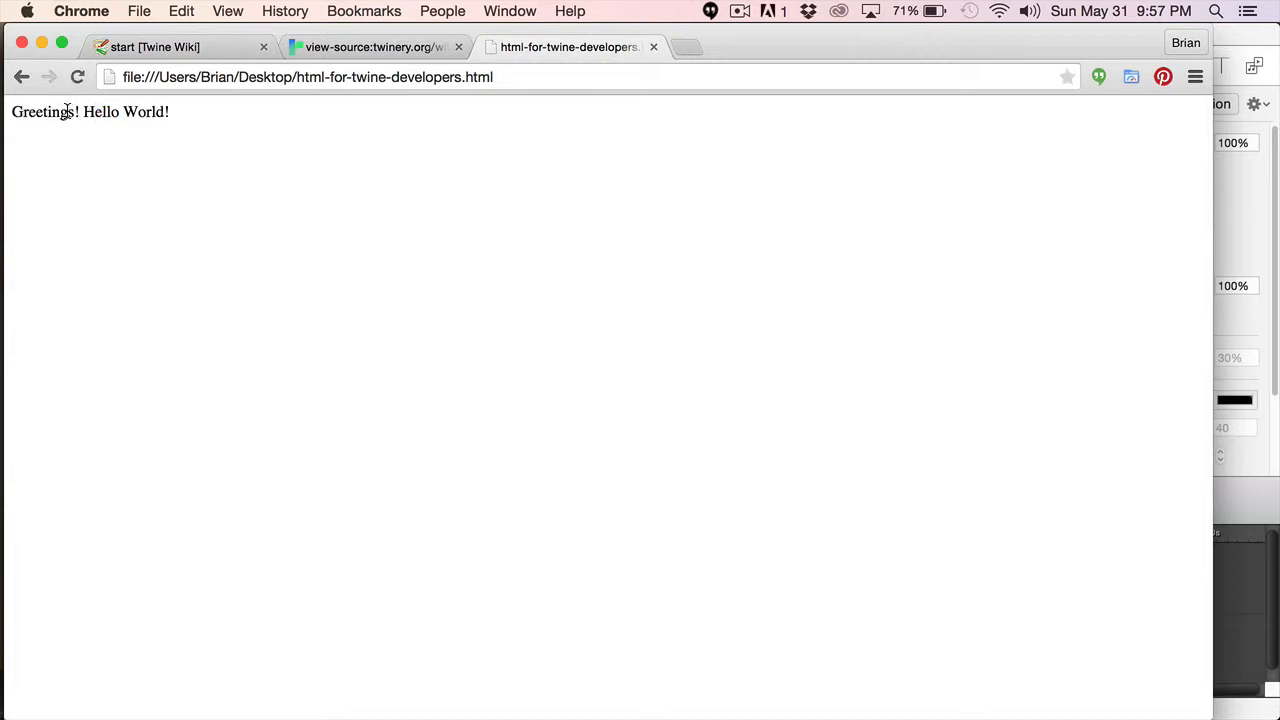
{"action": "mouse_move", "coordinate": [46, 110]}
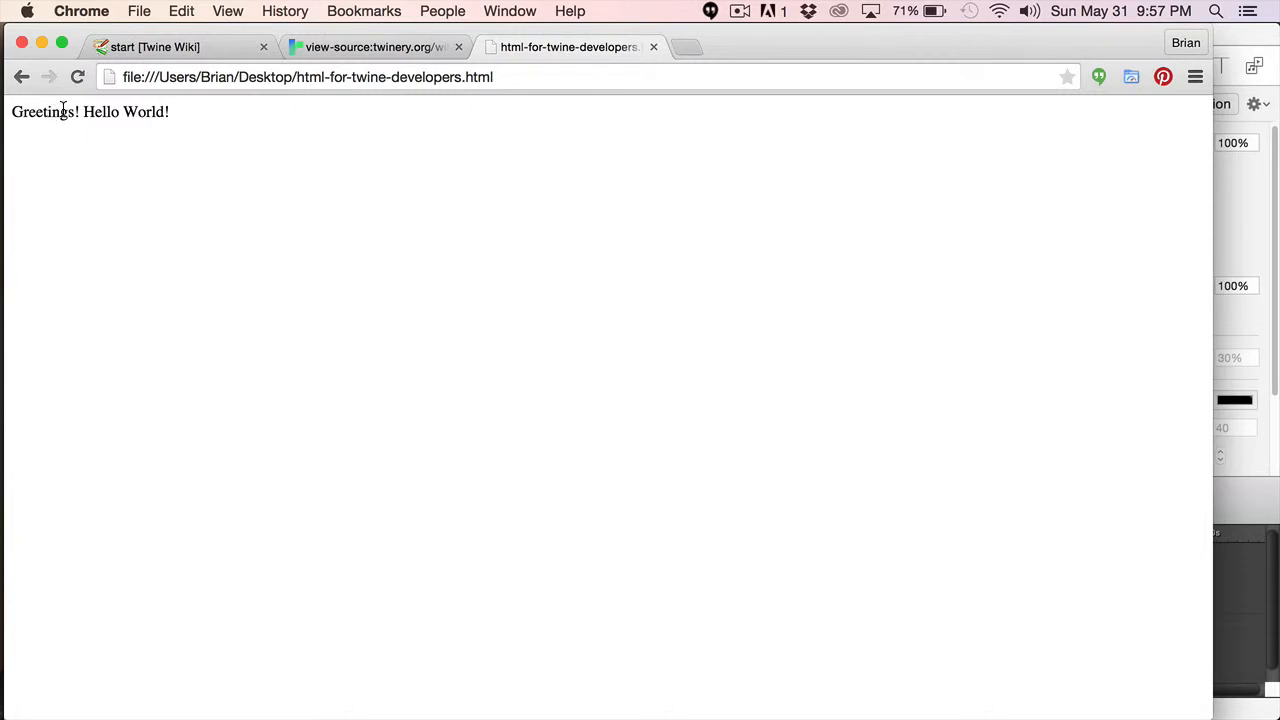
{"action": "mouse_move", "coordinate": [60, 108]}
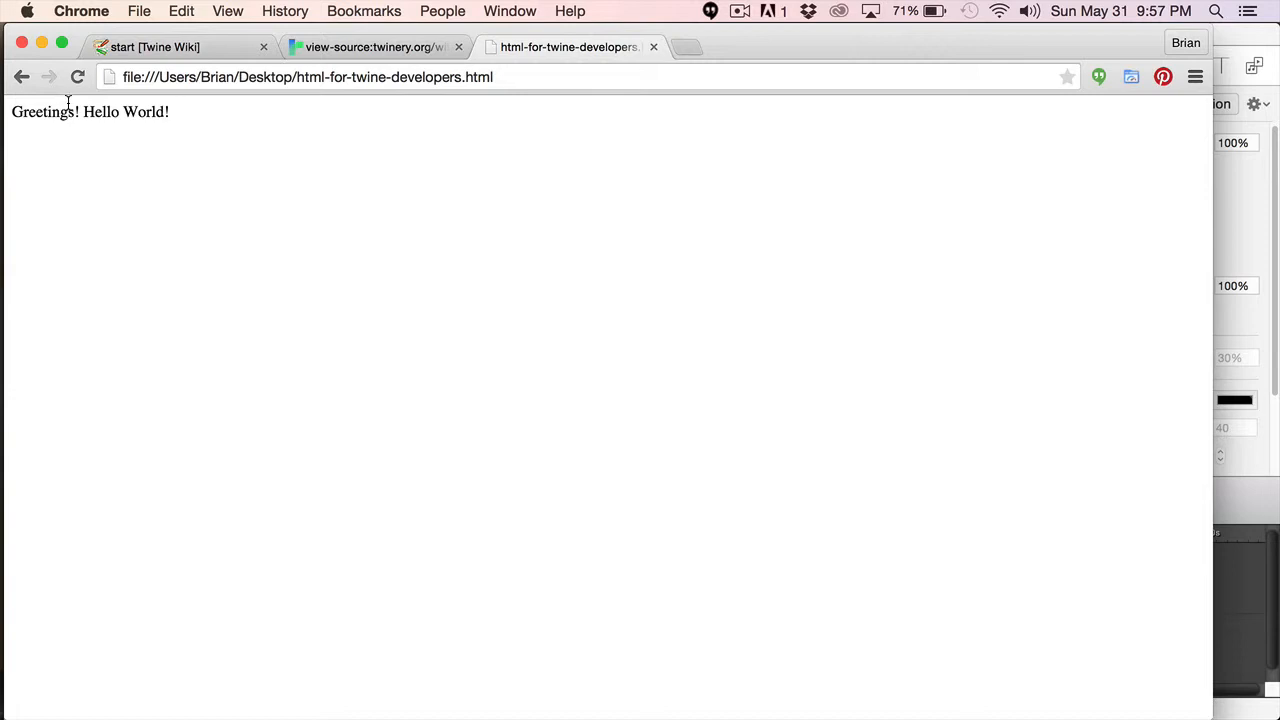
{"action": "mouse_move", "coordinate": [70, 105]}
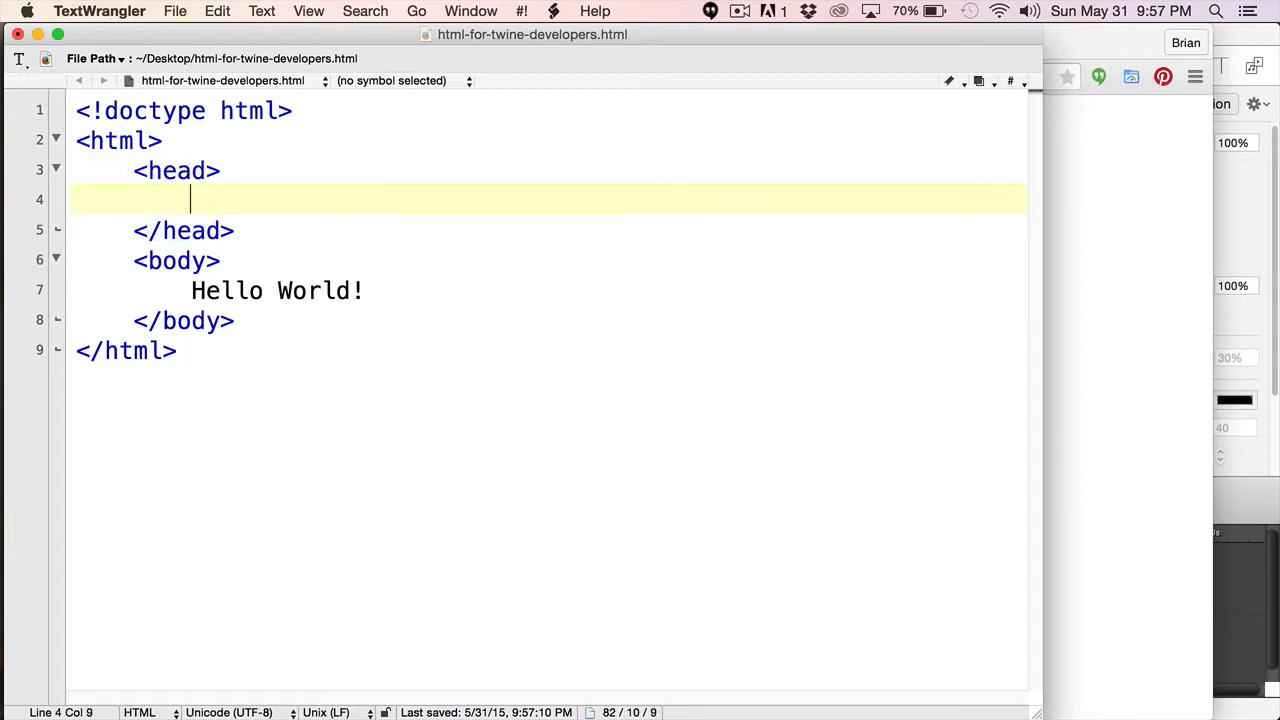
{"action": "type", "text": "<title>"}
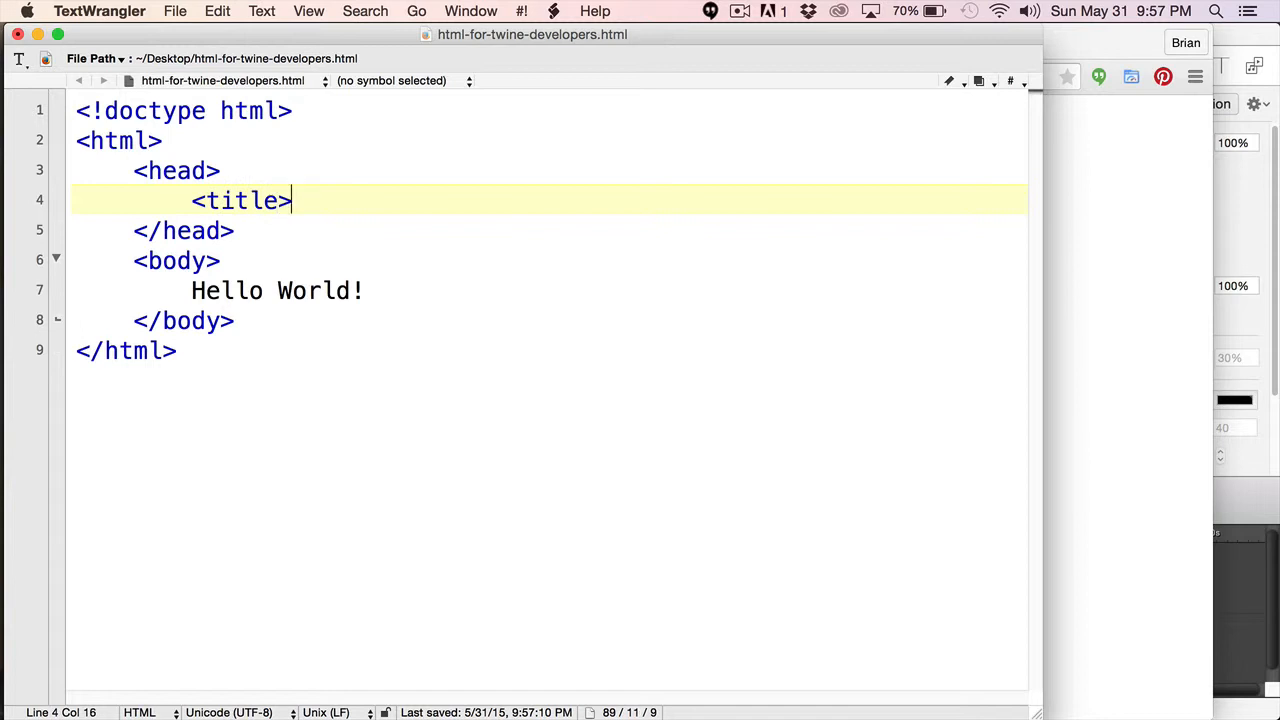
Step: Type the title 'This space for rent!' inside the head and save the file
{"action": "type", "text": "Th"}
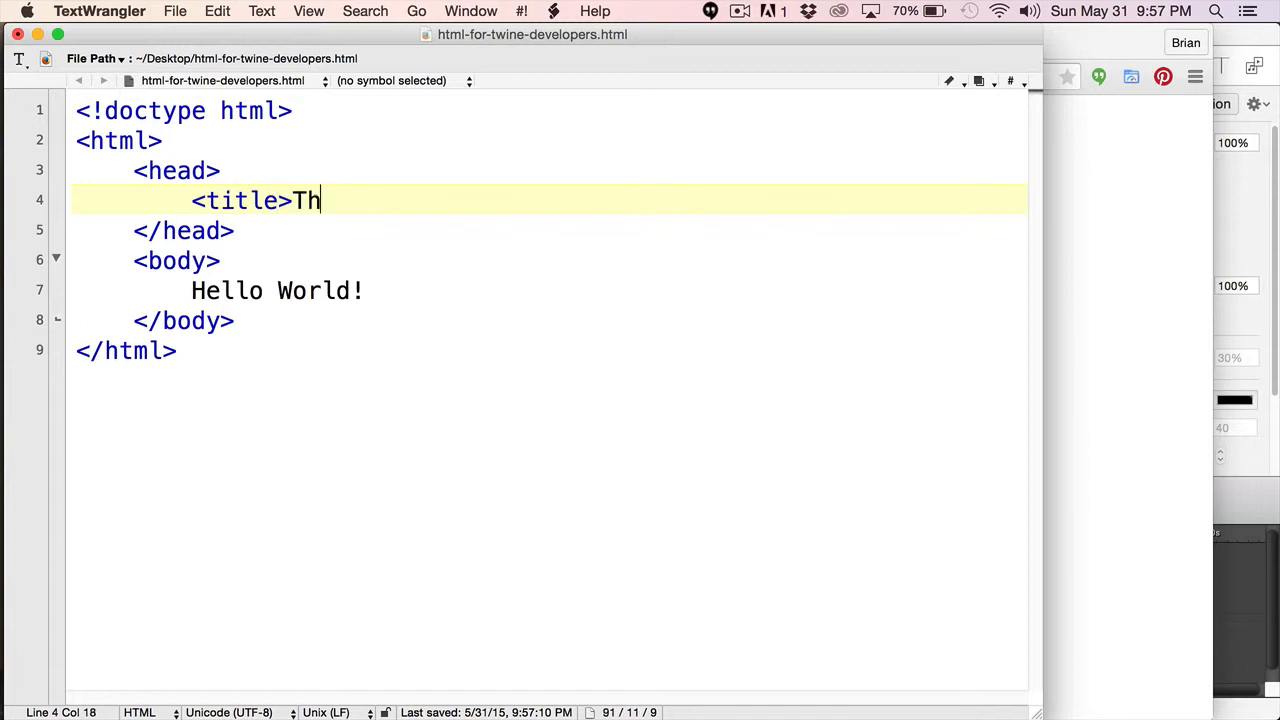
{"action": "type", "text": "is space for re"}
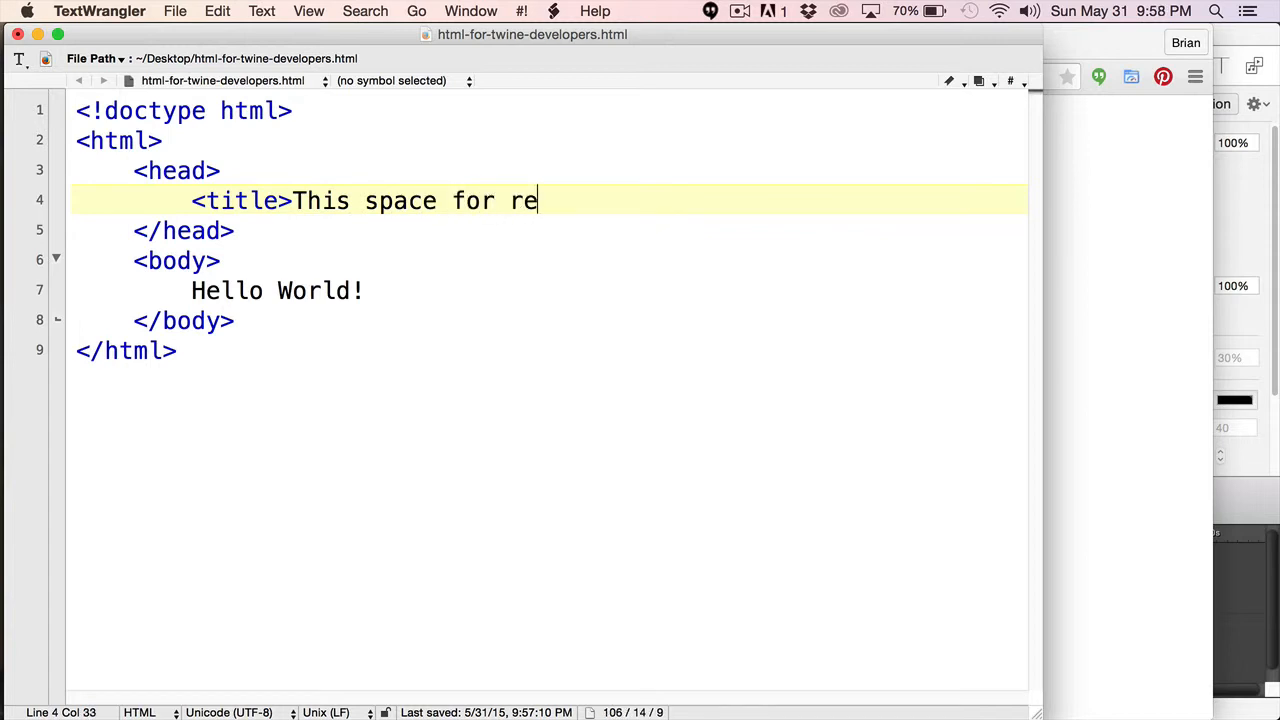
{"action": "type", "text": "nt!<"}
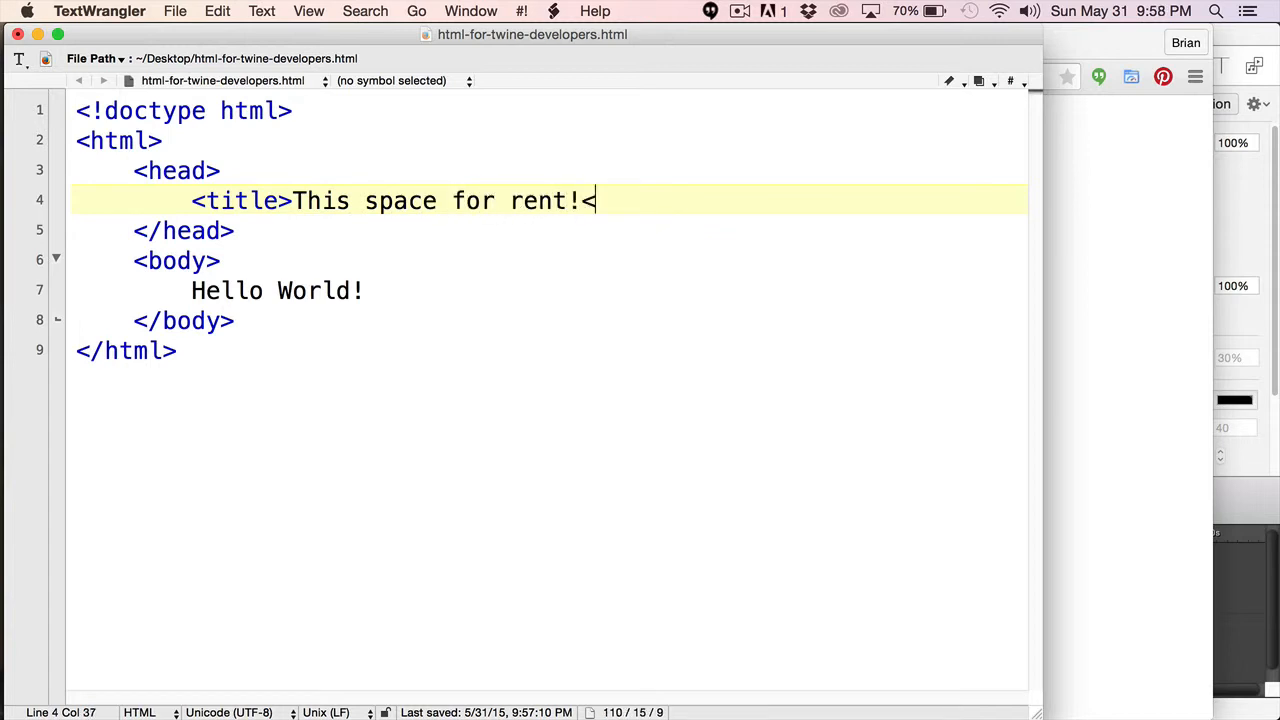
{"action": "type", "text": "title."}
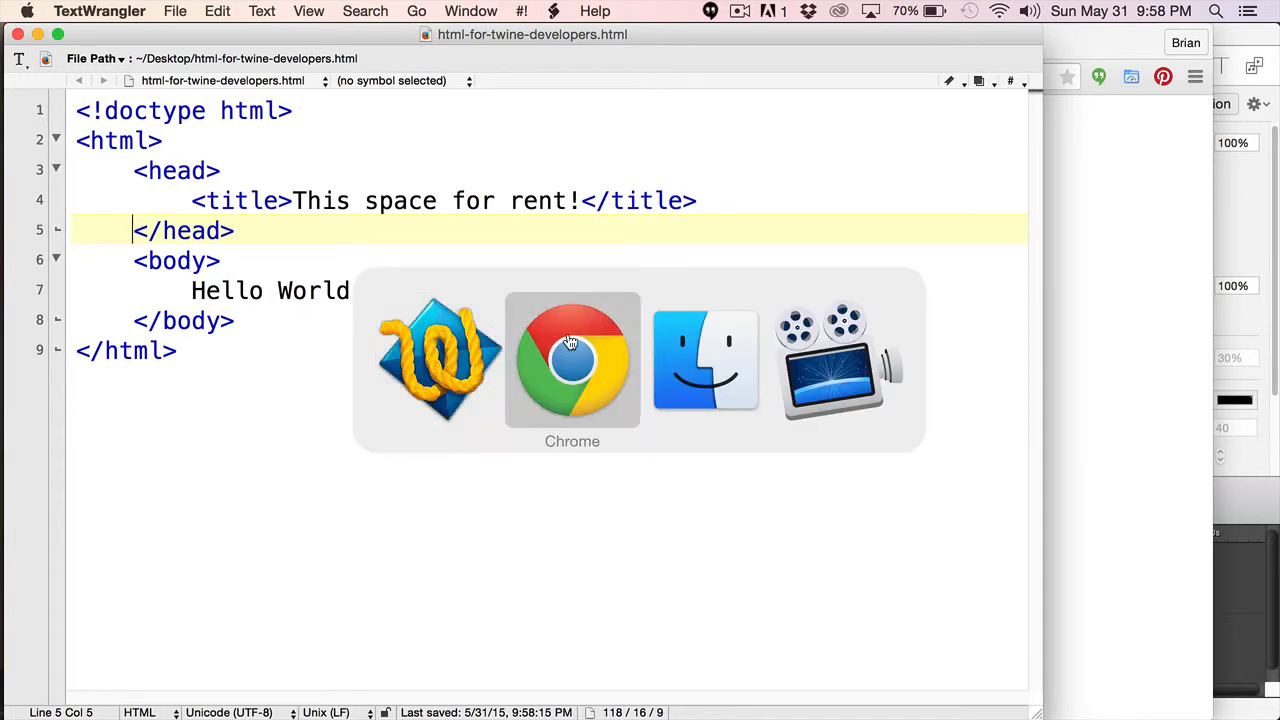
{"action": "left_click", "coordinate": [572, 360]}
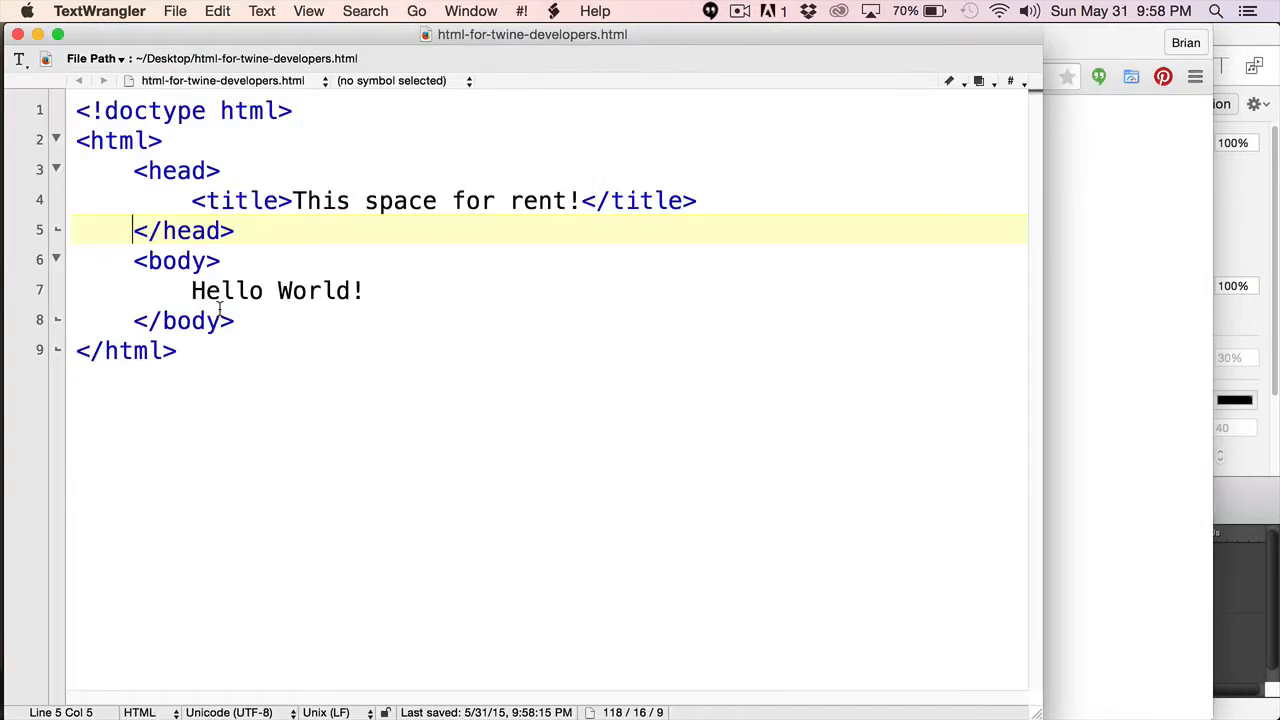
{"action": "left_click", "coordinate": [190, 290]}
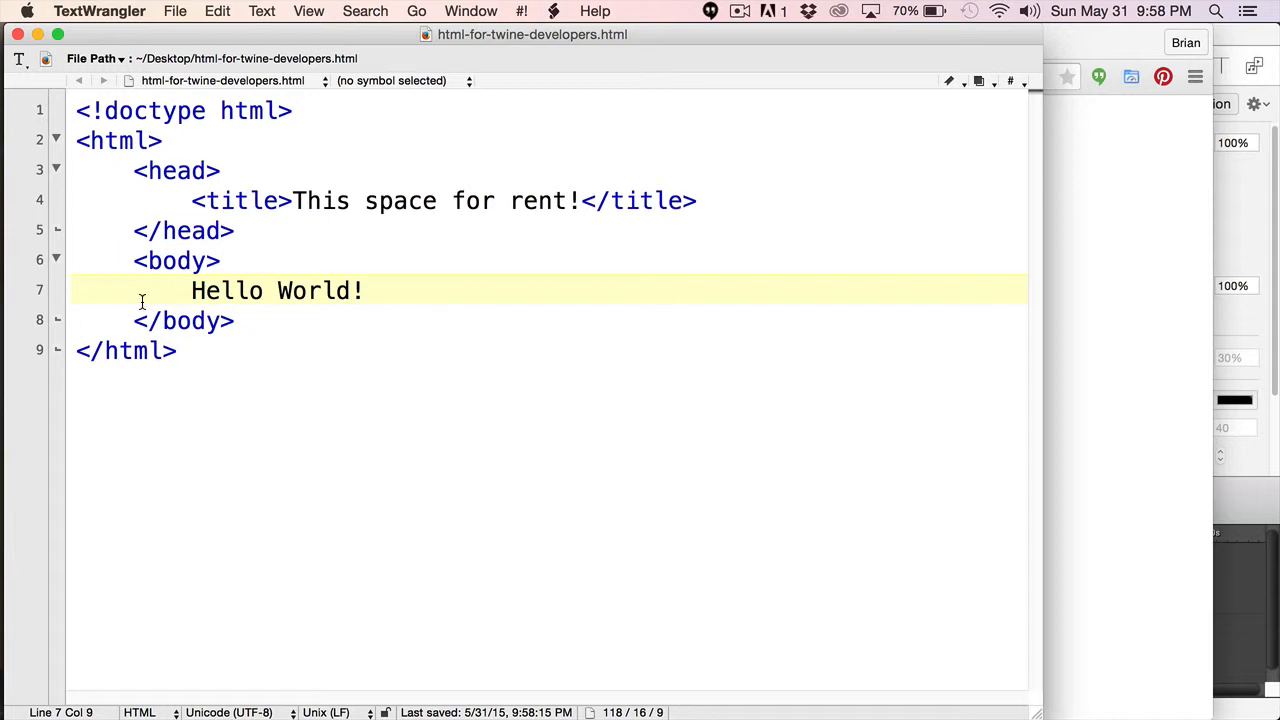
Step: Wrap Hello in <b></b> and reload Chrome to confirm it renders bold
{"action": "type", "text": "<b>"}
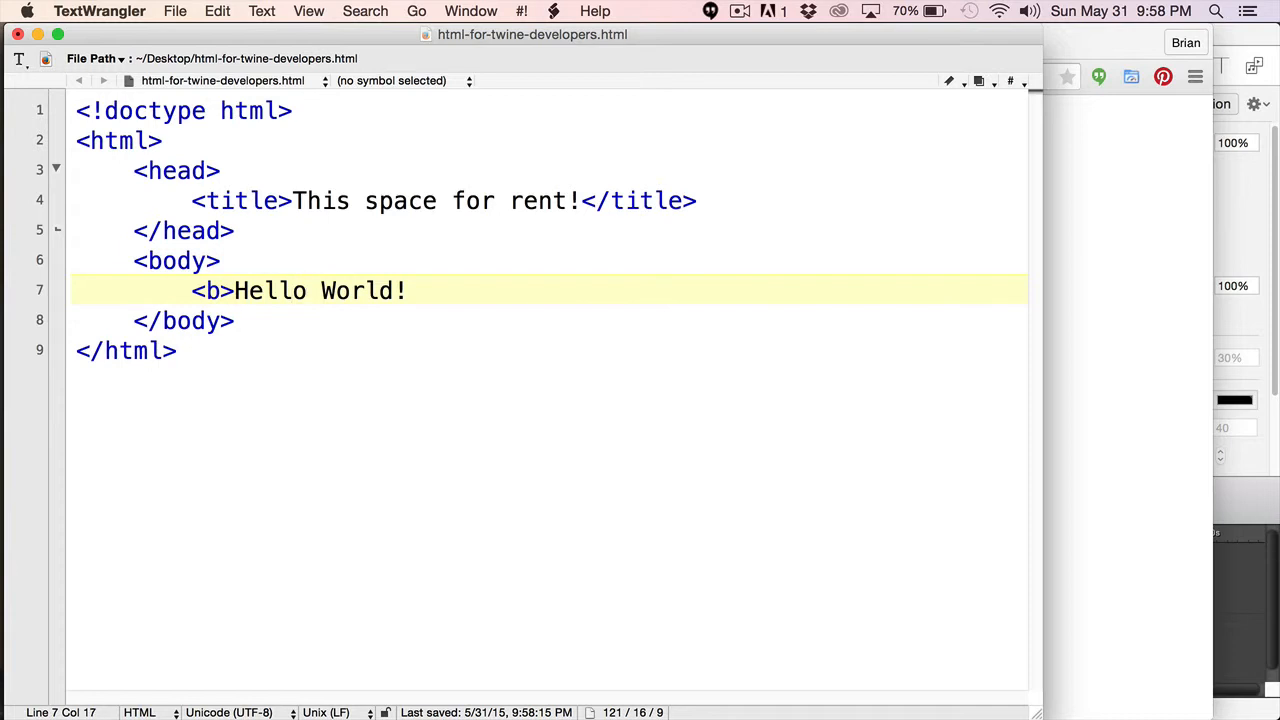
{"action": "type", "text": "</b>"}
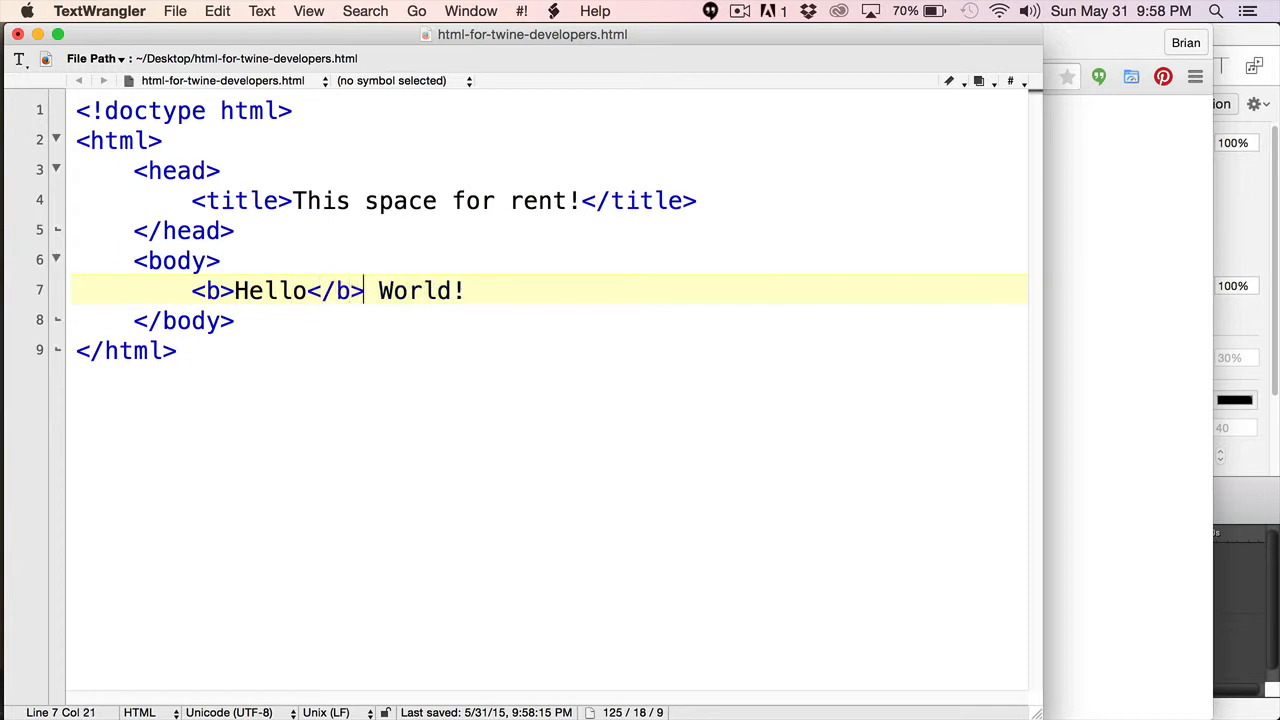
{"action": "left_click", "coordinate": [275, 290]}
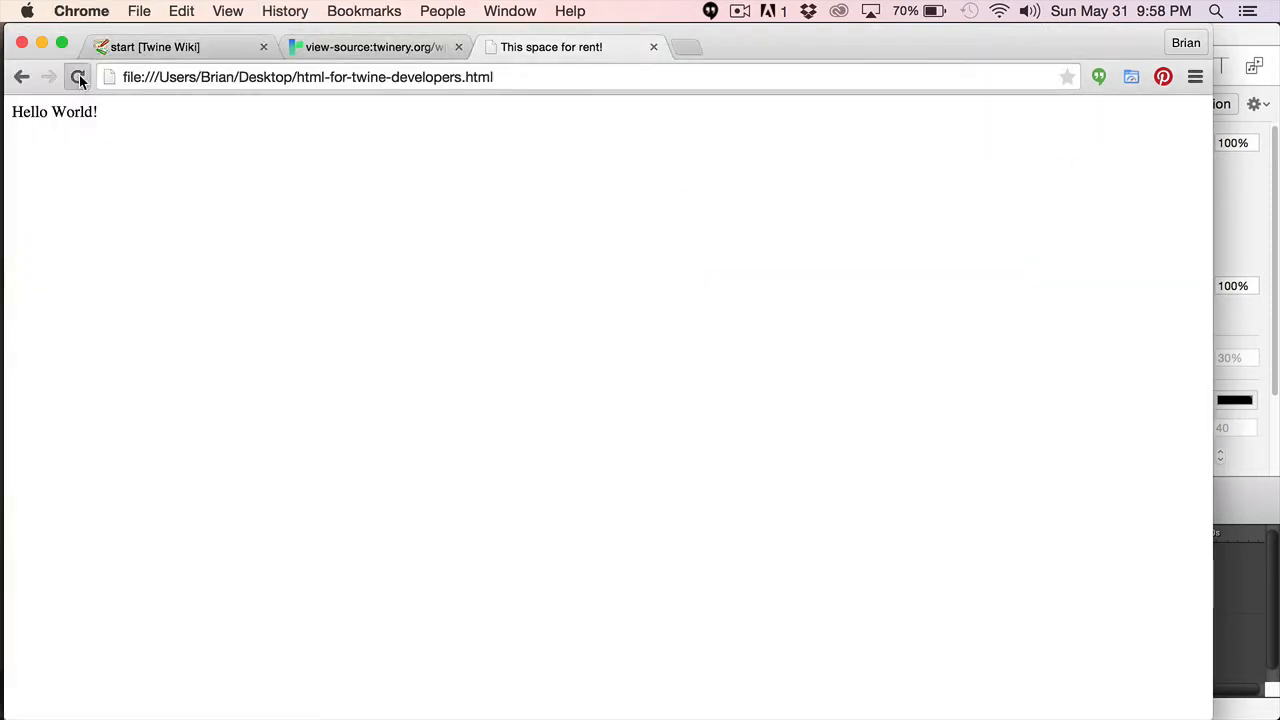
{"action": "left_click", "coordinate": [79, 77]}
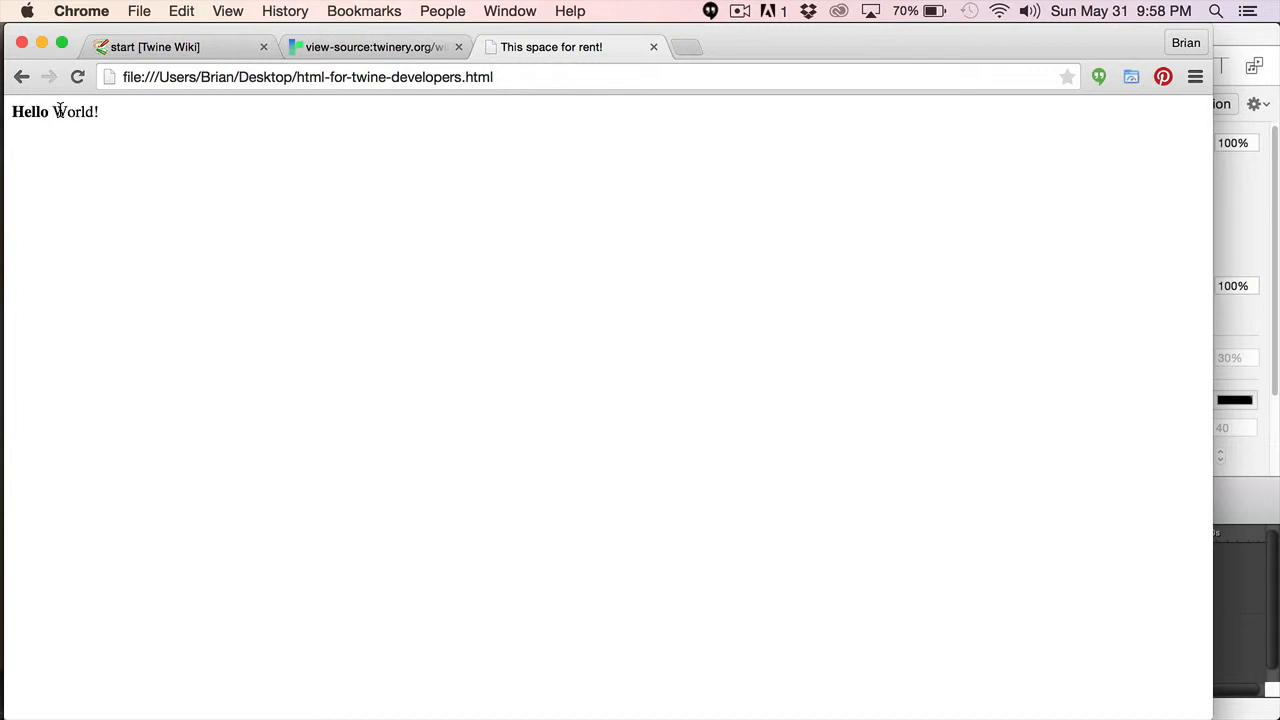
{"action": "mouse_move", "coordinate": [75, 122]}
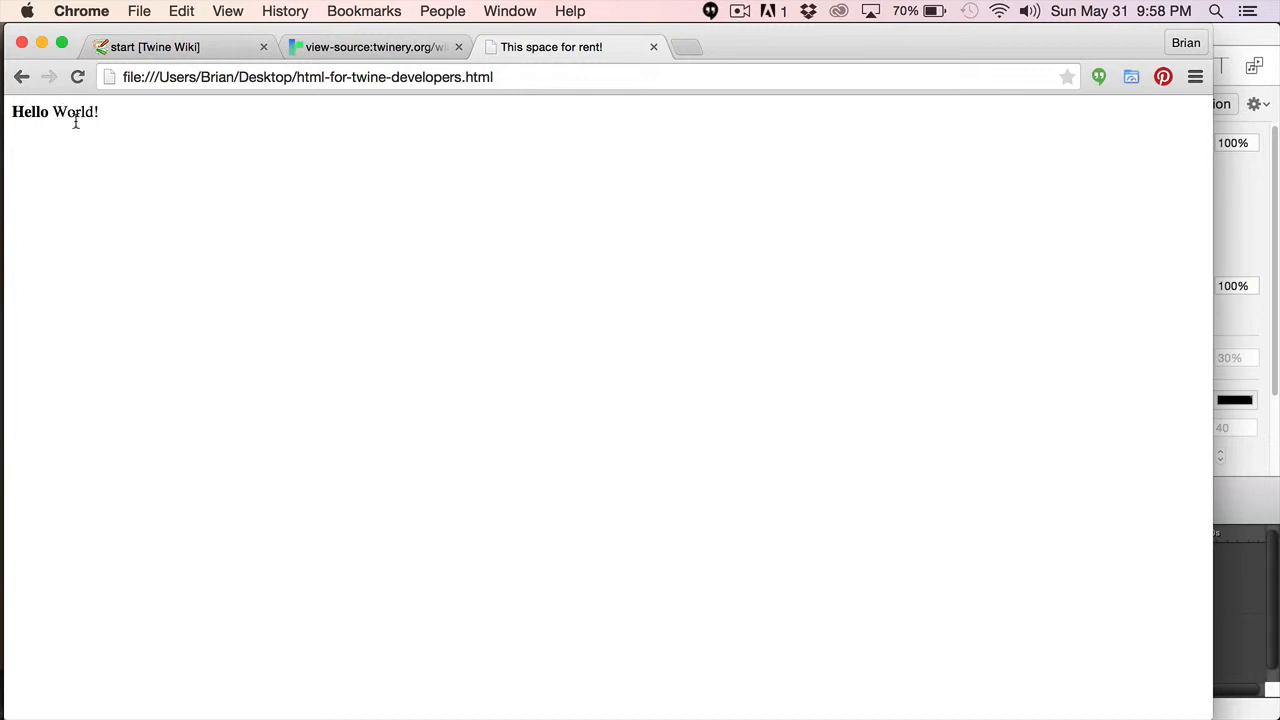
{"action": "mouse_move", "coordinate": [98, 210]}
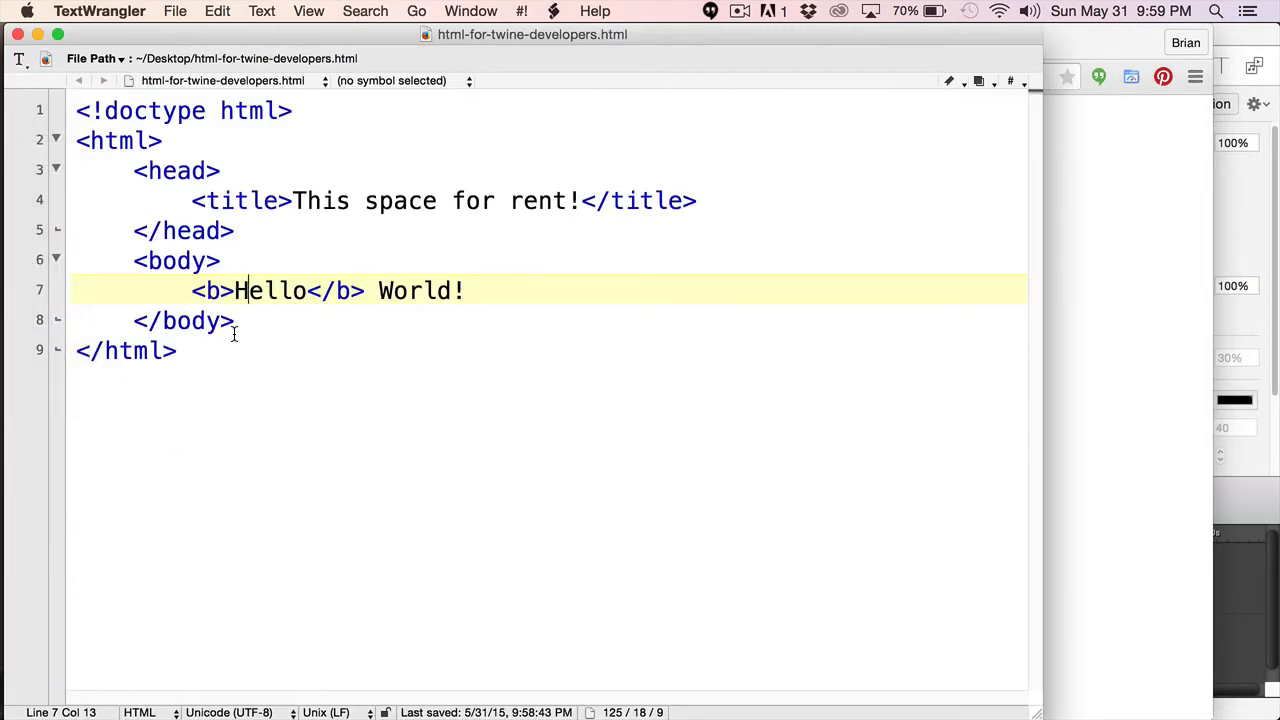
{"action": "mouse_move", "coordinate": [247, 322]}
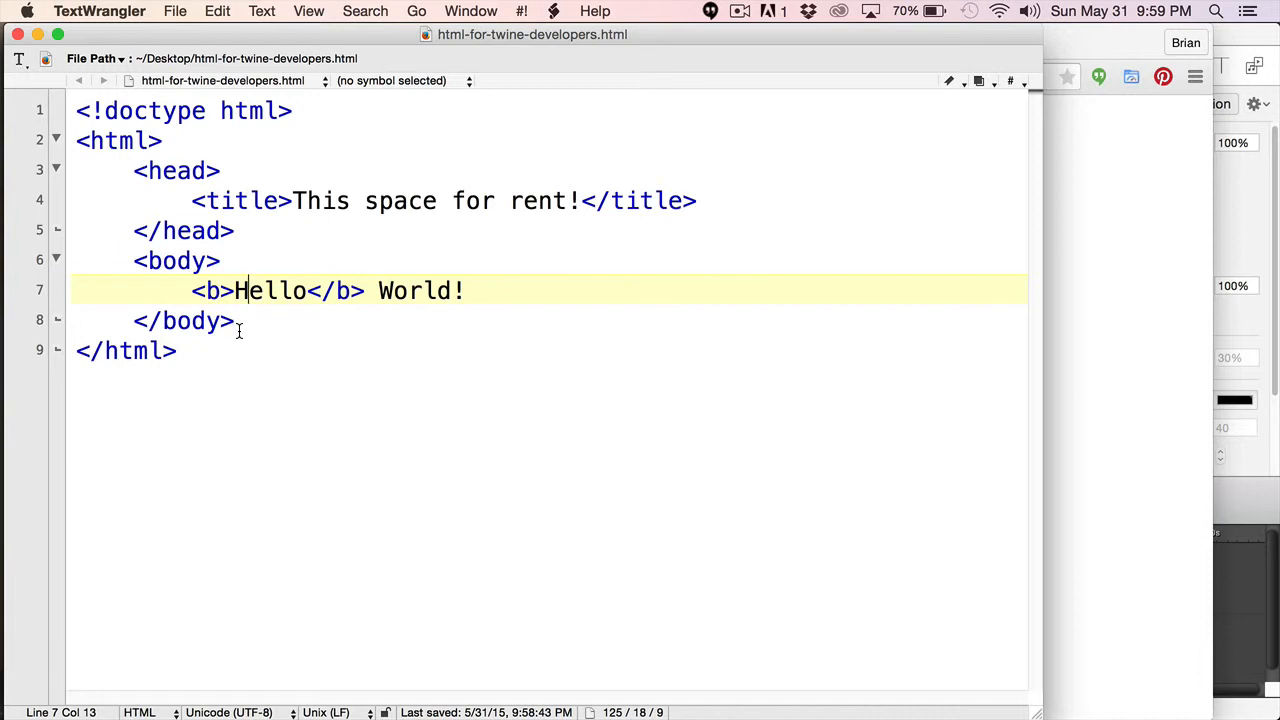
{"action": "mouse_move", "coordinate": [181, 397]}
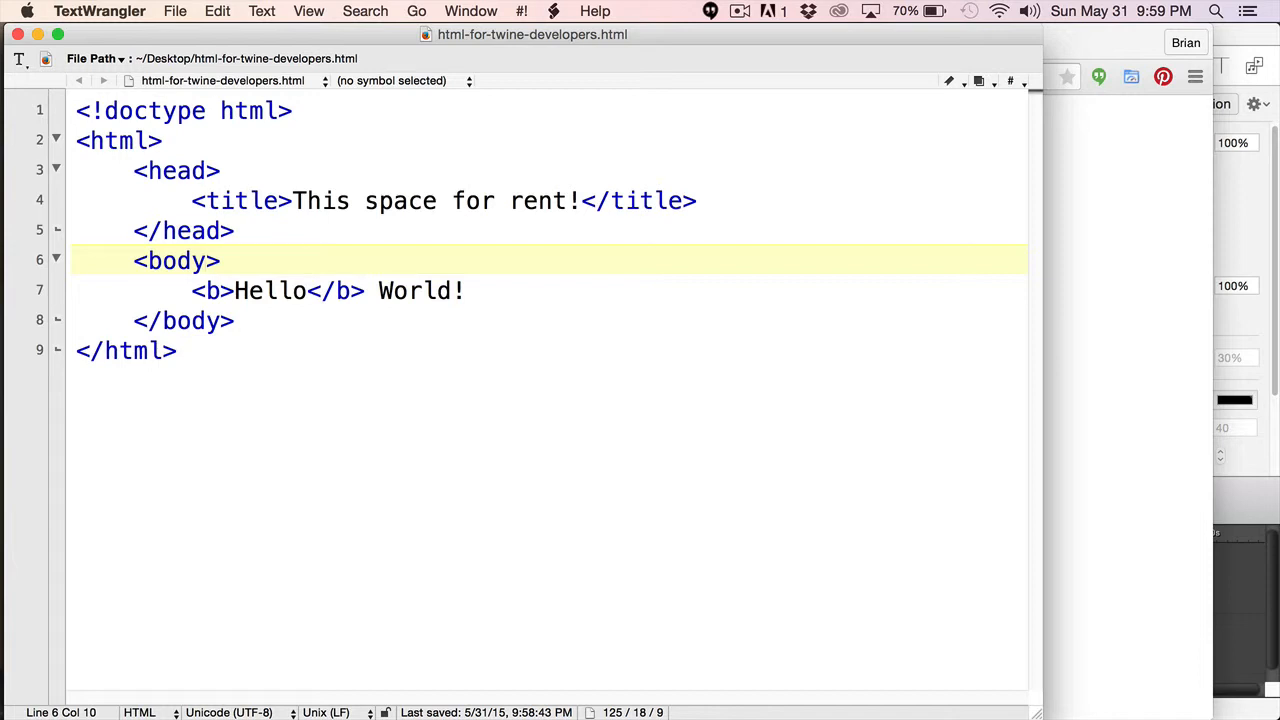
Step: Add class="main" and id="main-body" attributes to the opening body tag
{"action": "type", "text": "cl"}
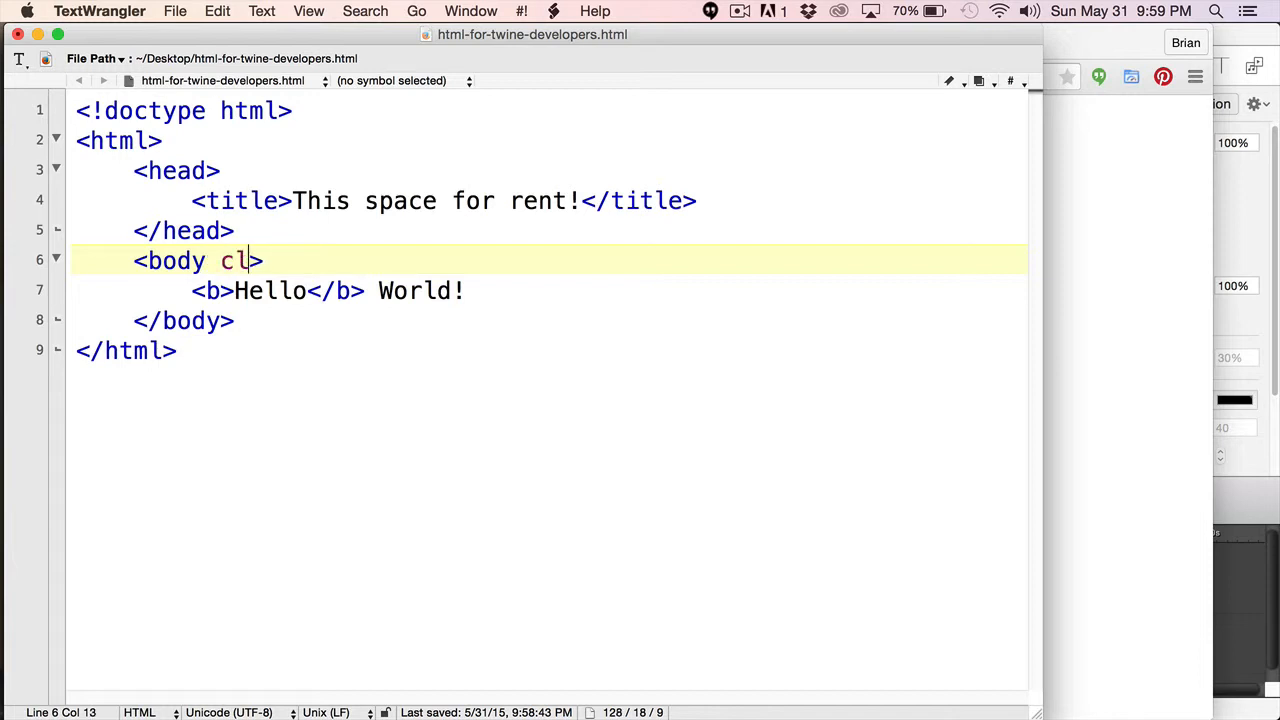
{"action": "type", "text": "ass="}
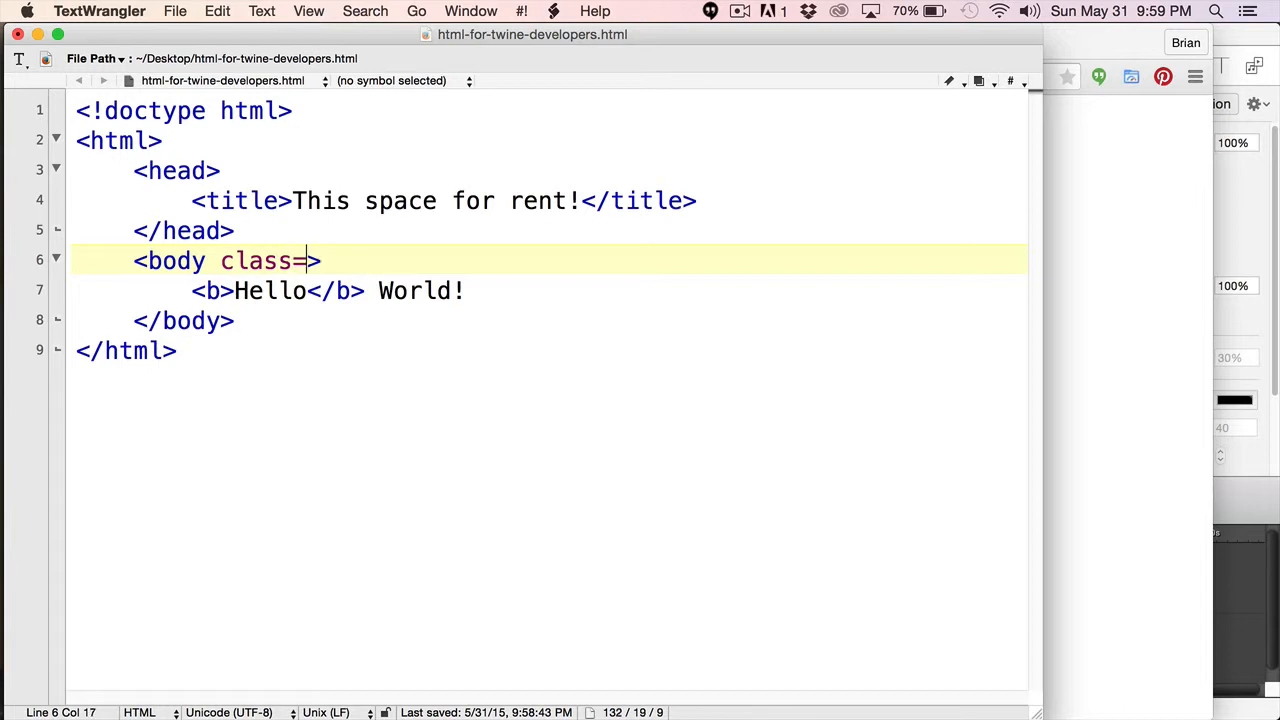
{"action": "type", "text": "\""}
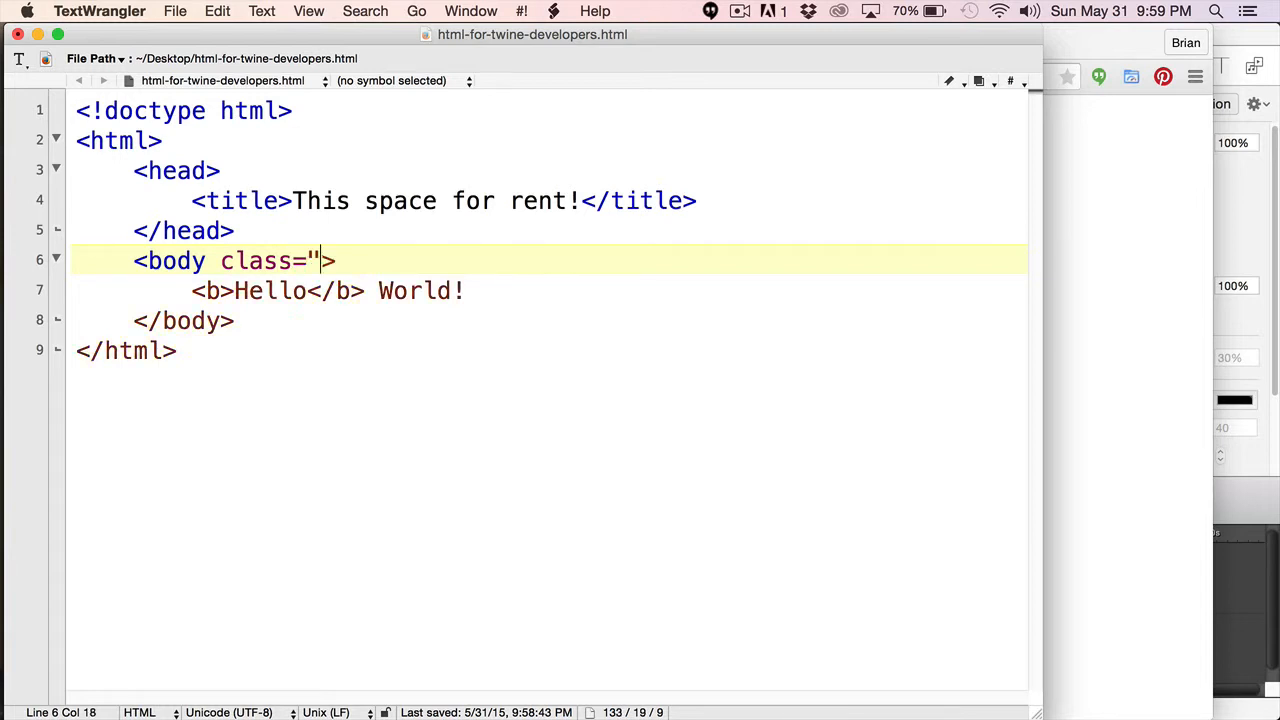
{"action": "type", "text": "\""}
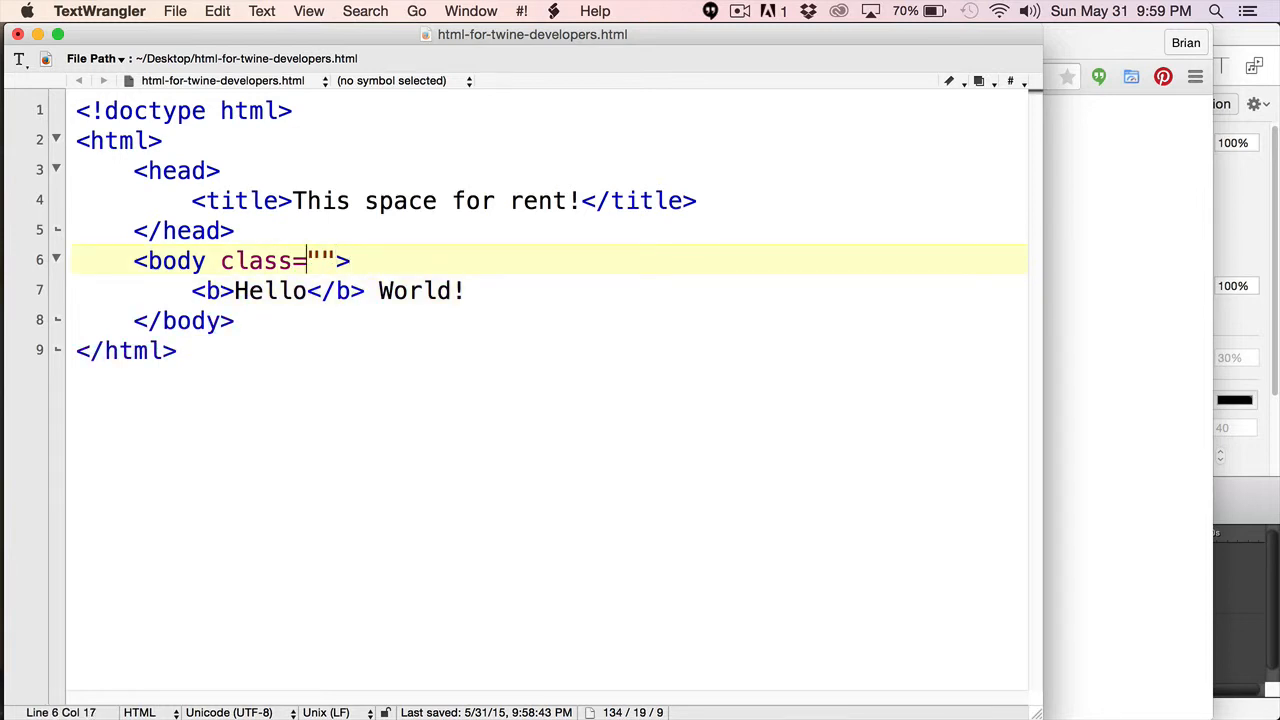
{"action": "type", "text": "main"}
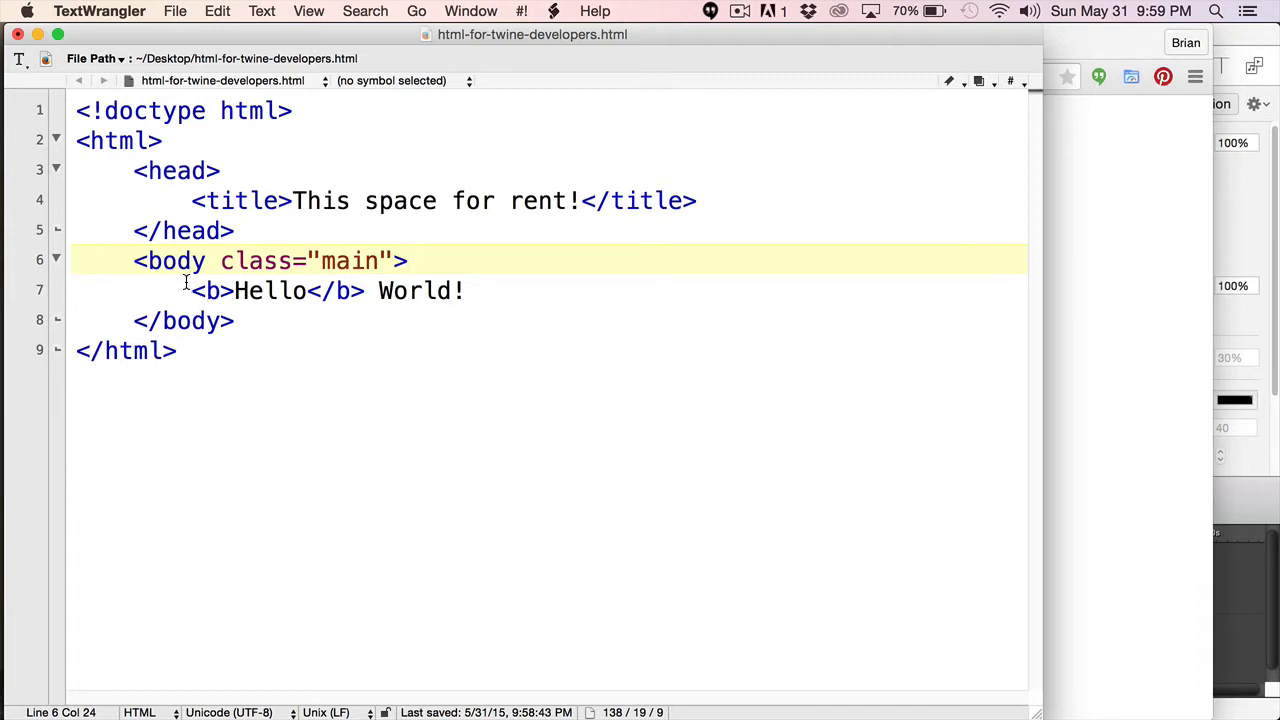
{"action": "mouse_move", "coordinate": [188, 261]}
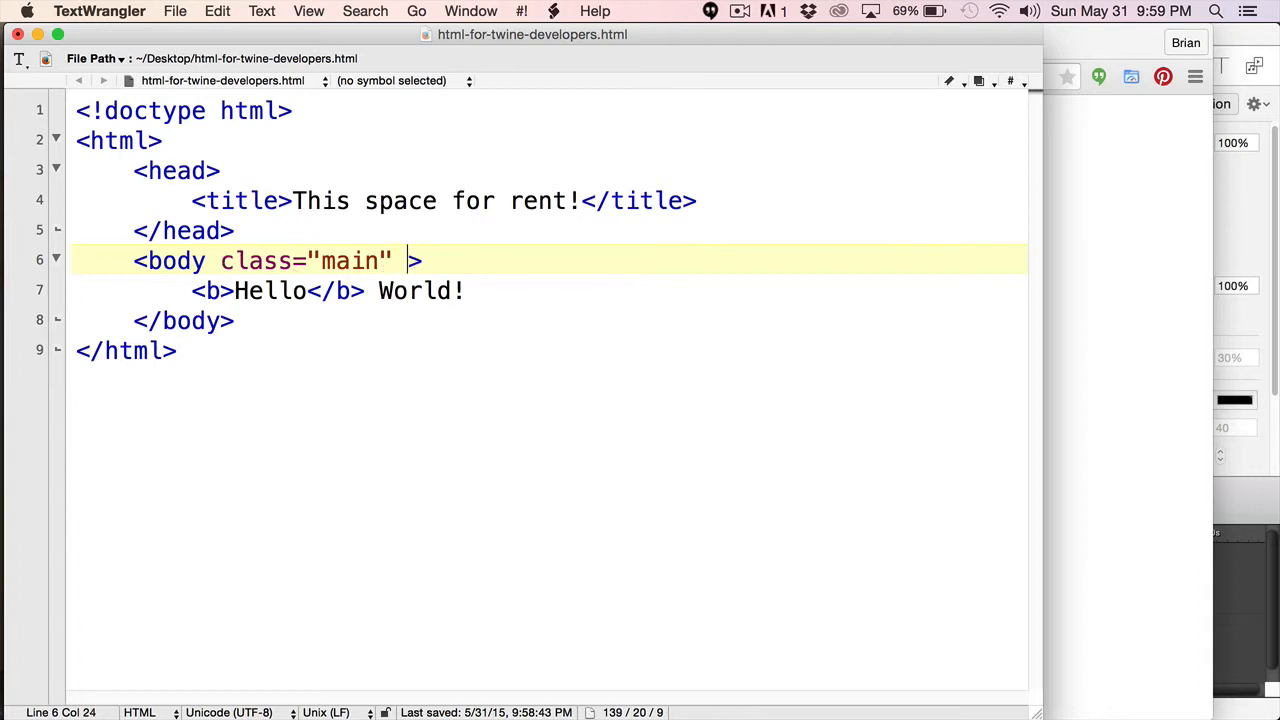
{"action": "type", "text": "id=\""}
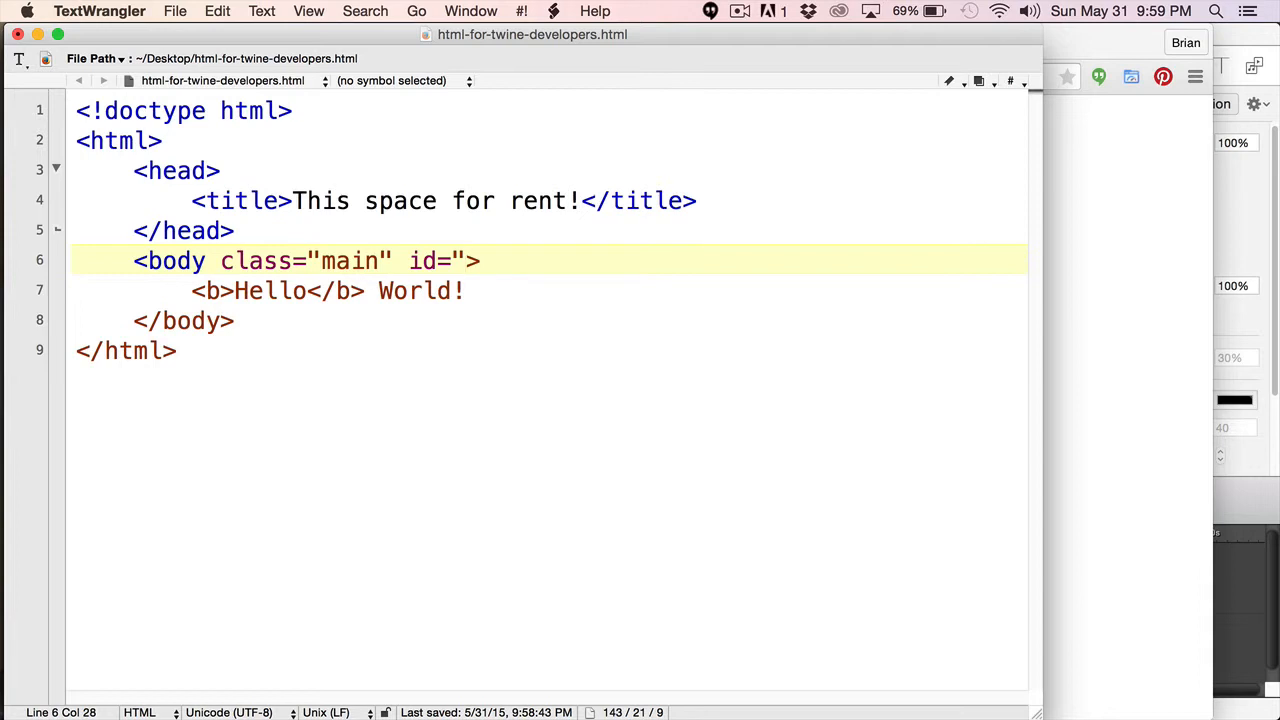
{"action": "type", "text": "main-body"}
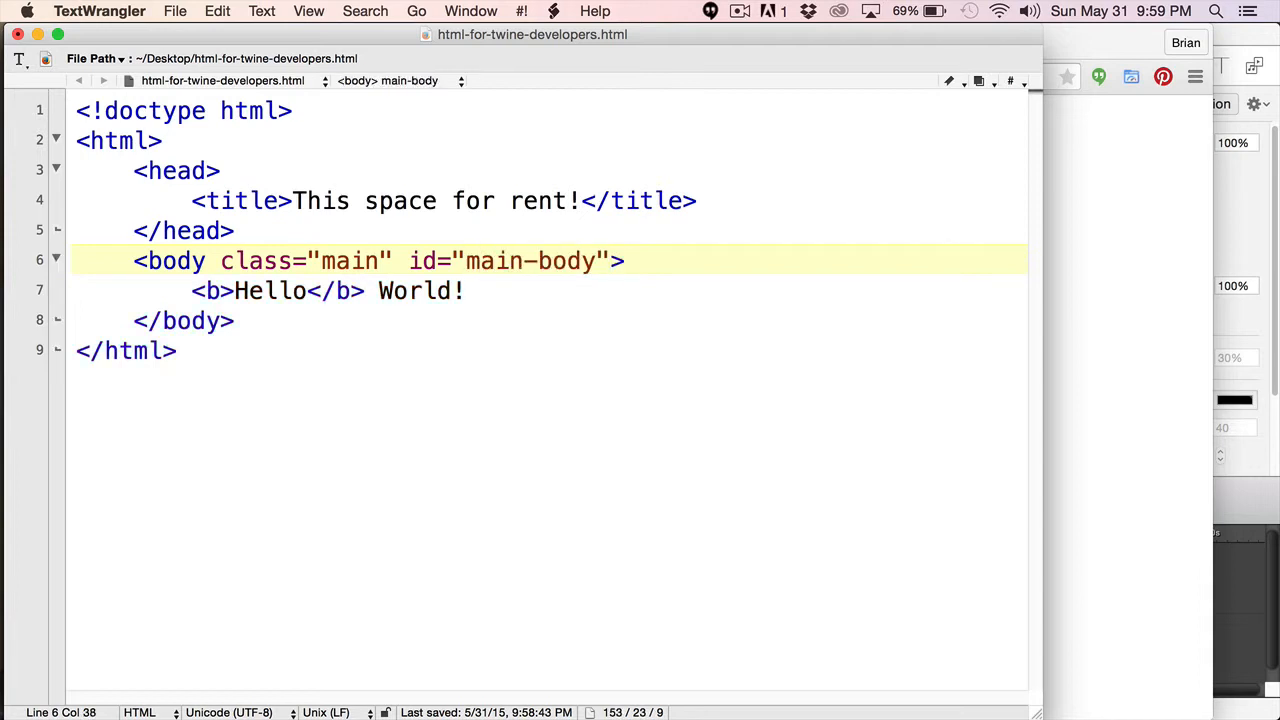
{"action": "left_click", "coordinate": [235, 320]}
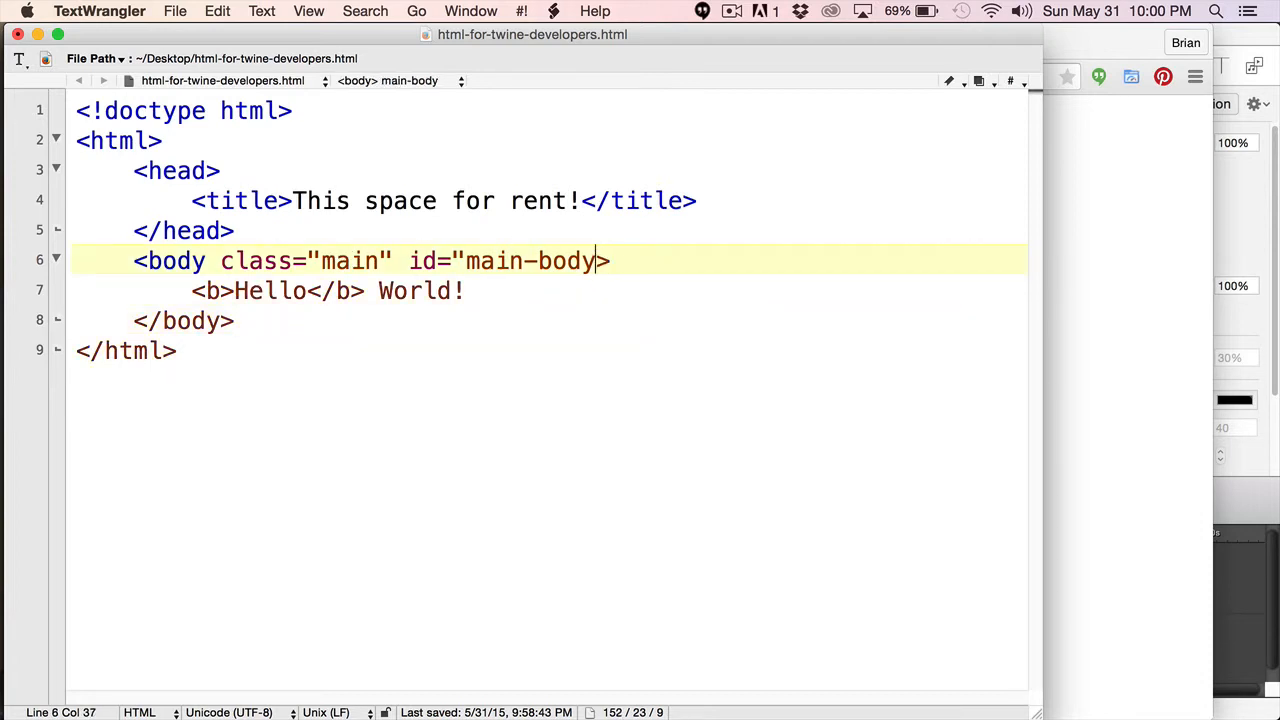
Step: Reload the page in Chrome, then return to TextWrangler to close the main-body quote
{"action": "left_click", "coordinate": [464, 290]}
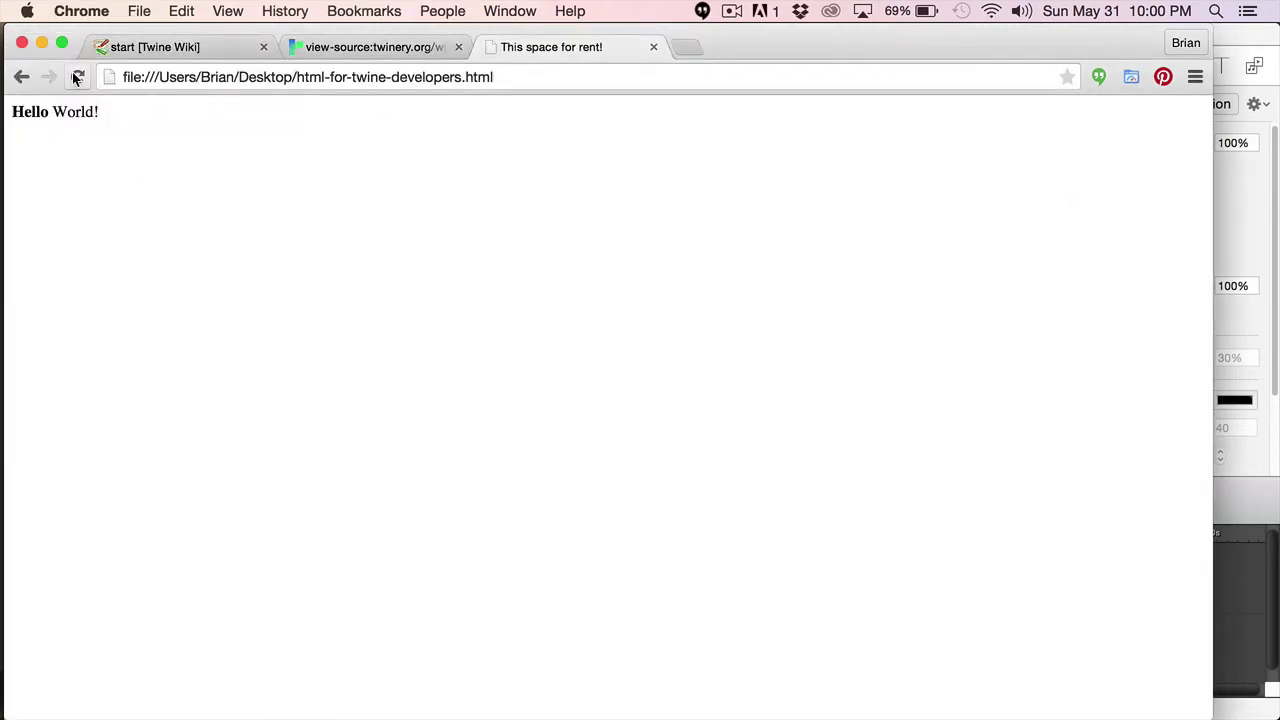
{"action": "mouse_move", "coordinate": [78, 77]}
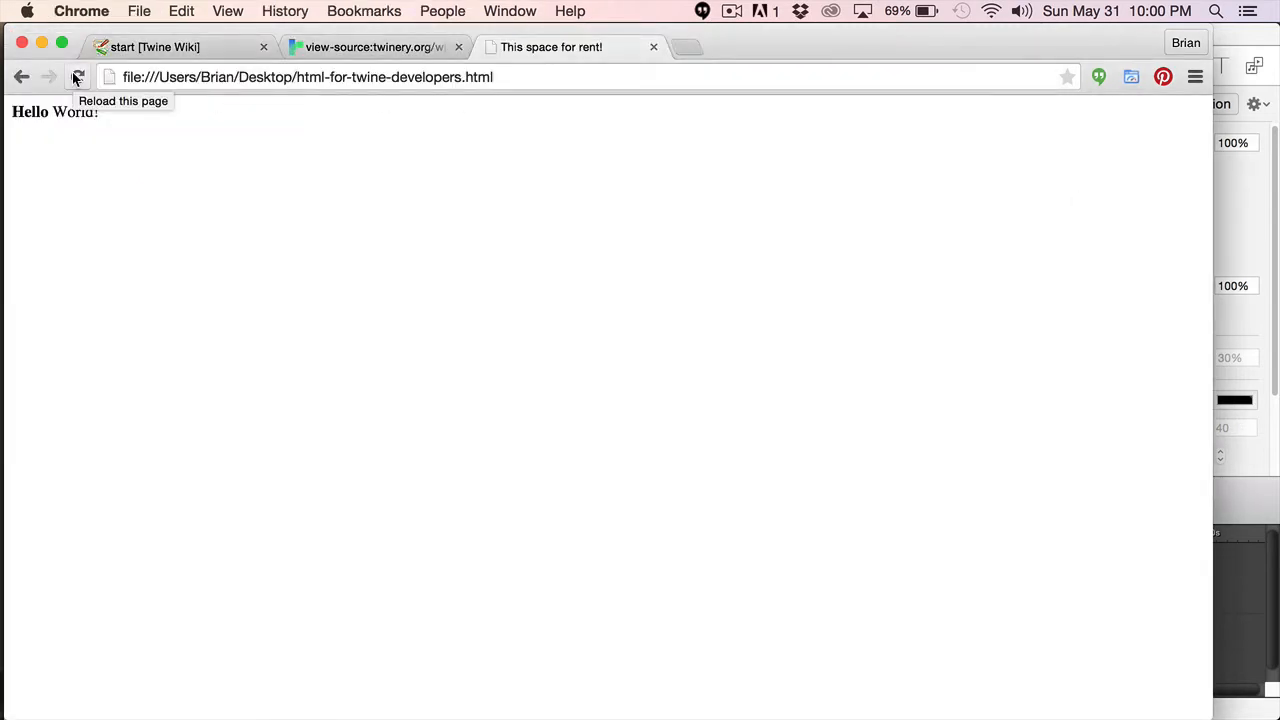
{"action": "left_click", "coordinate": [77, 77]}
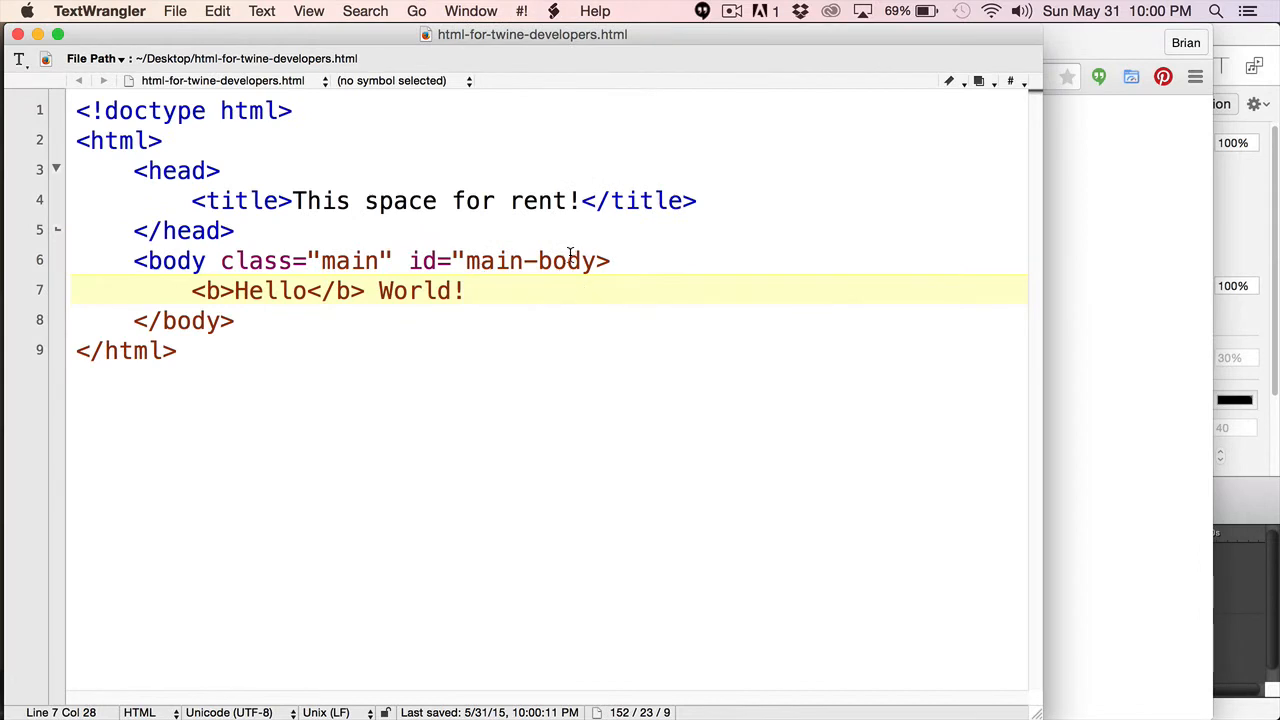
{"action": "left_click", "coordinate": [605, 261]}
{"action": "type", "text": "\""}
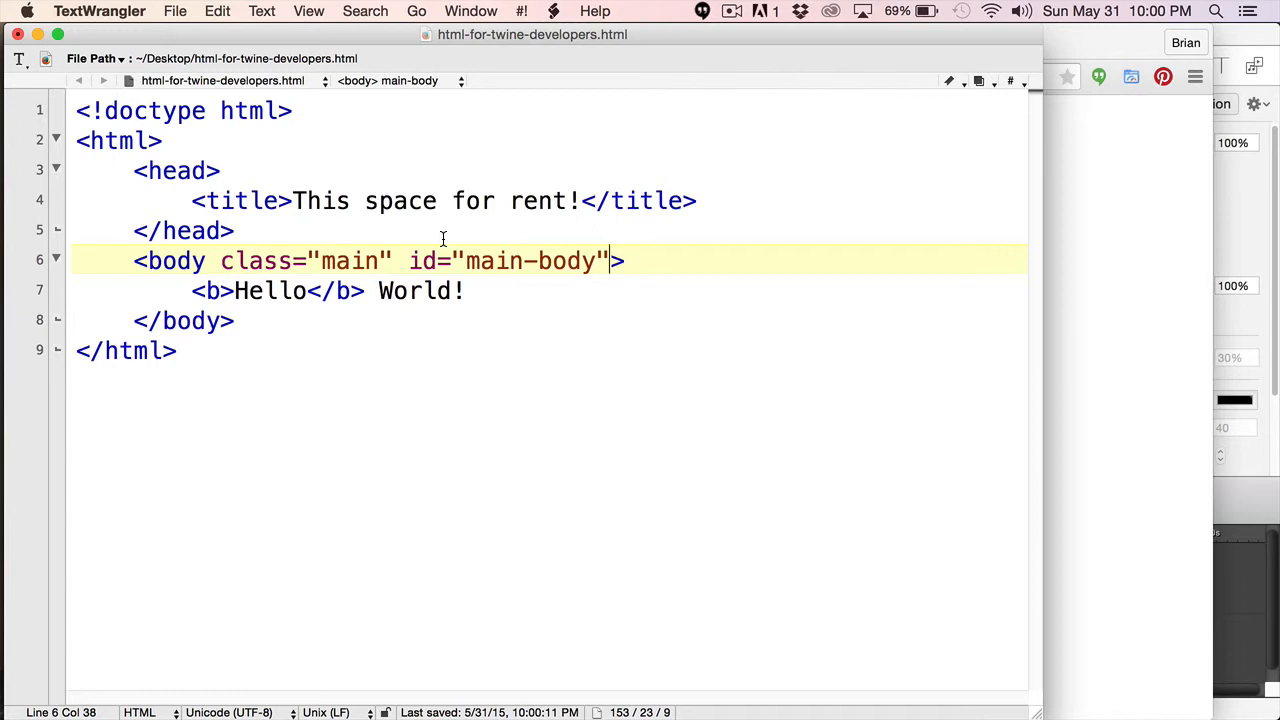
{"action": "mouse_move", "coordinate": [434, 242]}
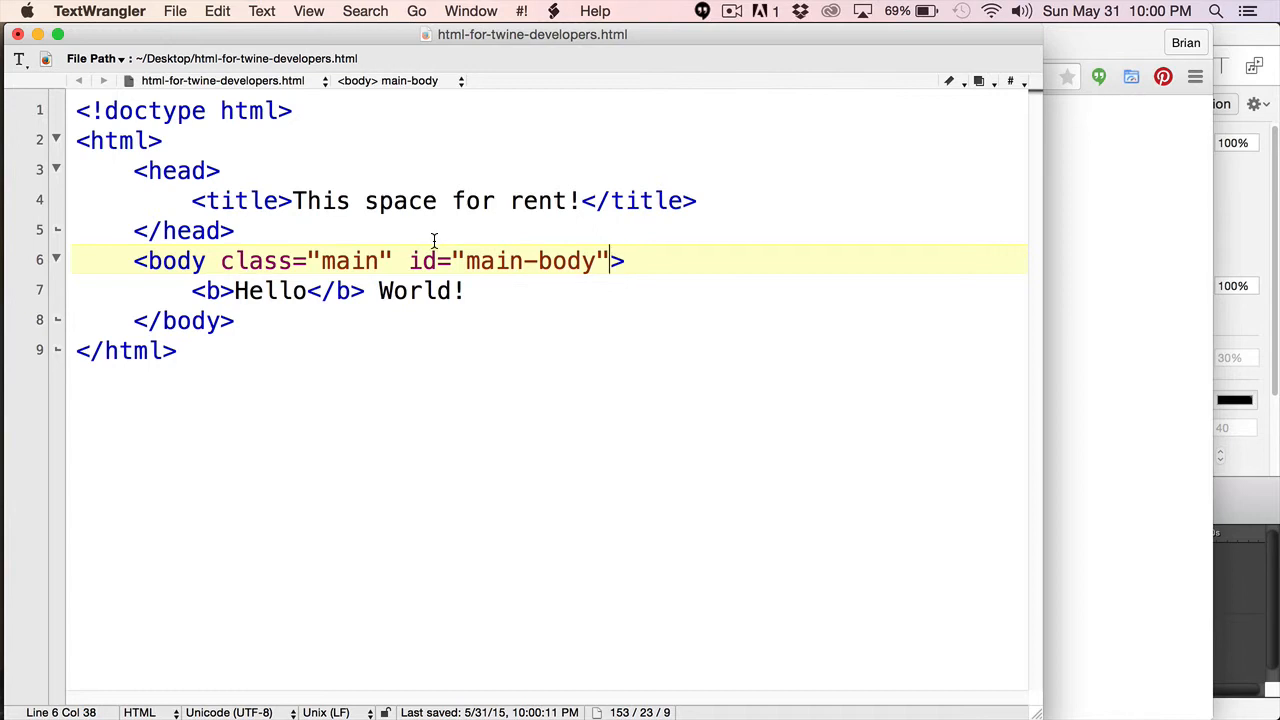
{"action": "mouse_move", "coordinate": [472, 261]}
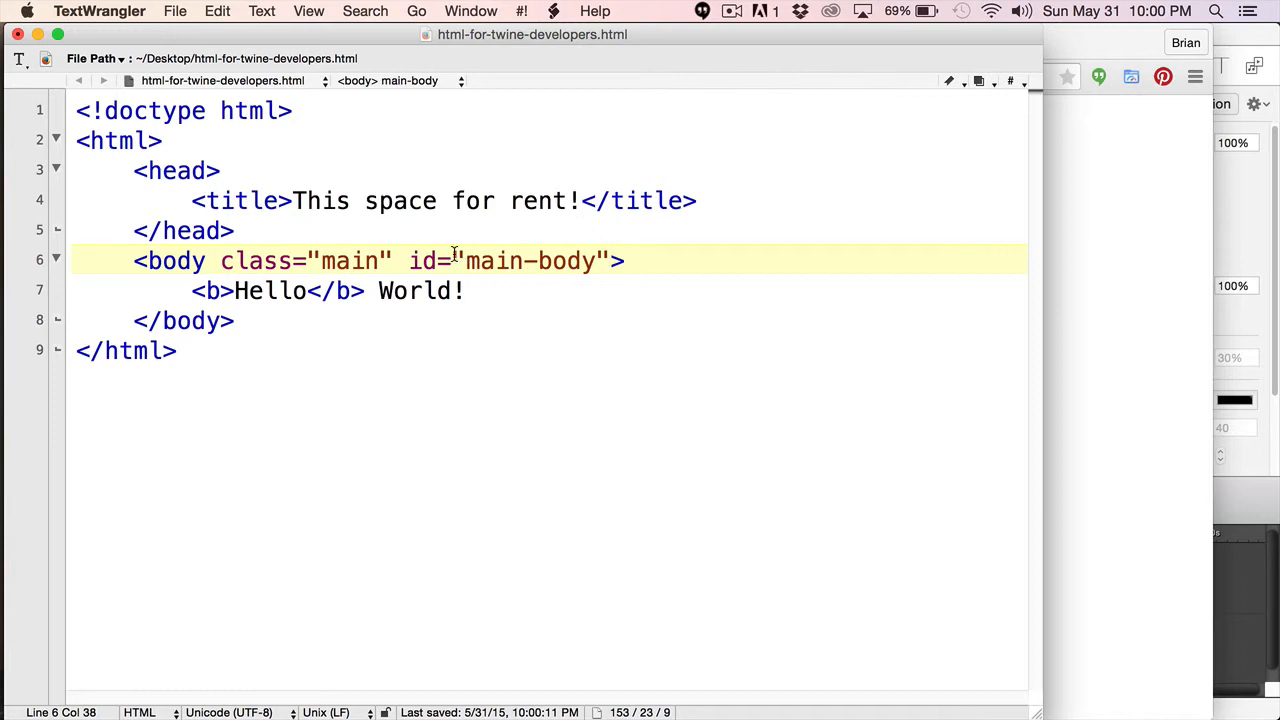
Step: Insert the comment '<!-- The space for rent -->' on a new line below the body tag
{"action": "key", "text": "Return"}
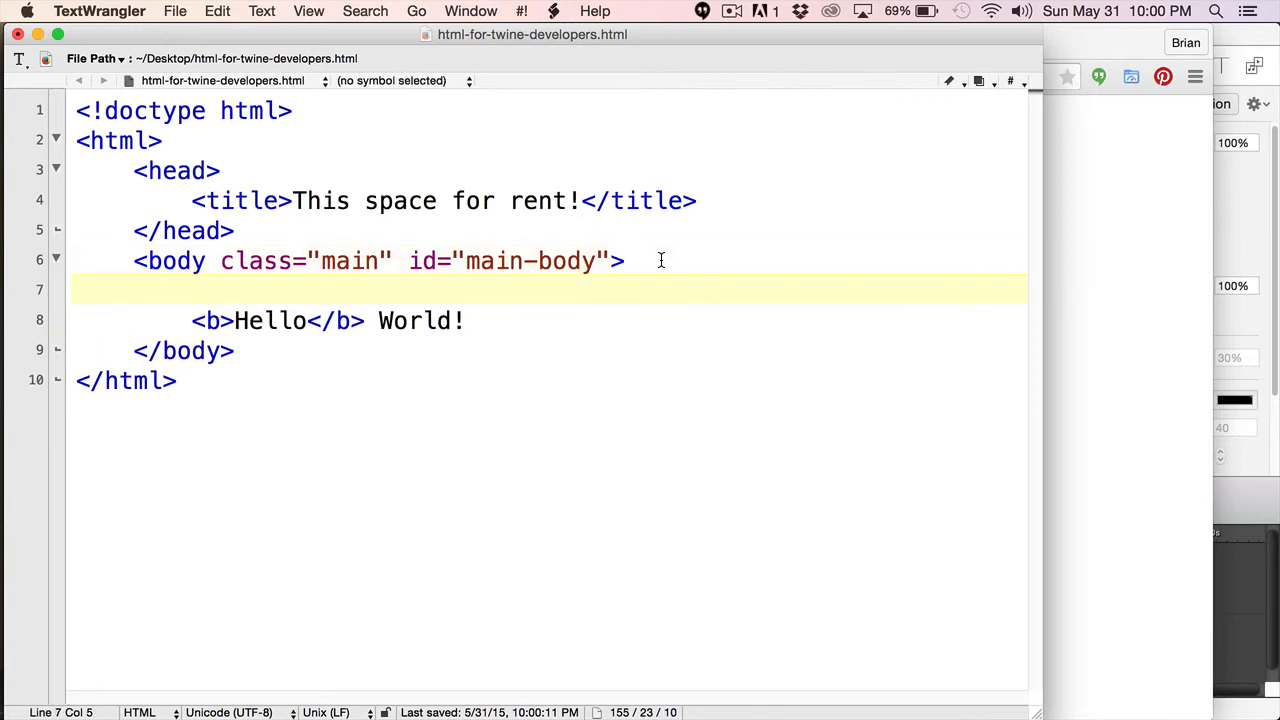
{"action": "type", "text": "<"}
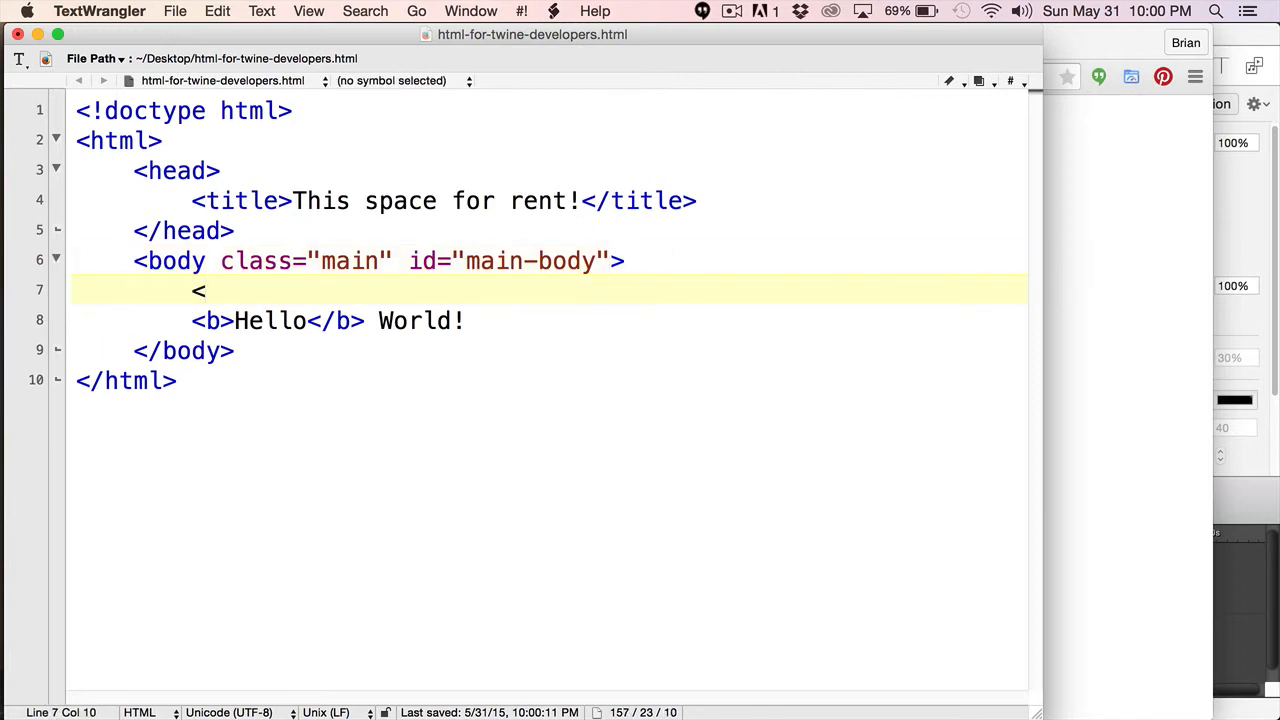
{"action": "type", "text": "!"}
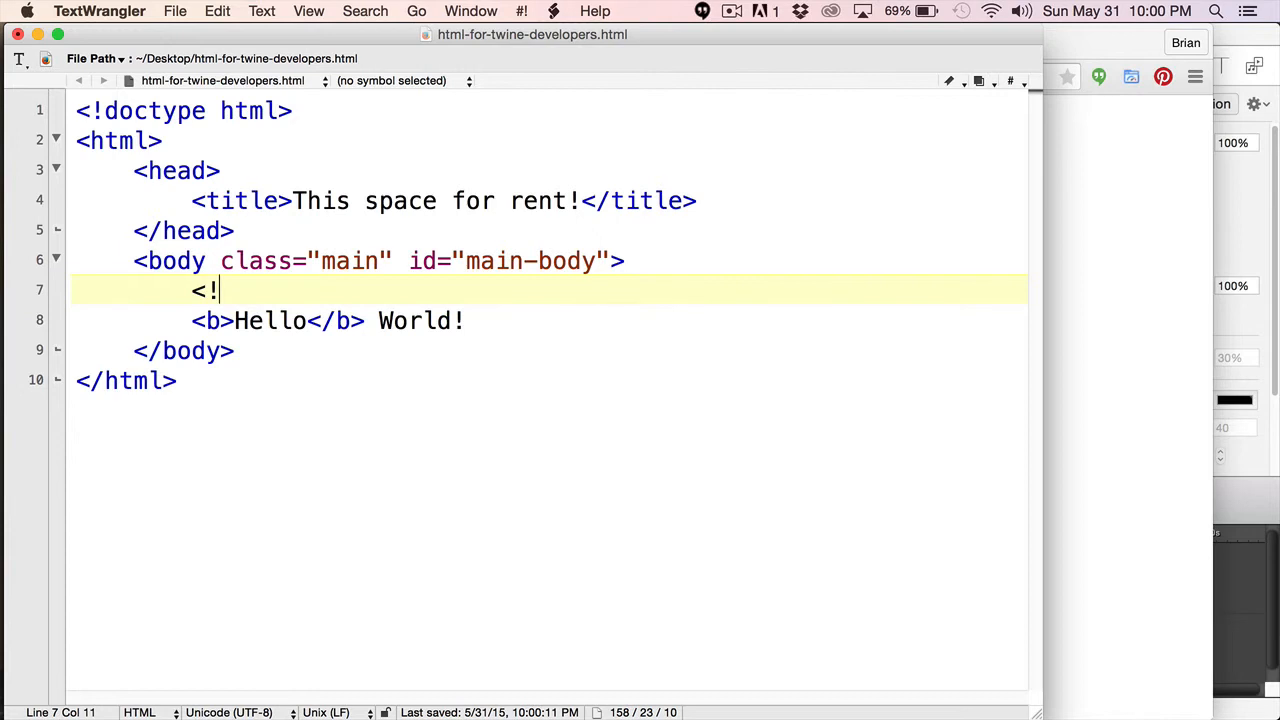
{"action": "type", "text": "--"}
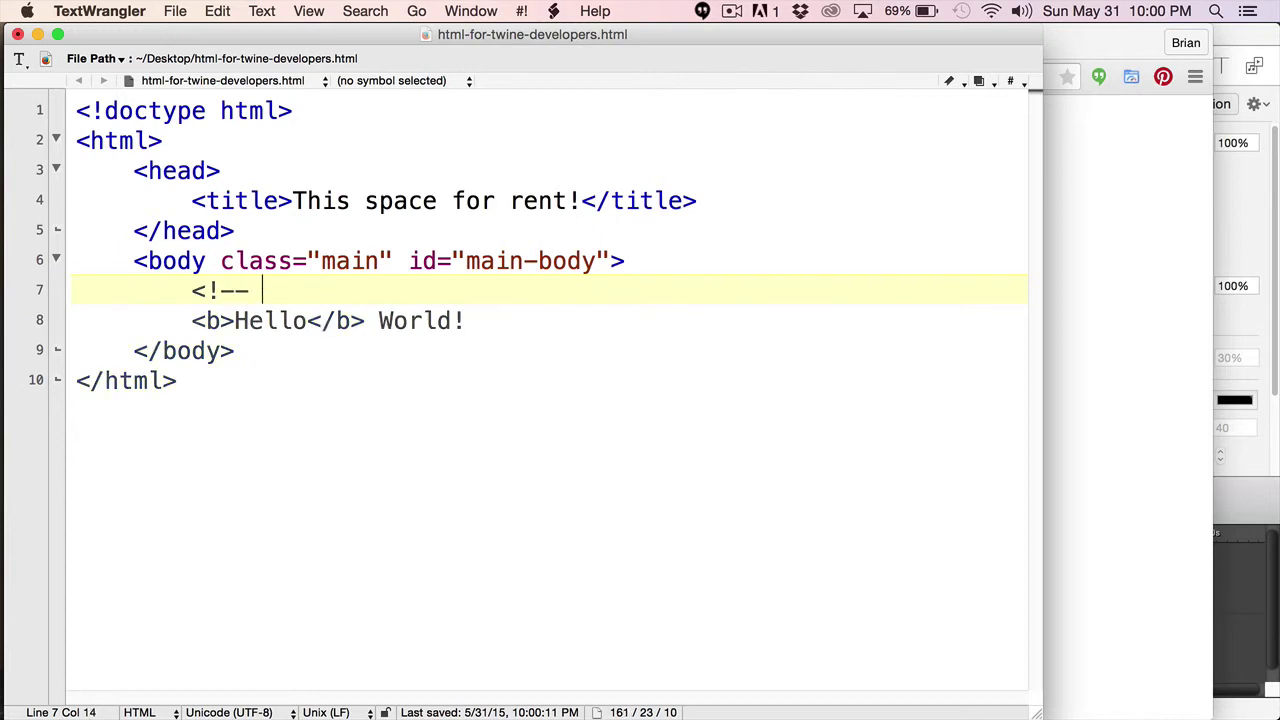
{"action": "mouse_move", "coordinate": [630, 278]}
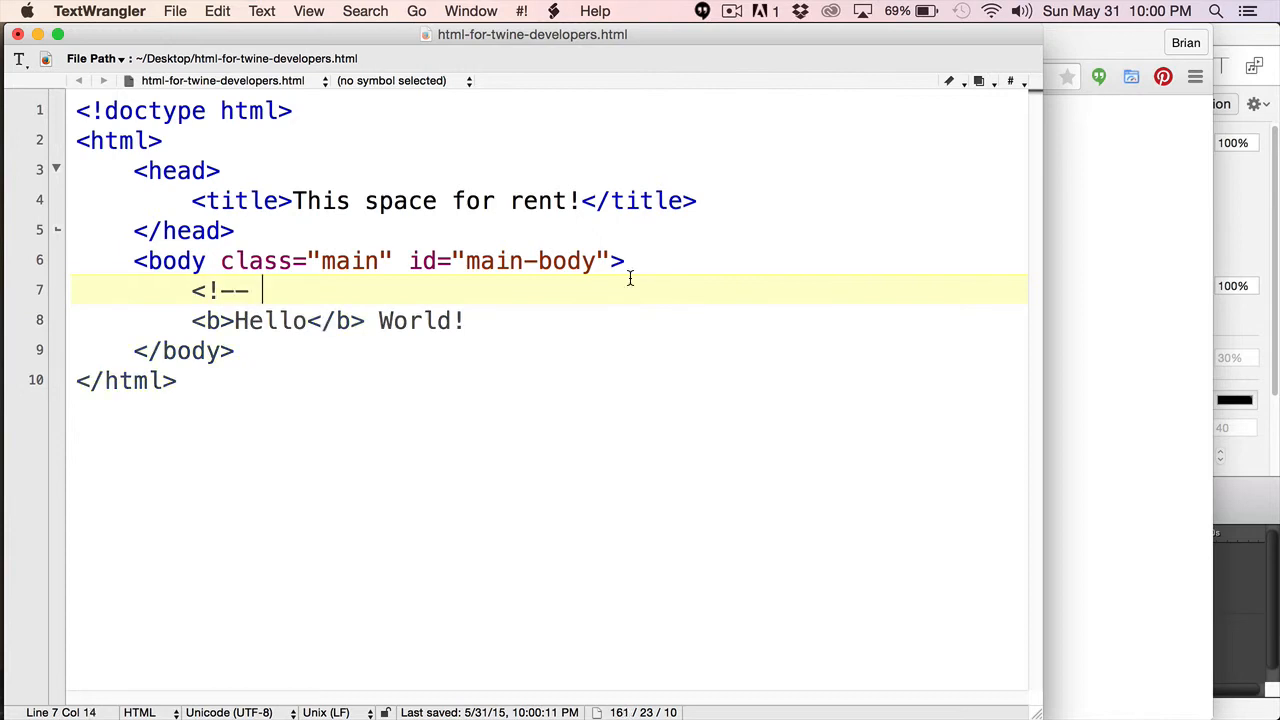
{"action": "type", "text": "The space"}
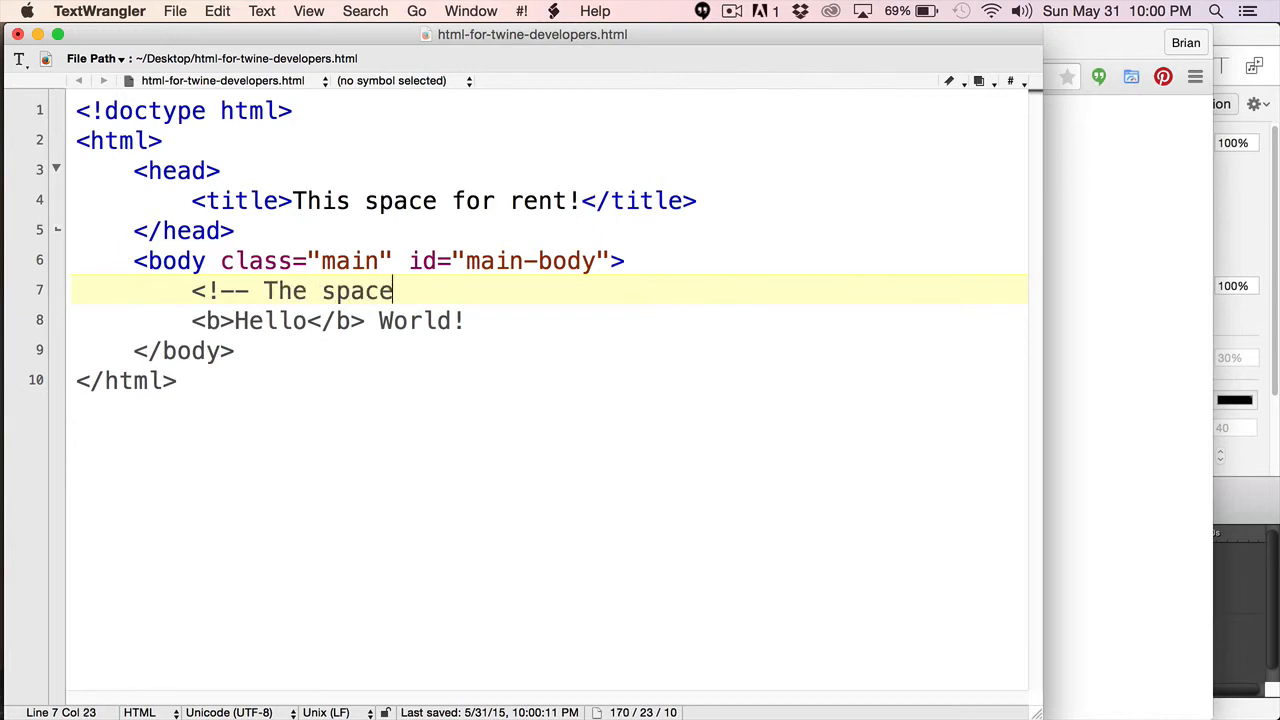
{"action": "type", "text": "for"}
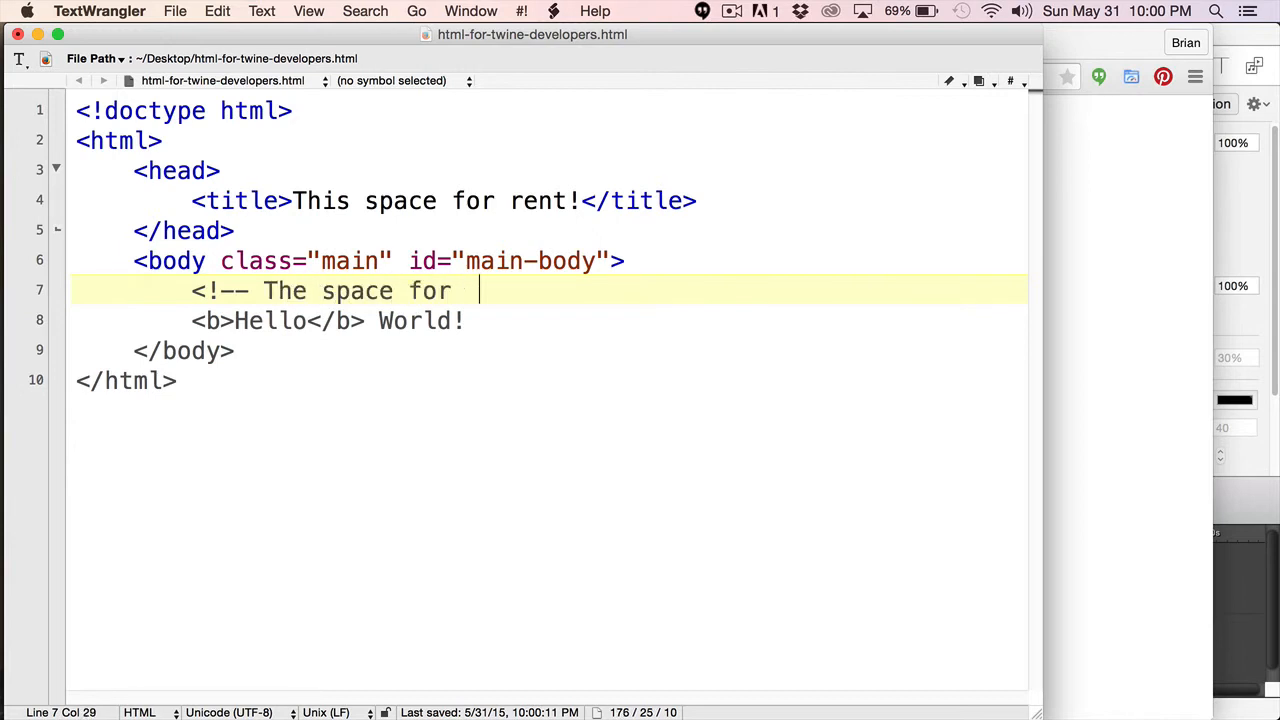
{"action": "type", "text": "rent"}
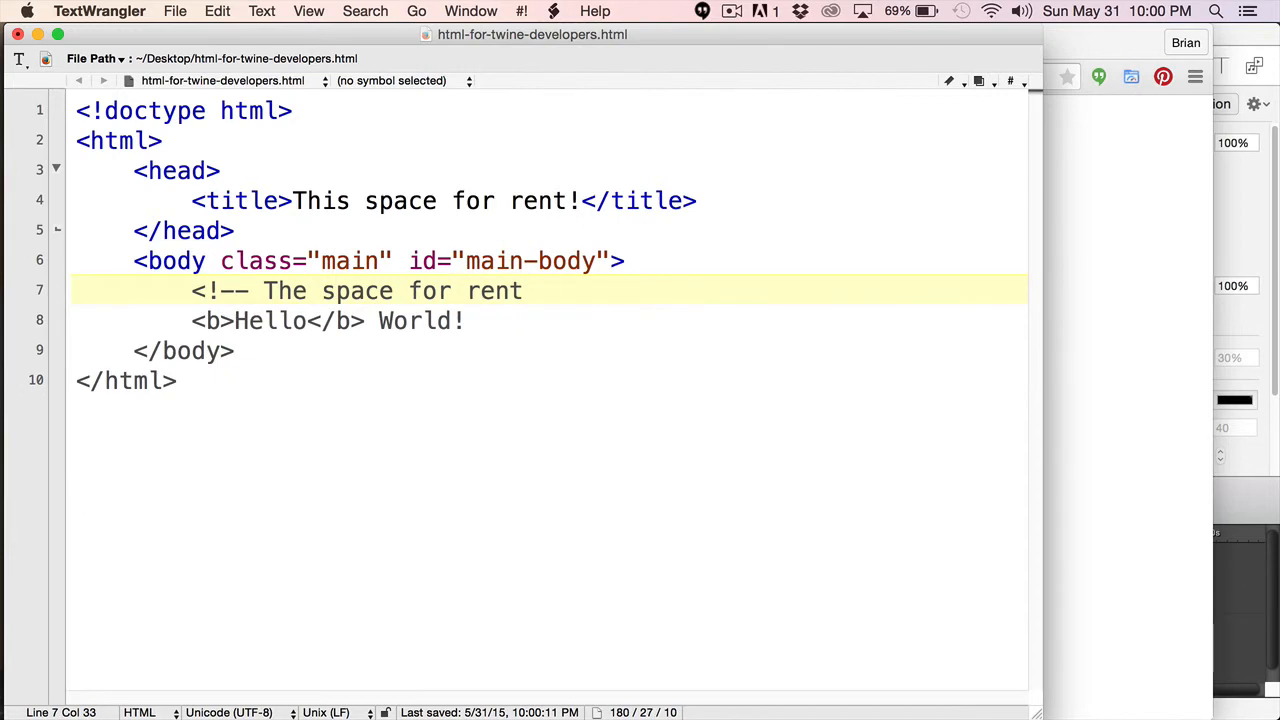
{"action": "type", "text": "--"}
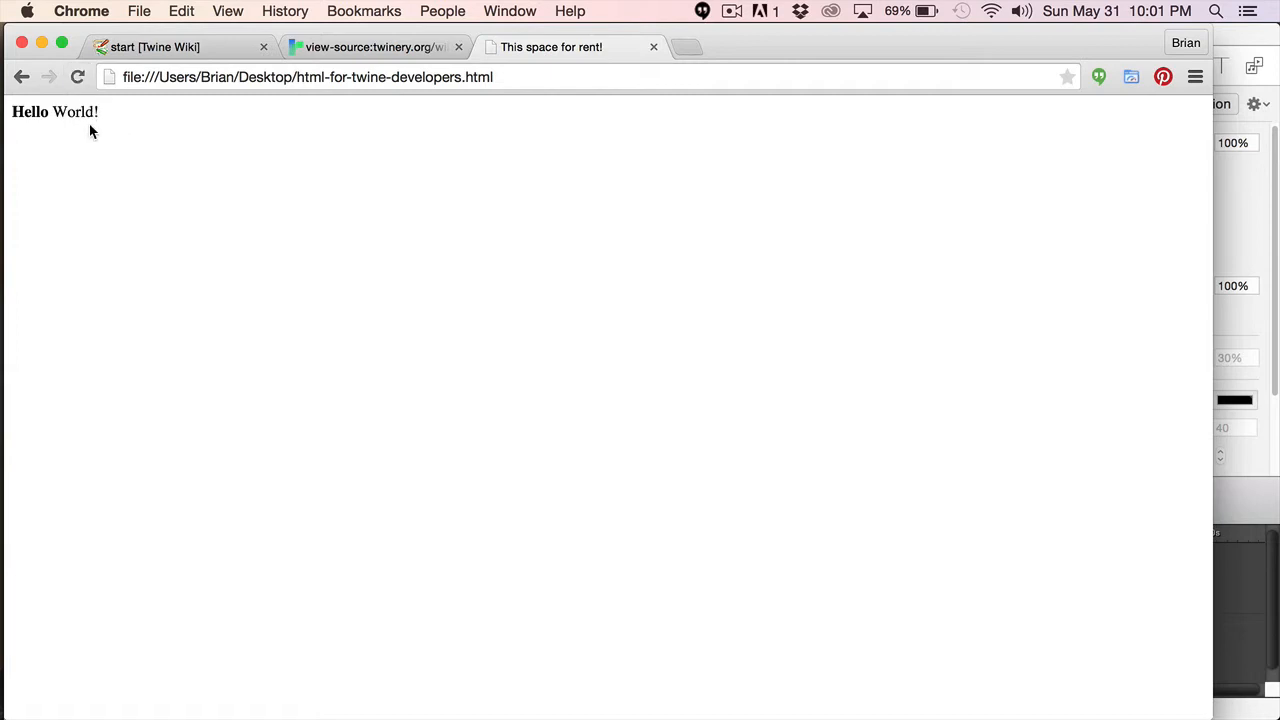
{"action": "mouse_move", "coordinate": [125, 160]}
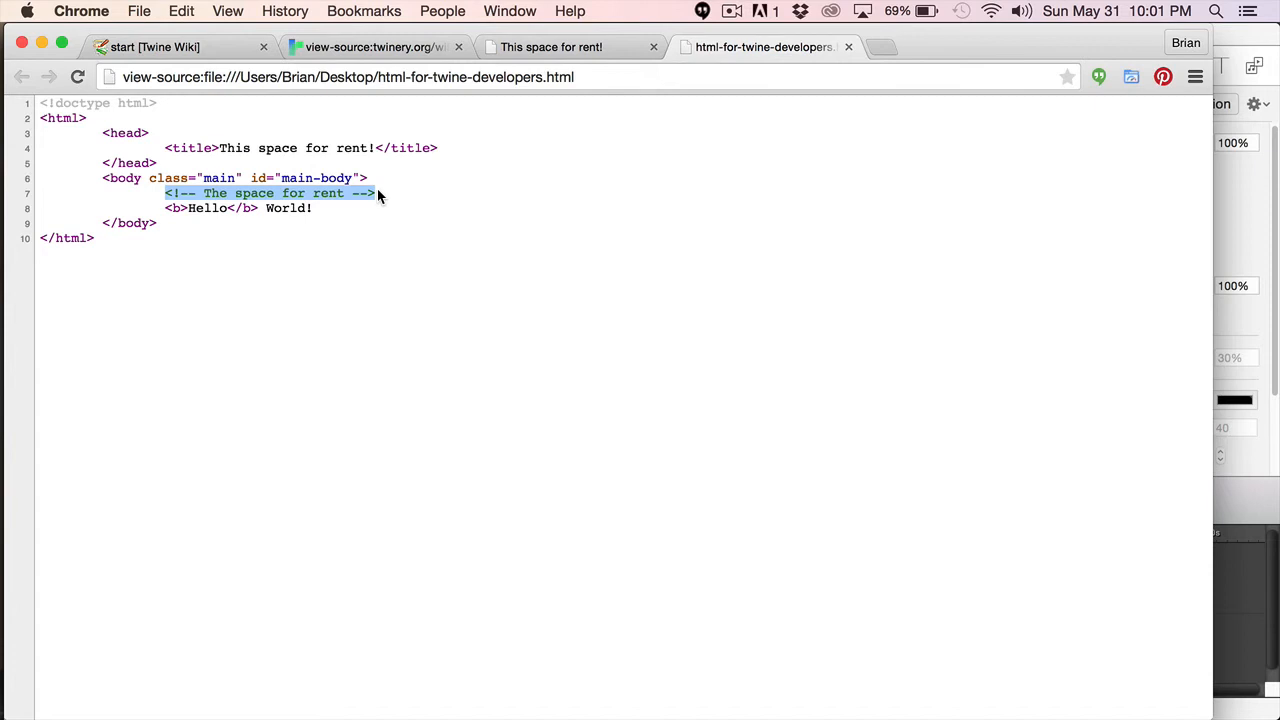
{"action": "mouse_move", "coordinate": [375, 188]}
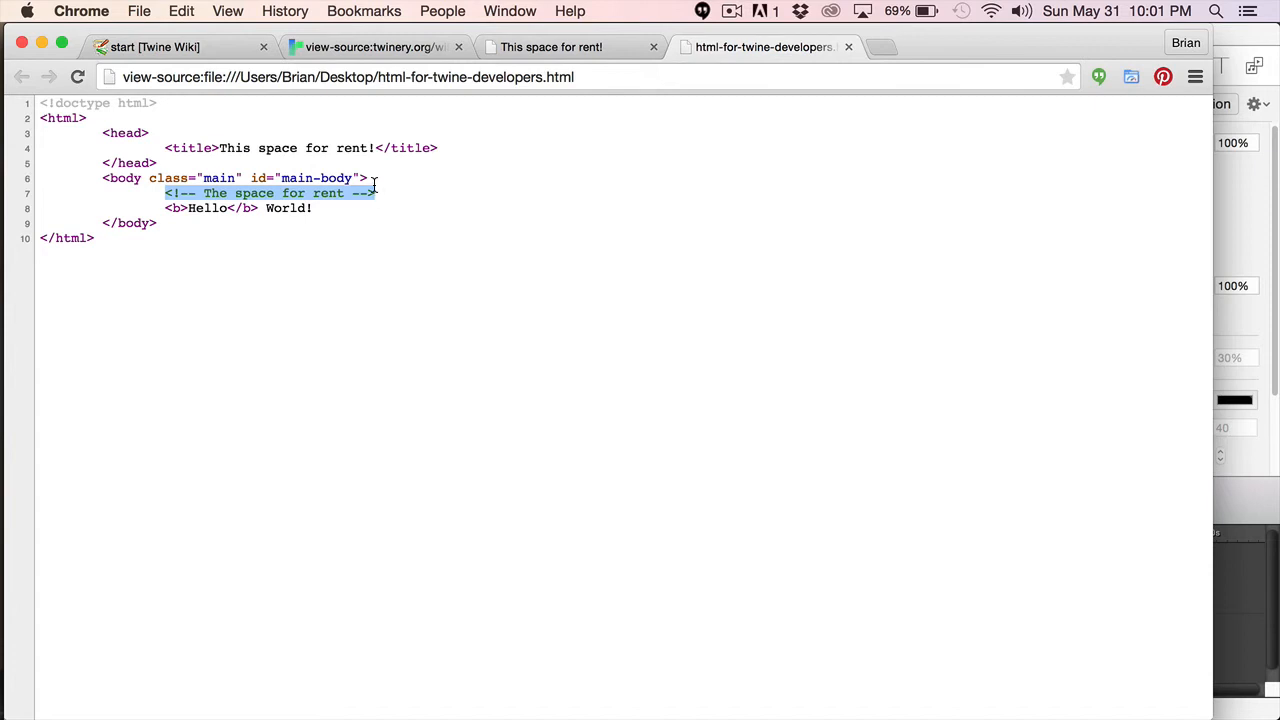
{"action": "mouse_move", "coordinate": [358, 192]}
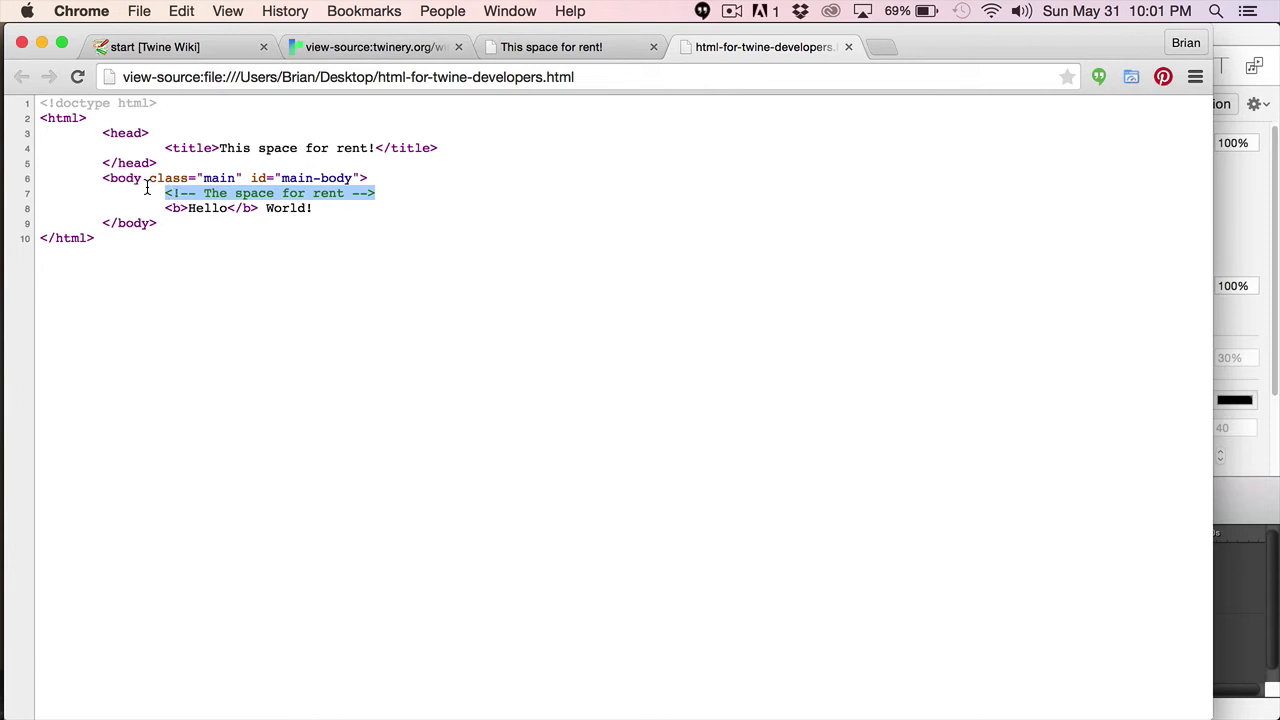
{"action": "mouse_move", "coordinate": [152, 186]}
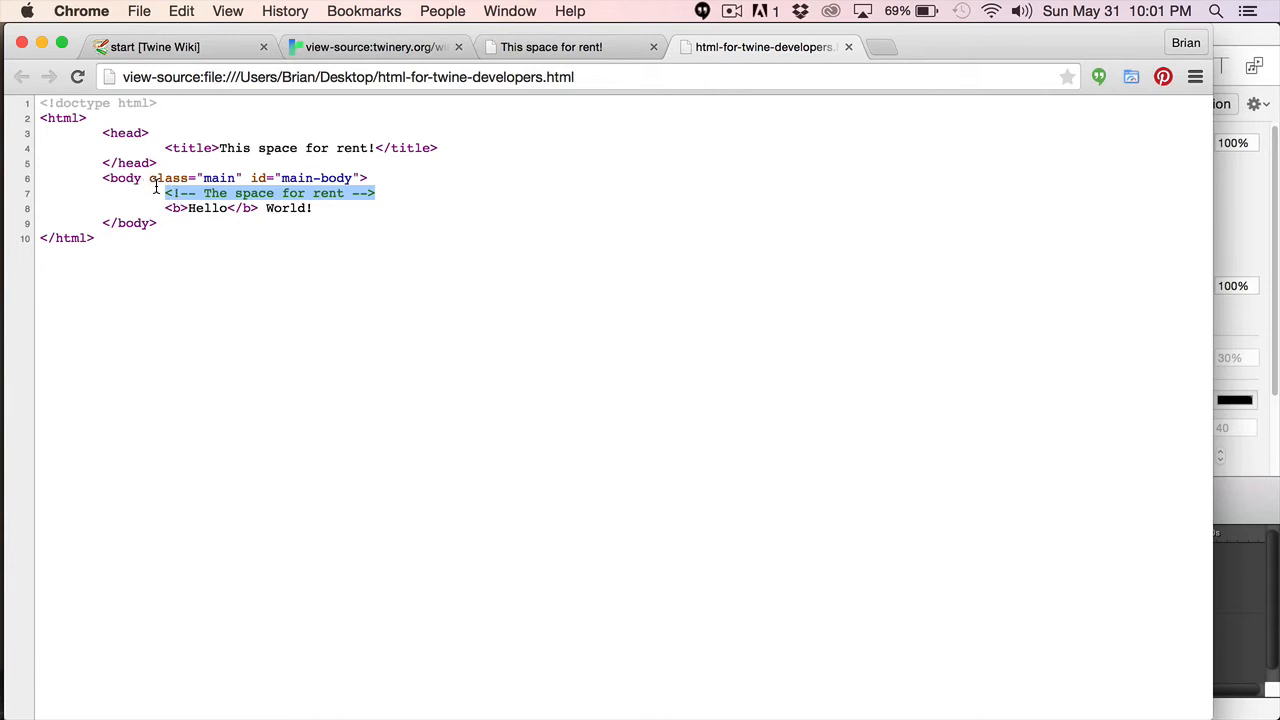
{"action": "mouse_move", "coordinate": [251, 175]}
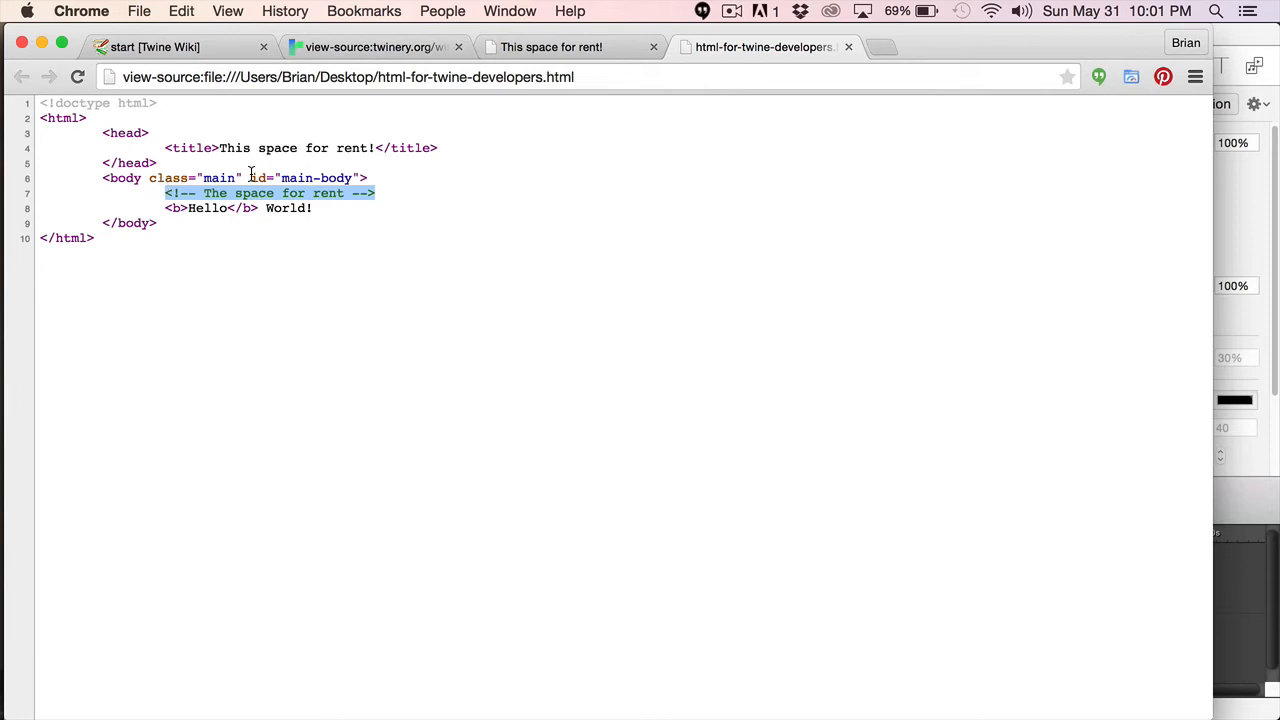